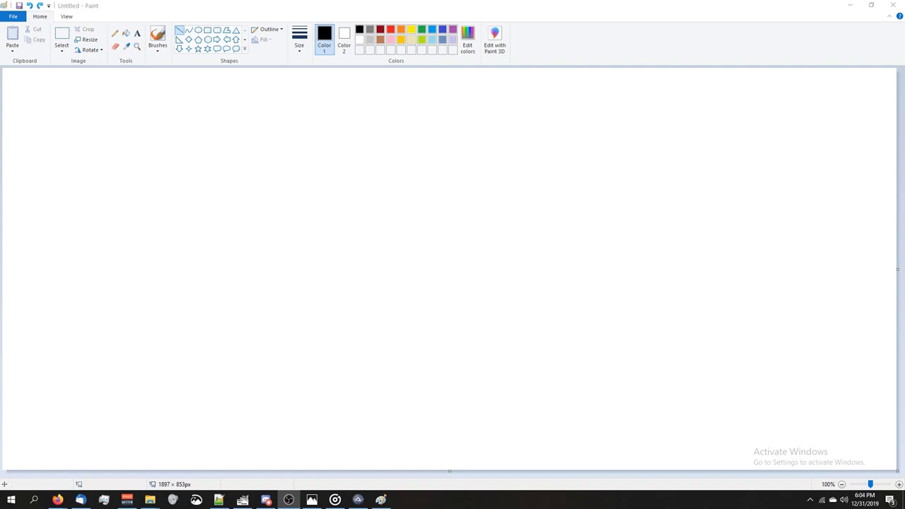
Draw a long horizontal baseline with a hand-drawn 1 and upward arrow beneath its left end
drag(90, 270, 119, 270)
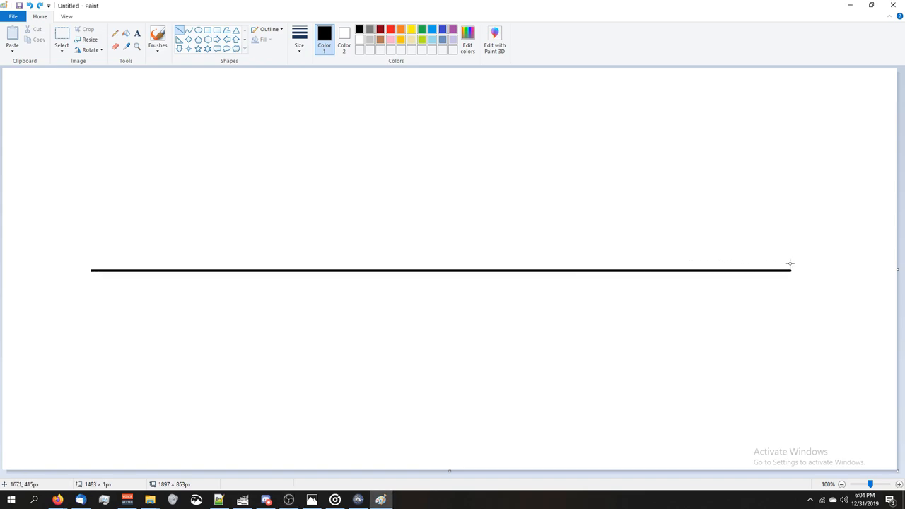
mouse_move(106, 261)
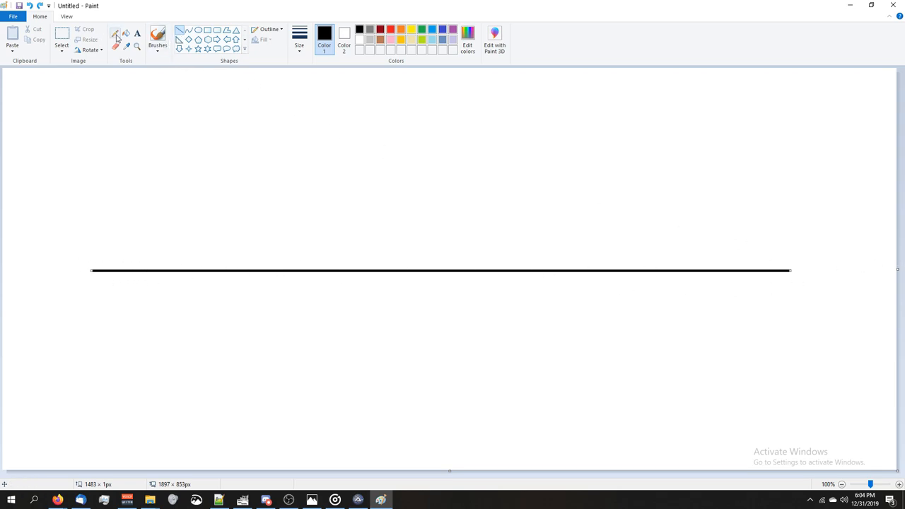
drag(145, 317, 157, 300)
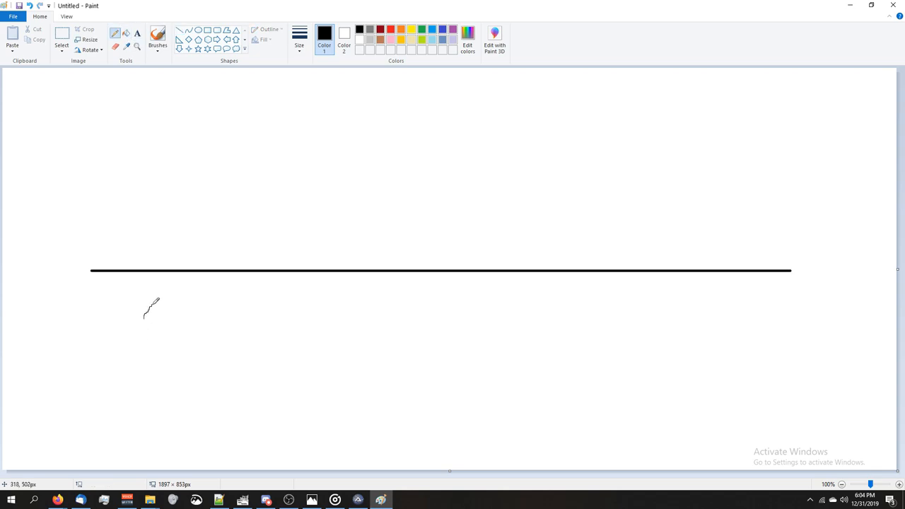
drag(149, 311, 173, 364)
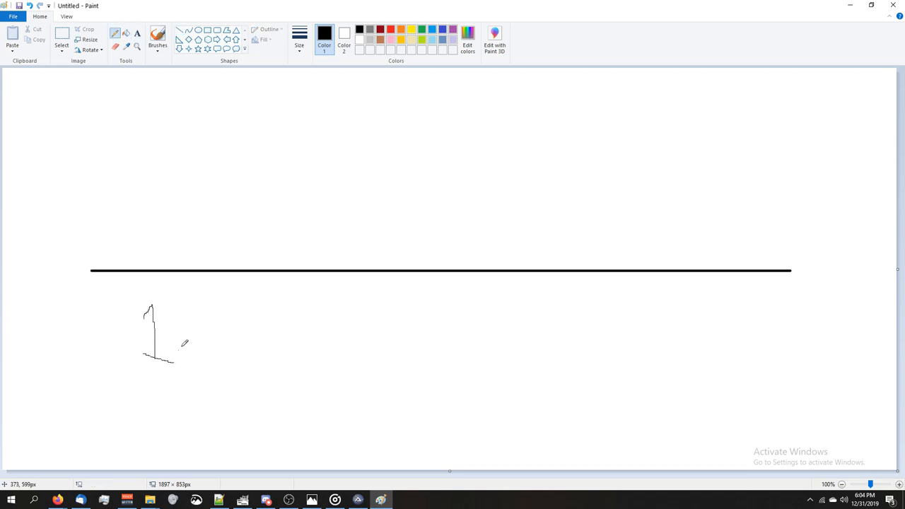
drag(181, 353, 223, 325)
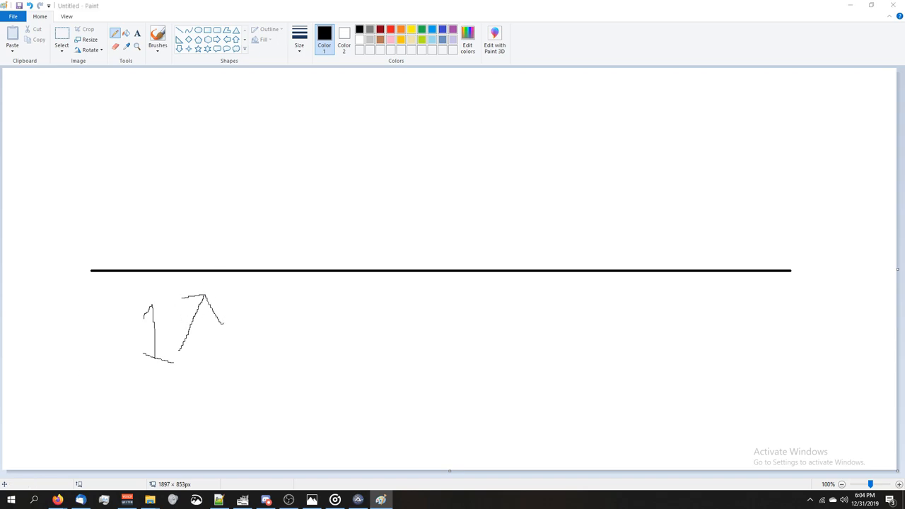
click(157, 37)
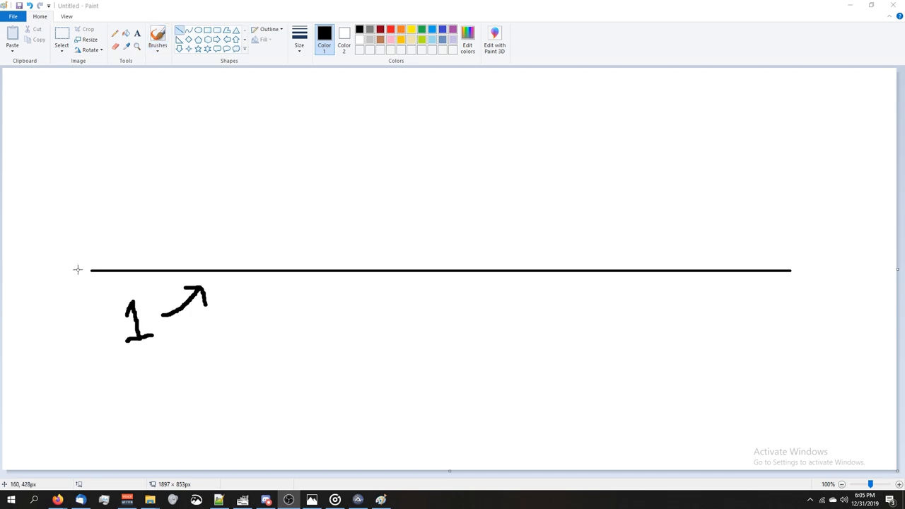
mouse_move(81, 270)
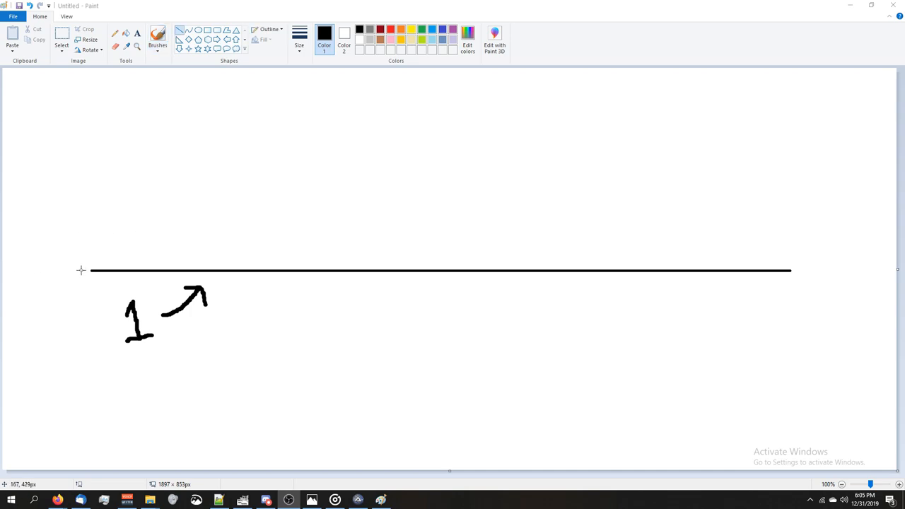
mouse_move(112, 271)
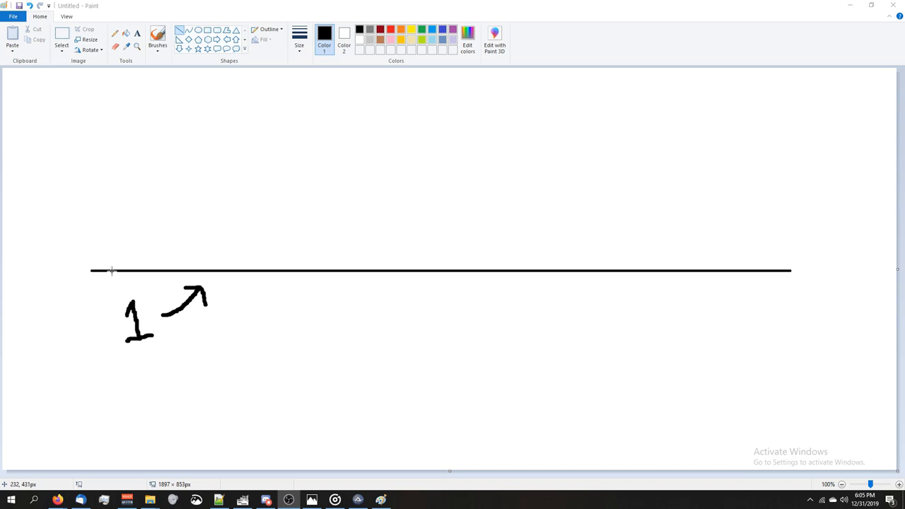
mouse_move(193, 270)
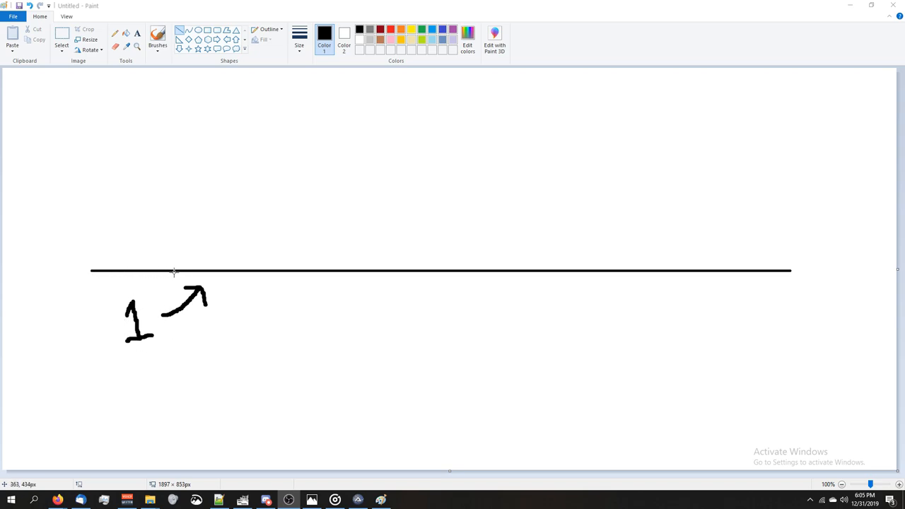
mouse_move(190, 271)
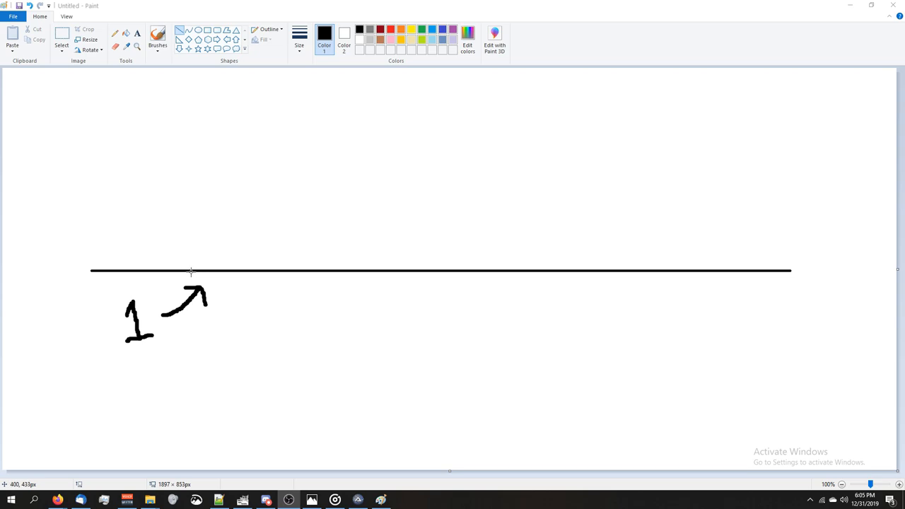
mouse_move(206, 271)
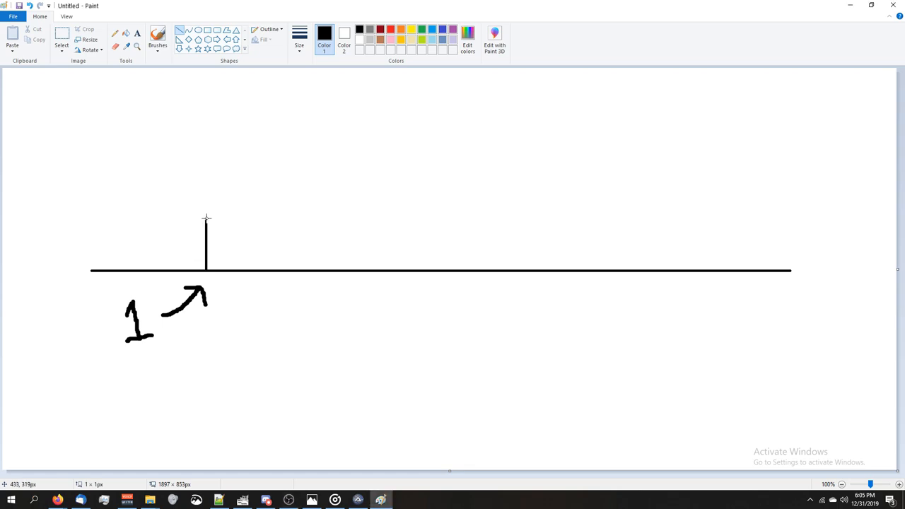
Draw the left, top and right edges of a flat box standing on the baseline
drag(205, 217, 548, 215)
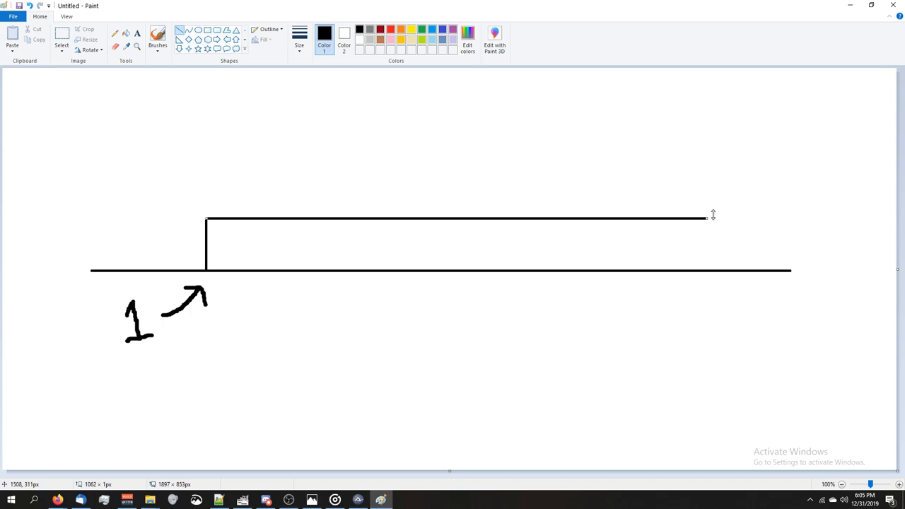
drag(208, 220, 713, 225)
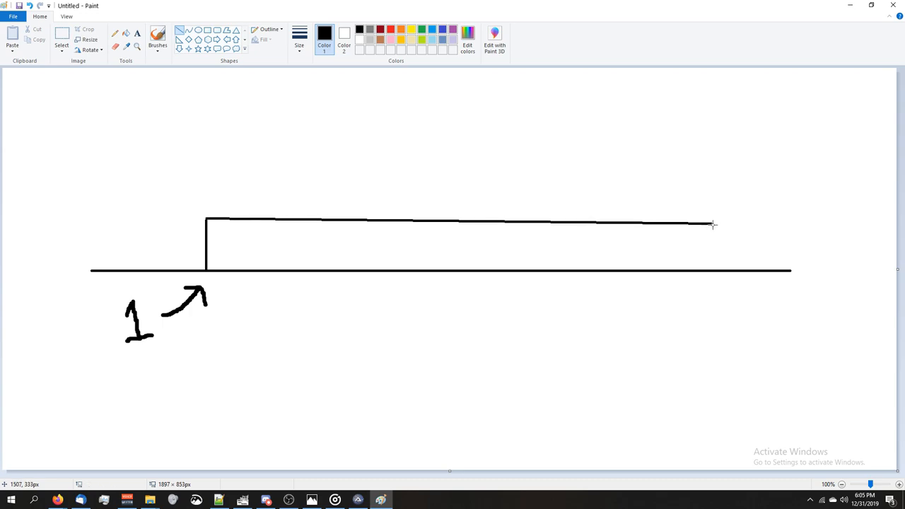
drag(712, 225, 713, 271)
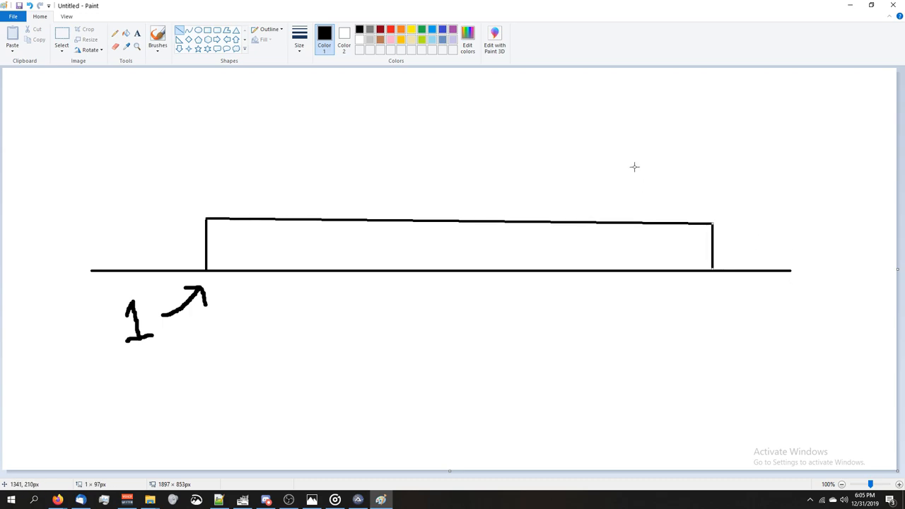
Brush a 2 with a curved arrow onto the box top, plus an arrow toward its top-left corner
click(157, 36)
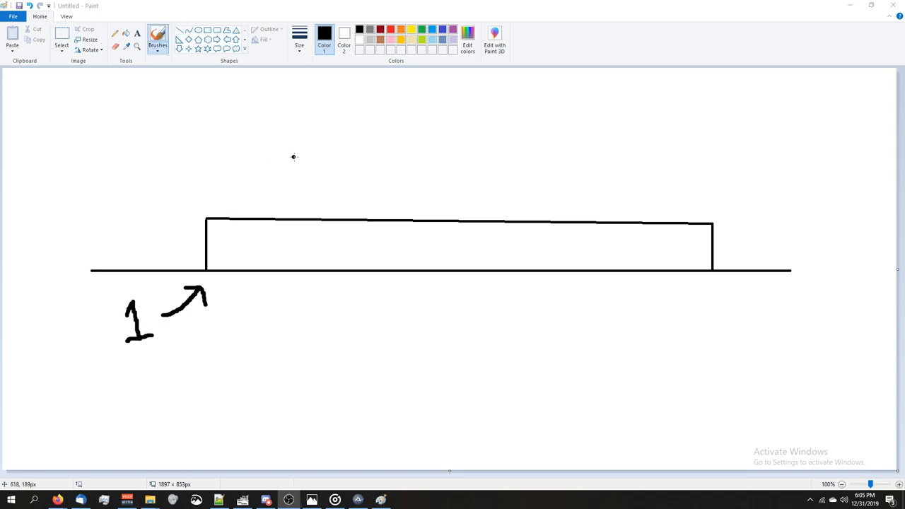
drag(293, 141, 375, 177)
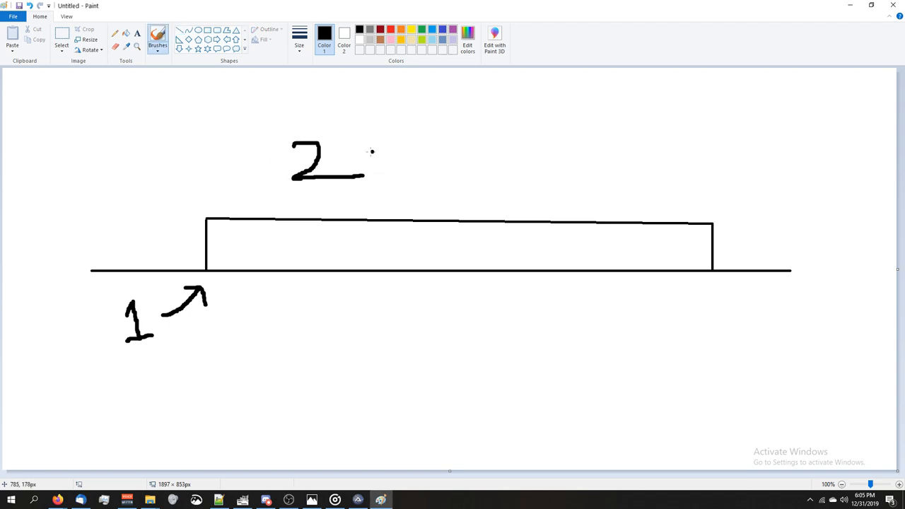
drag(361, 148, 407, 205)
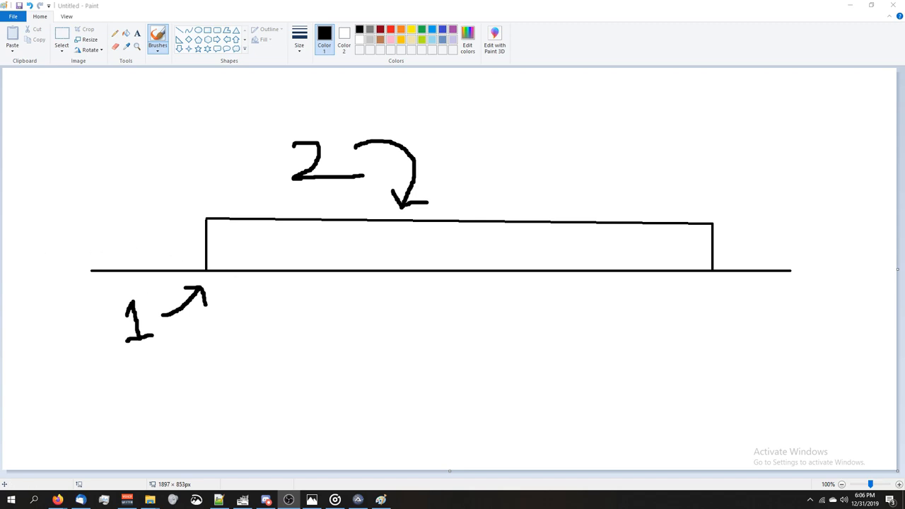
mouse_move(157, 171)
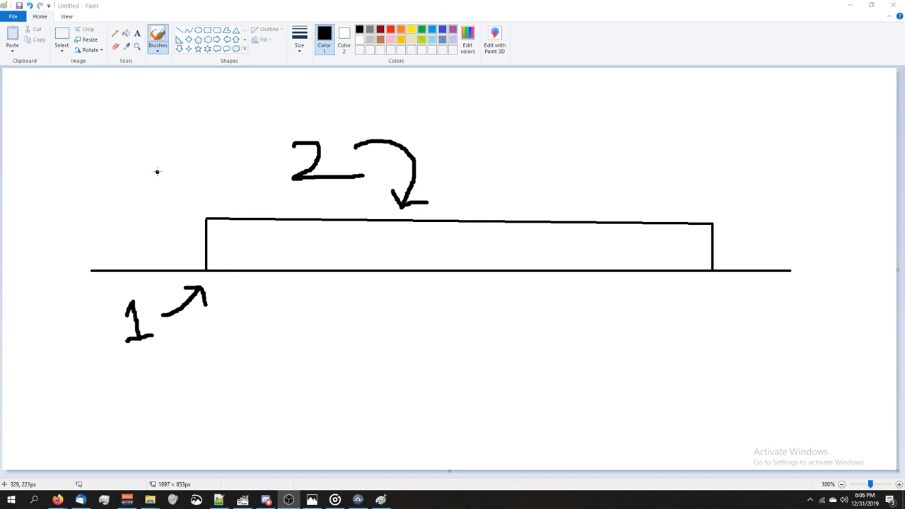
drag(157, 171, 226, 212)
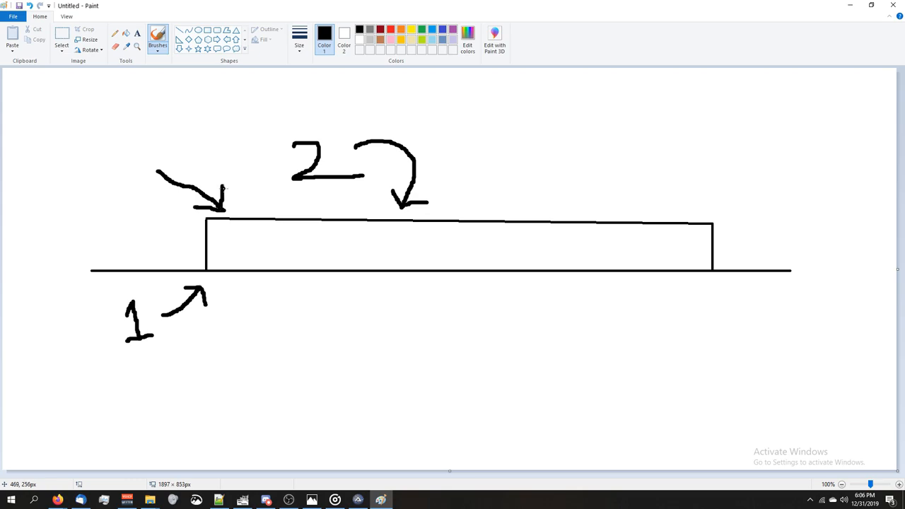
mouse_move(283, 210)
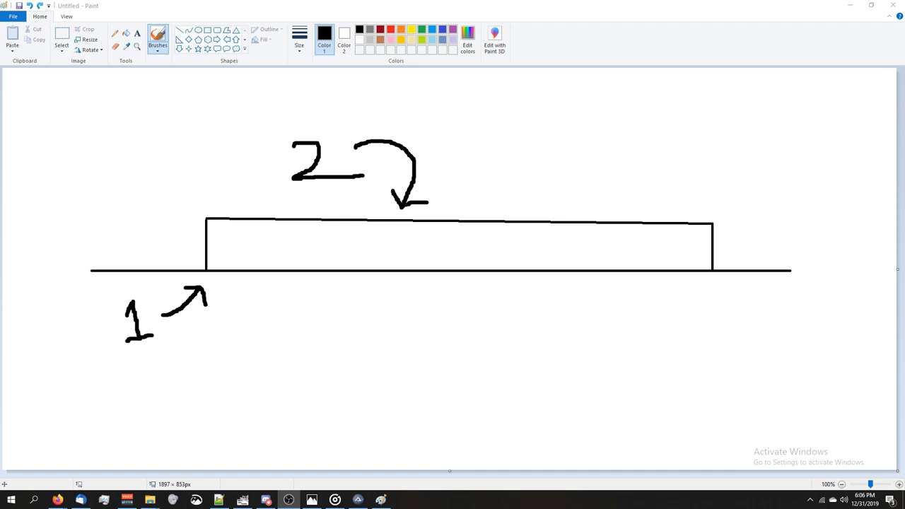
mouse_move(302, 207)
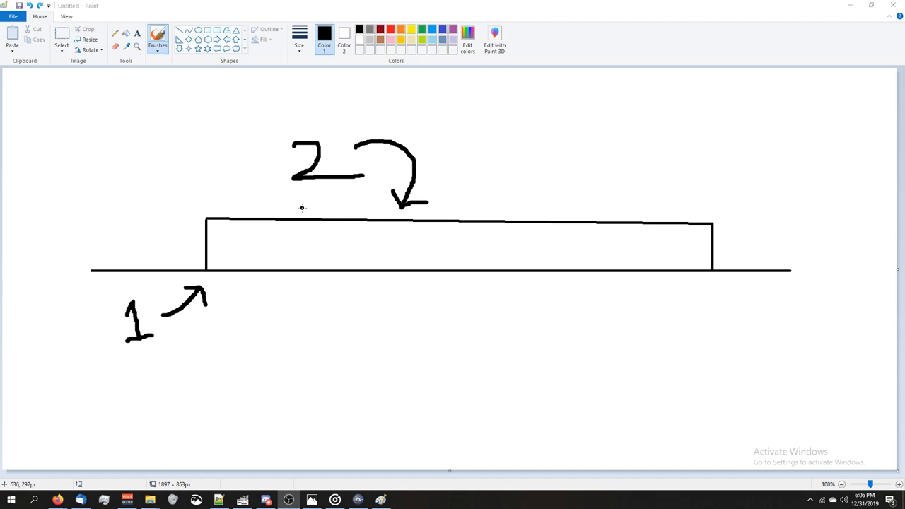
mouse_move(341, 256)
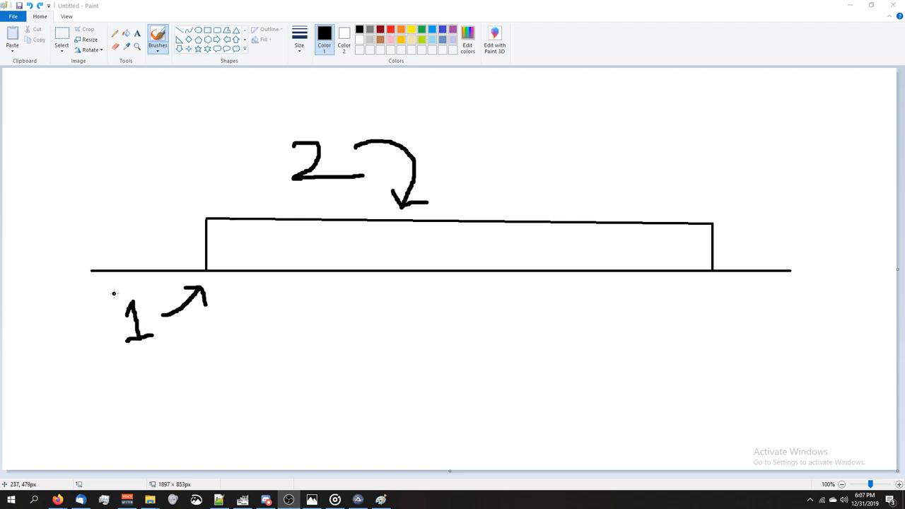
mouse_move(158, 351)
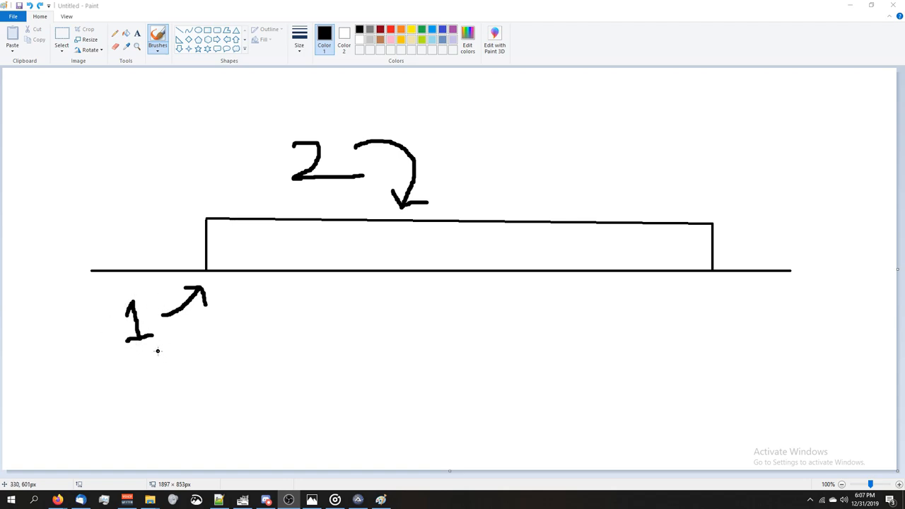
mouse_move(297, 186)
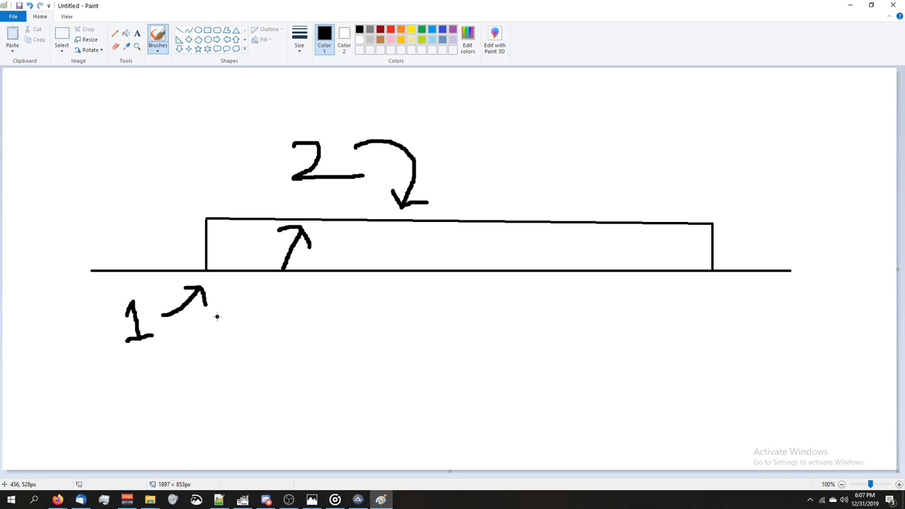
mouse_move(480, 137)
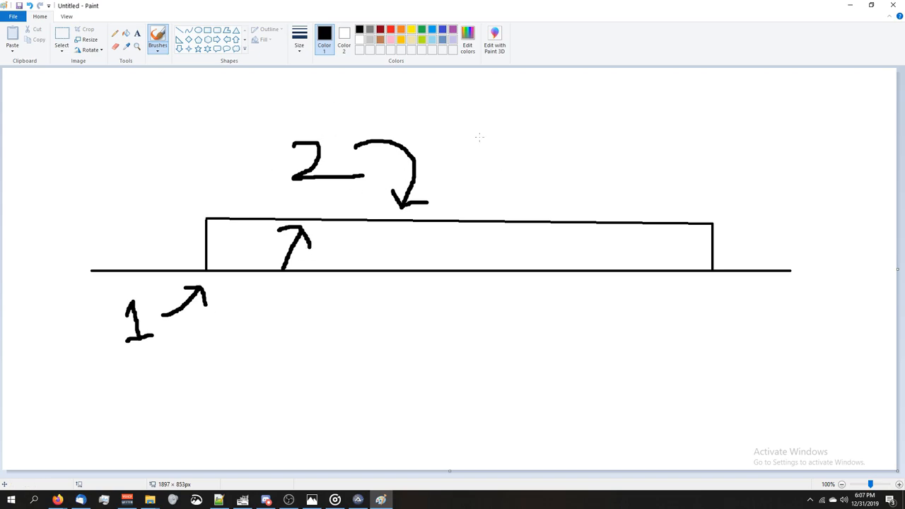
mouse_move(401, 211)
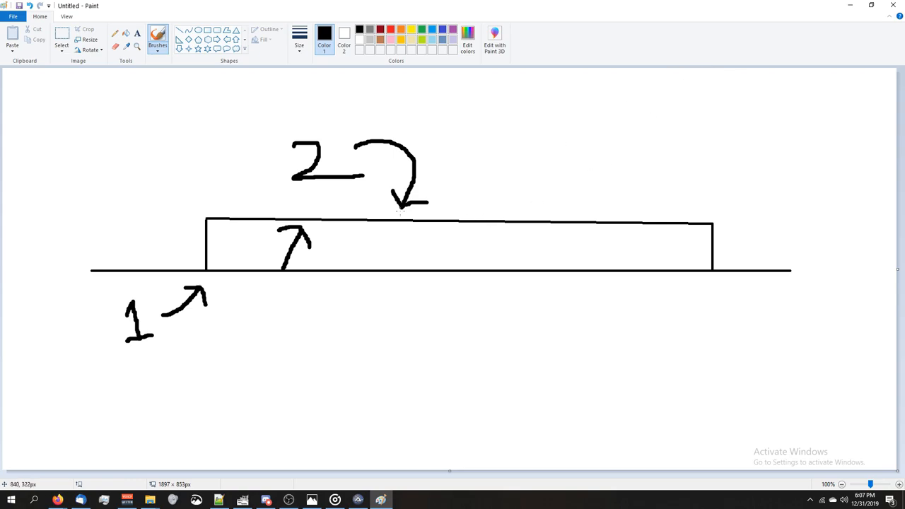
mouse_move(493, 217)
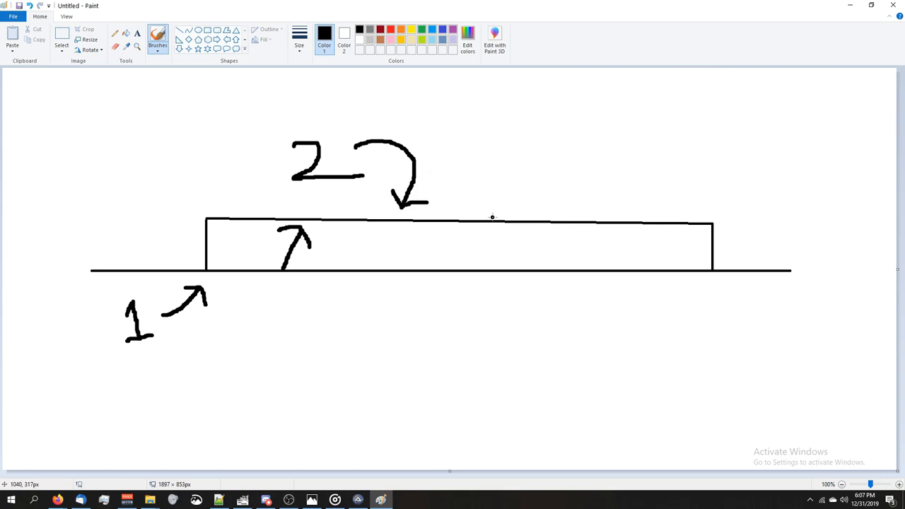
Add up and down arrow strokes inside the long rectangle
drag(502, 223, 495, 272)
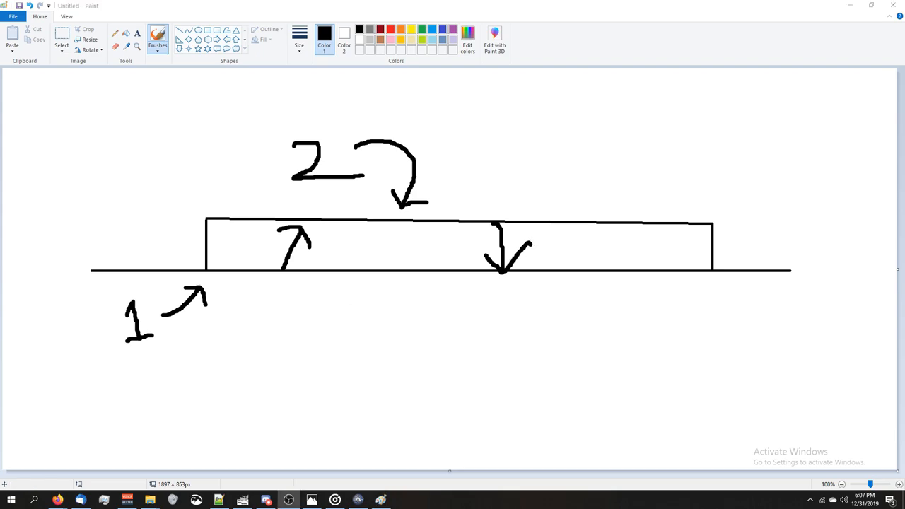
drag(707, 197, 718, 274)
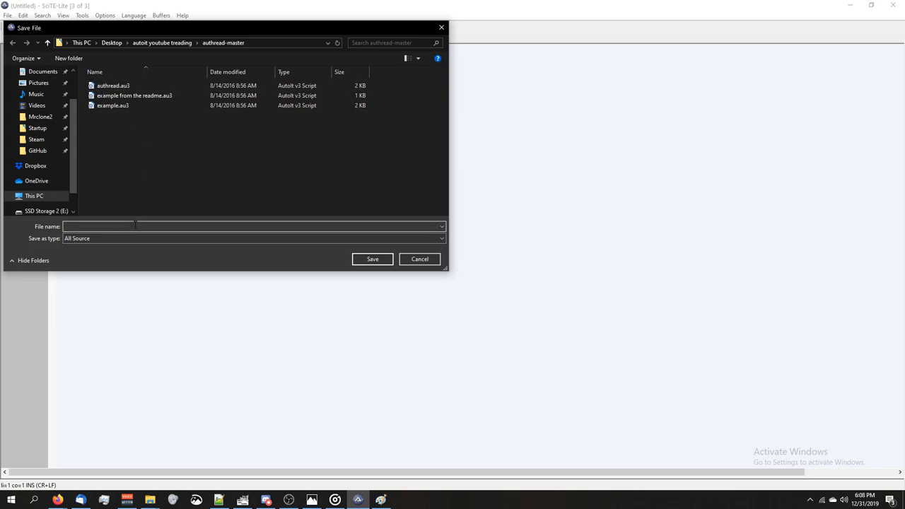
Save the empty script as 'part 2.au3' in the authread-master folder
text(par)
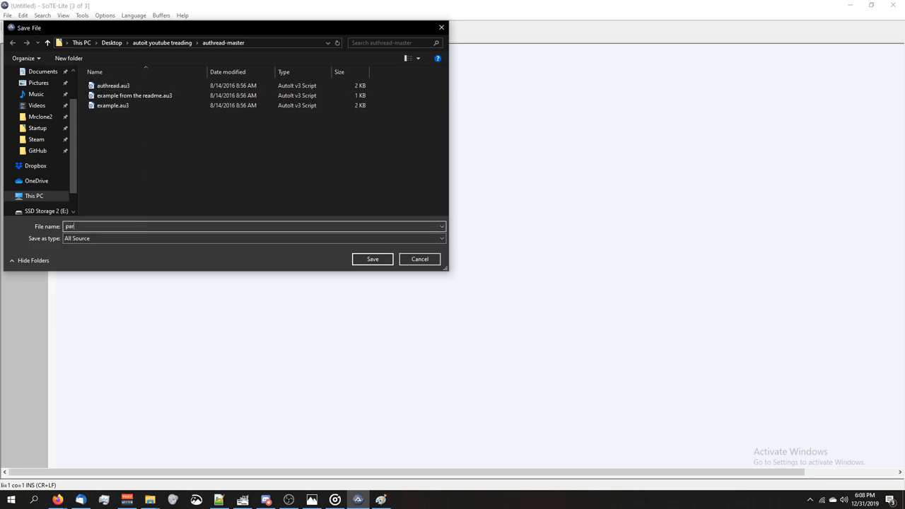
click(372, 259)
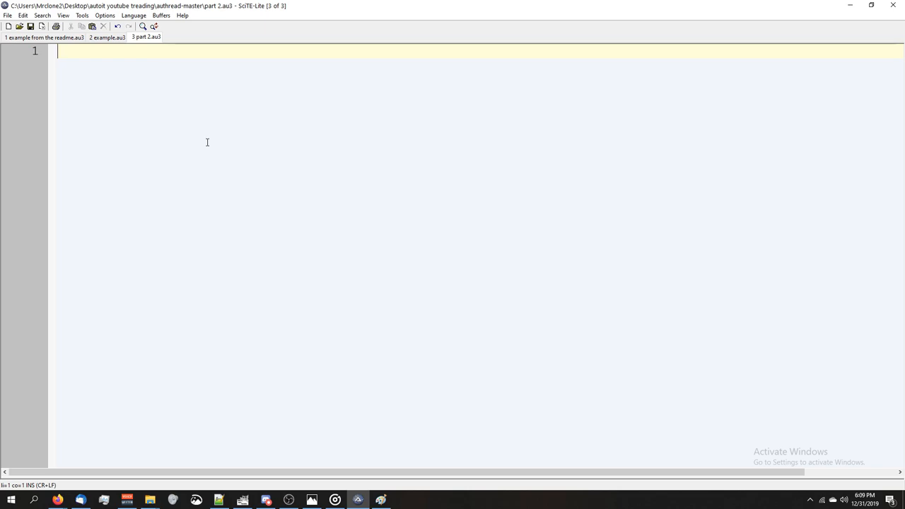
Write #include <authread.au3> on line 1 with blank lines below it
text(#include <)
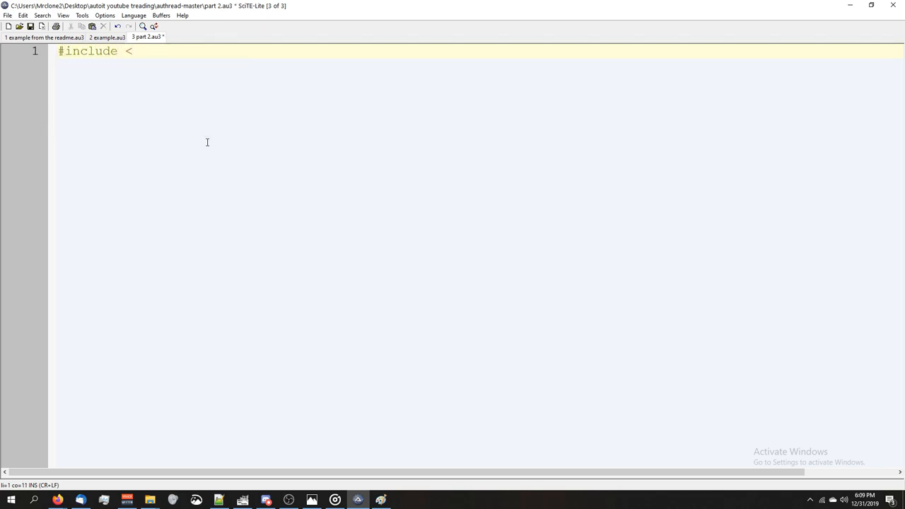
text(authre)
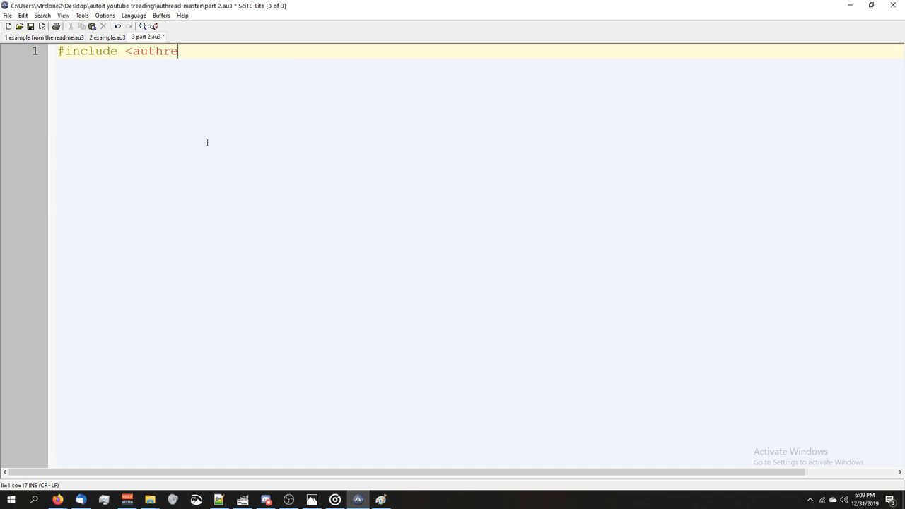
text(ad.au3>)
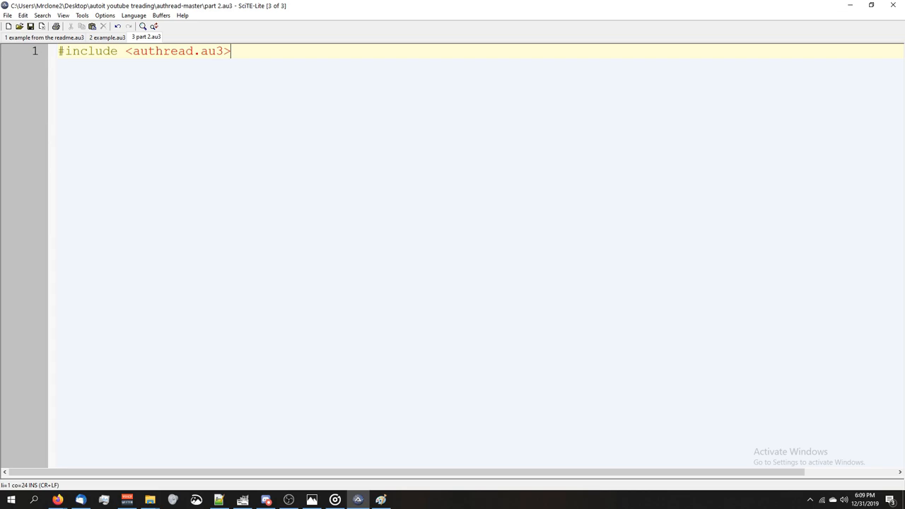
key(Return)
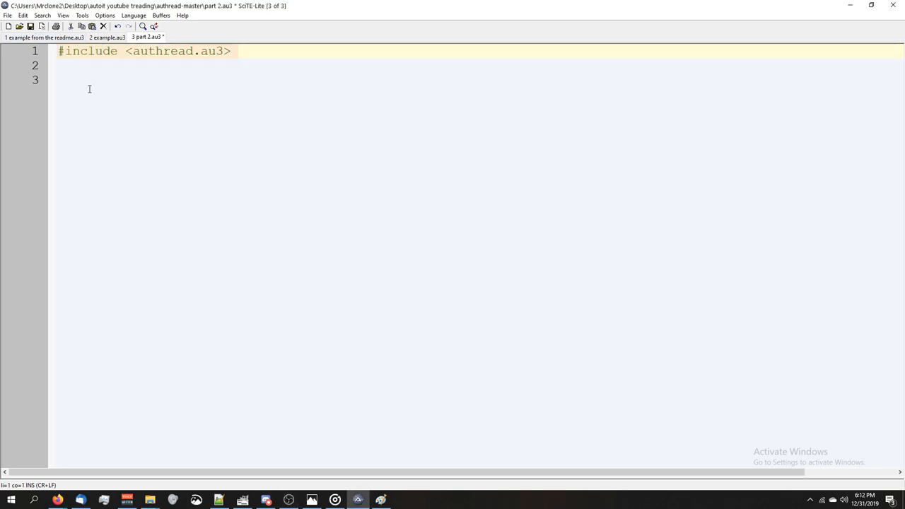
Write the call _AuThread_Startup() on line 3 of the script
click(90, 80)
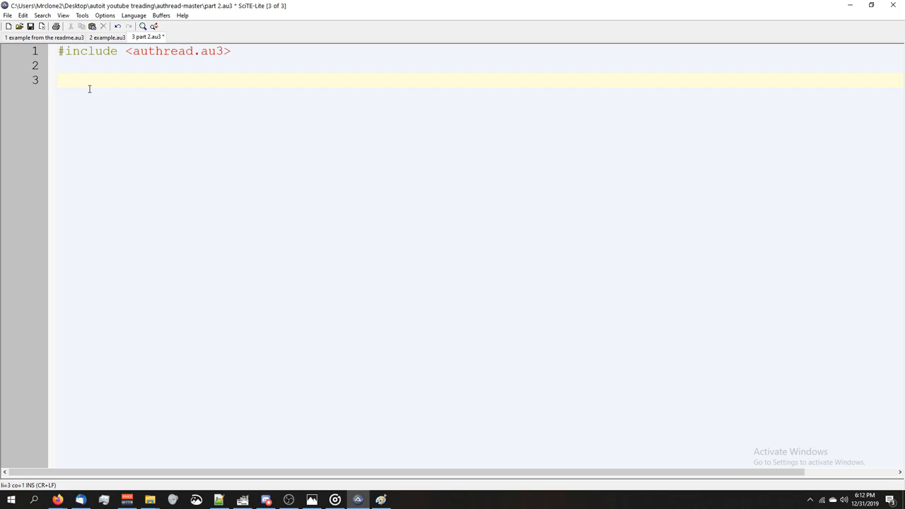
text(_)
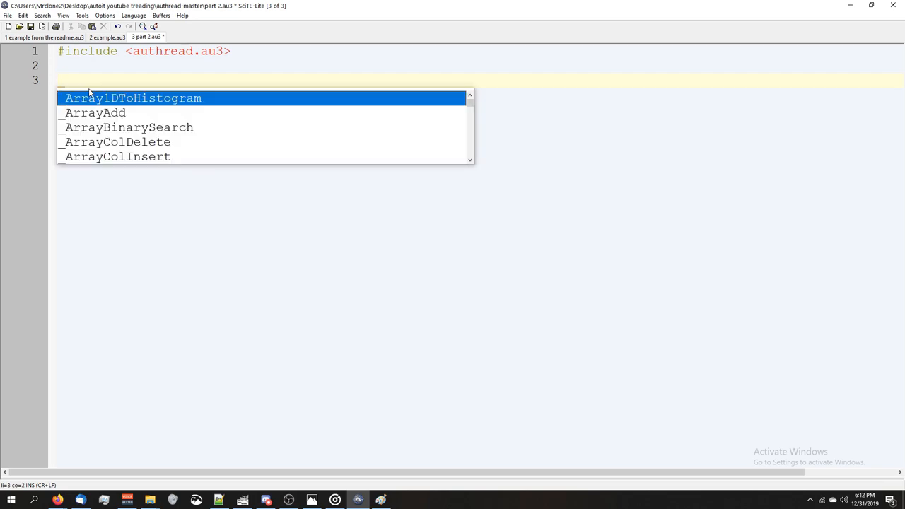
text(_AuThread)
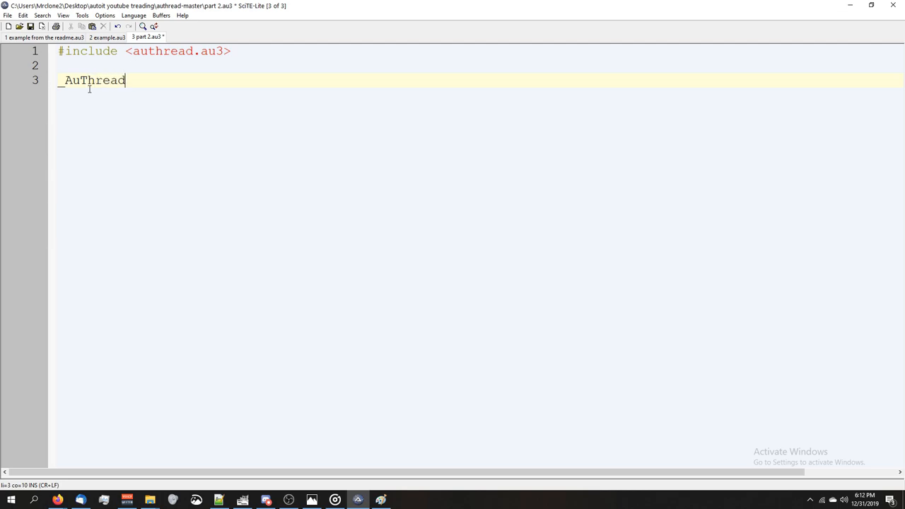
text(_Startu)
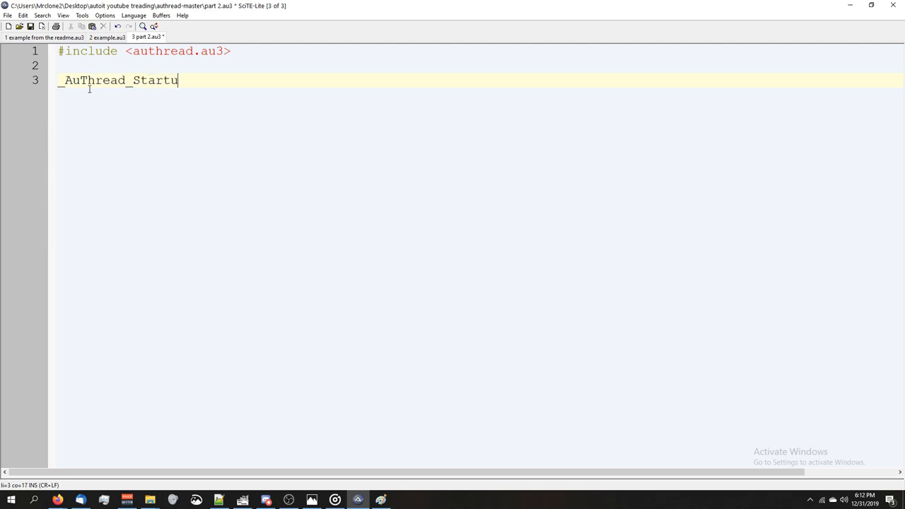
text(p())
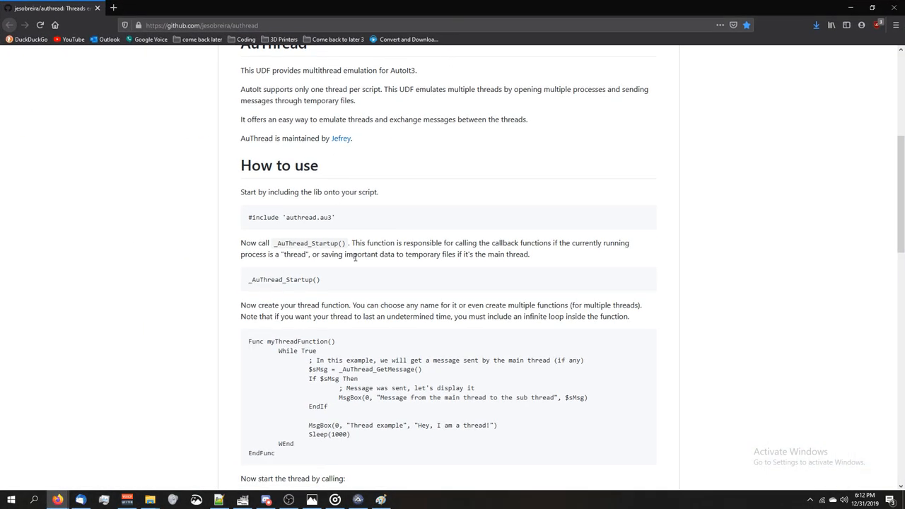
Highlight the README's _AuThread_Startup explanation, then run the script with F5
drag(353, 242, 480, 243)
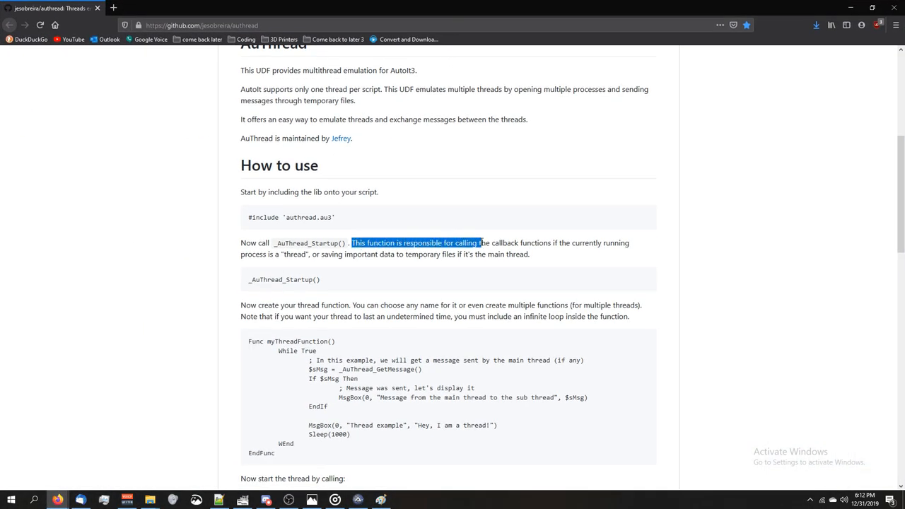
drag(478, 242, 569, 243)
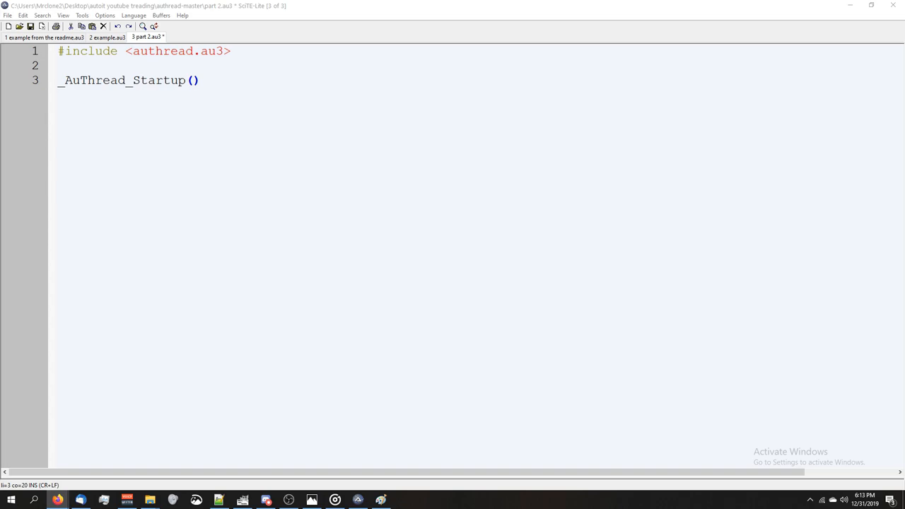
mouse_move(227, 82)
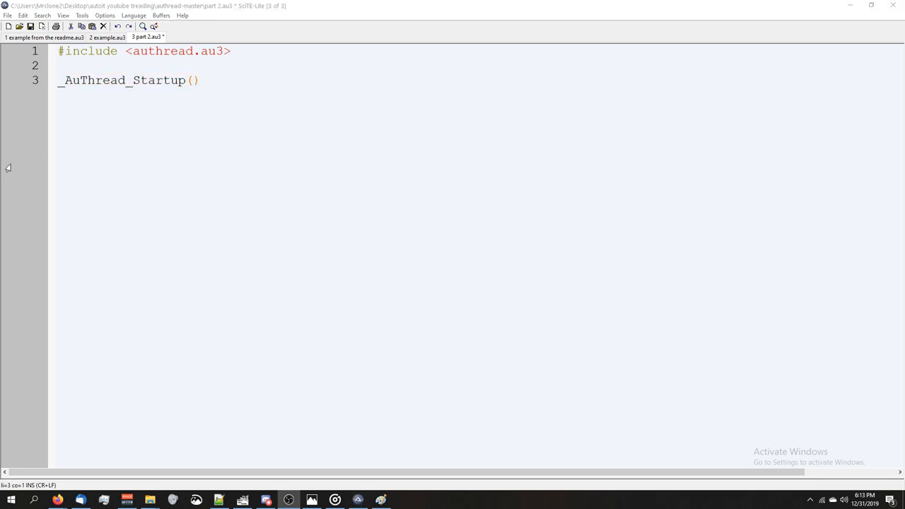
click(131, 80)
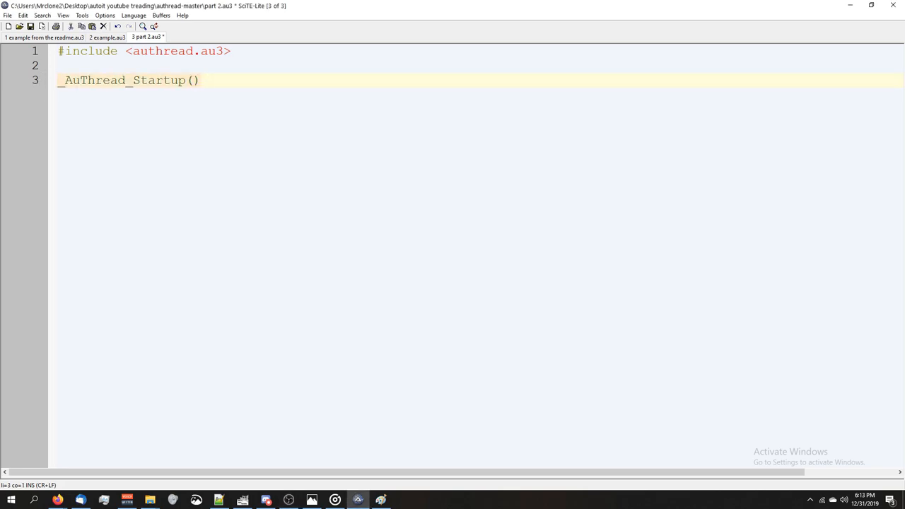
key(F5)
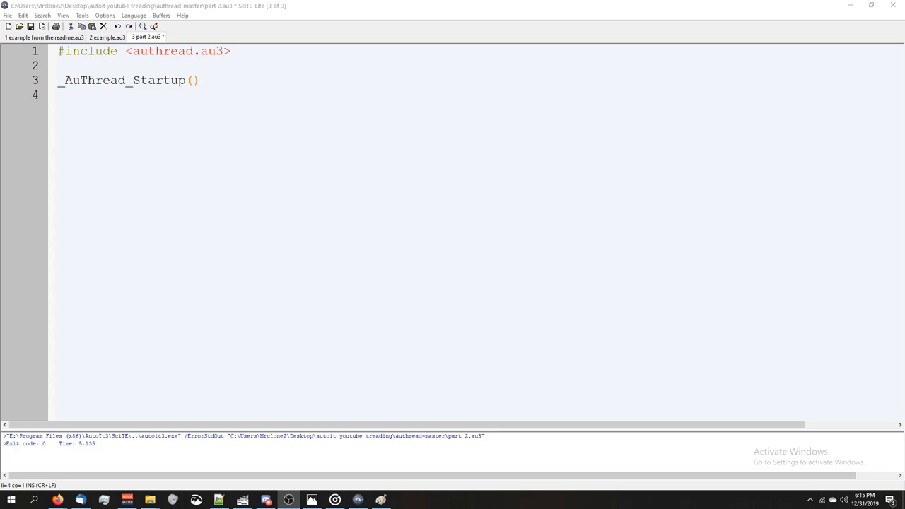
mouse_move(155, 175)
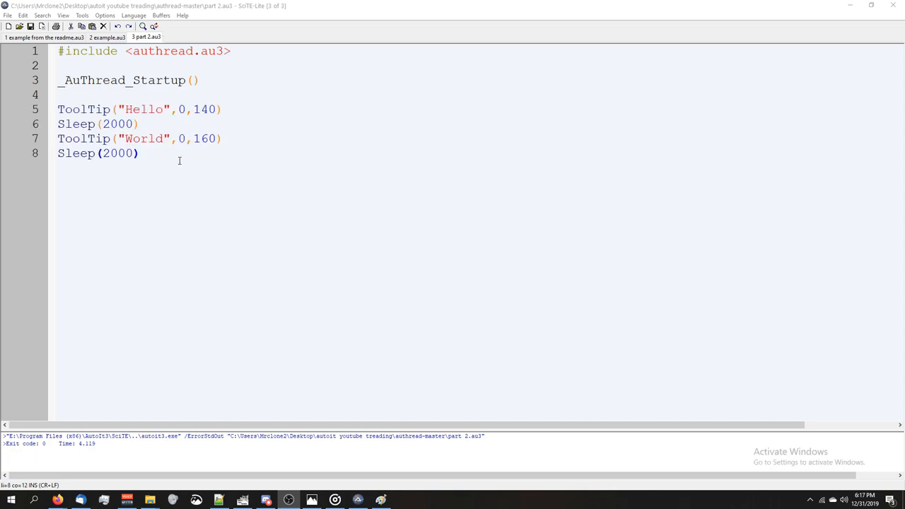
mouse_move(87, 128)
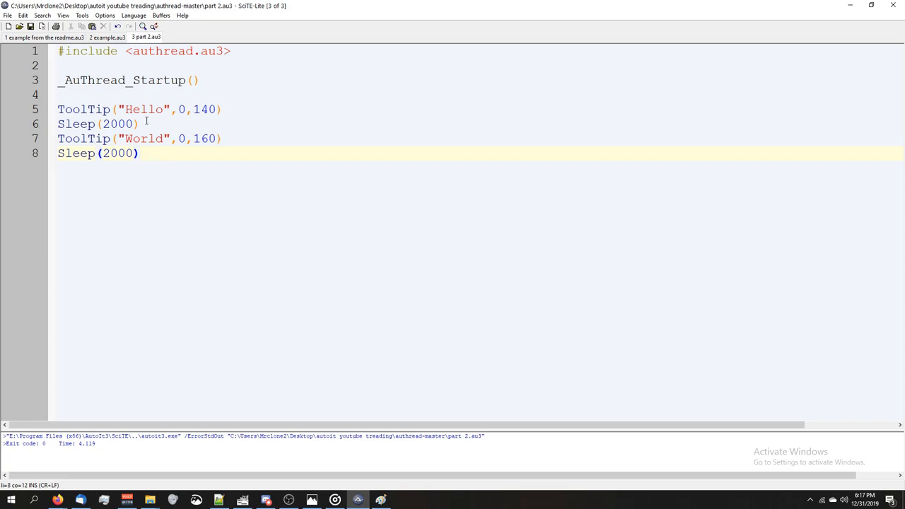
Place the cursor on the first Sleep(2000) line, then at the World ToolTip line's end
click(210, 109)
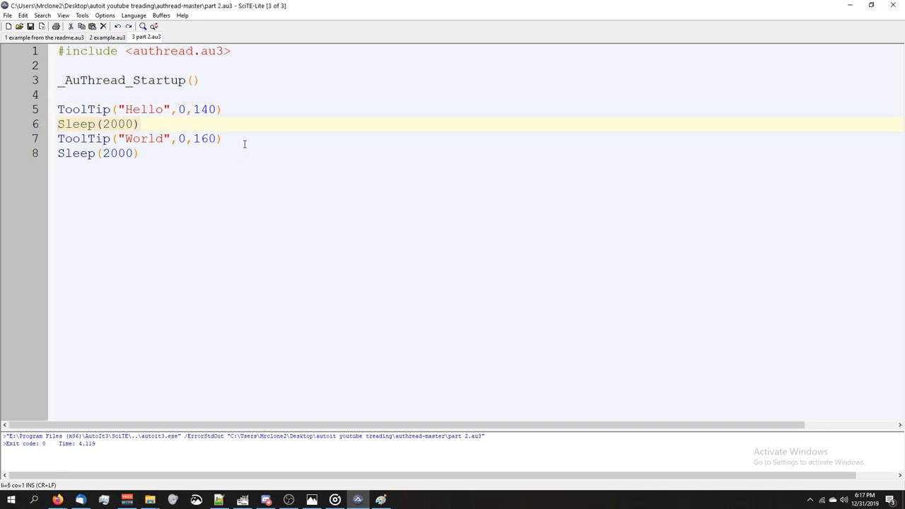
click(85, 138)
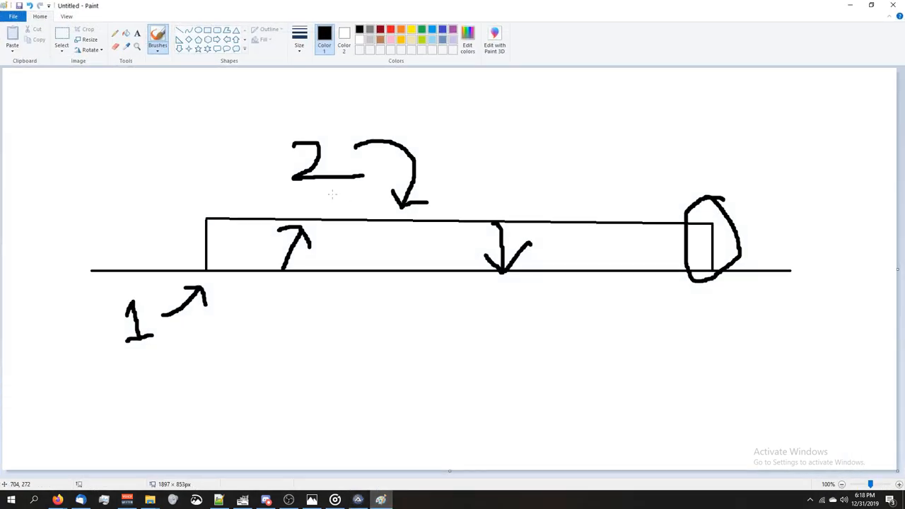
Sketch an arrow at the rectangle's start and short strokes inside its quadrants
drag(151, 148, 237, 201)
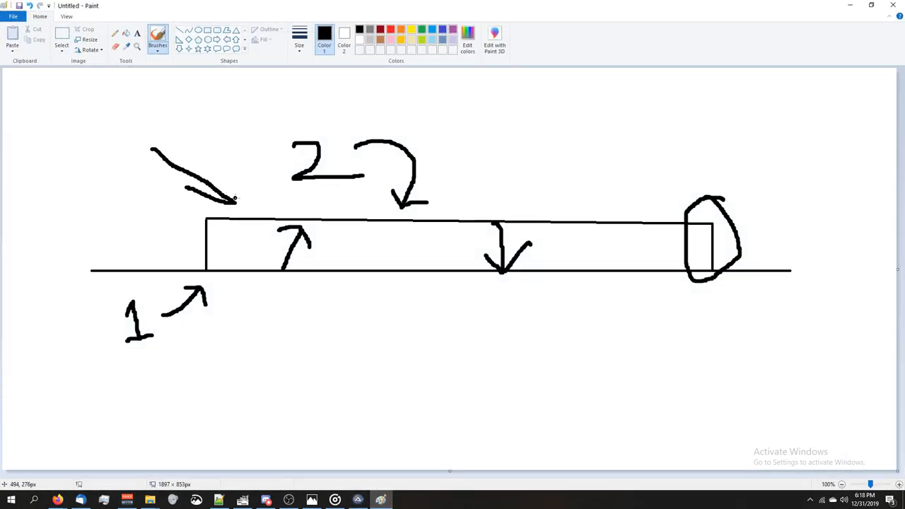
drag(225, 131, 234, 198)
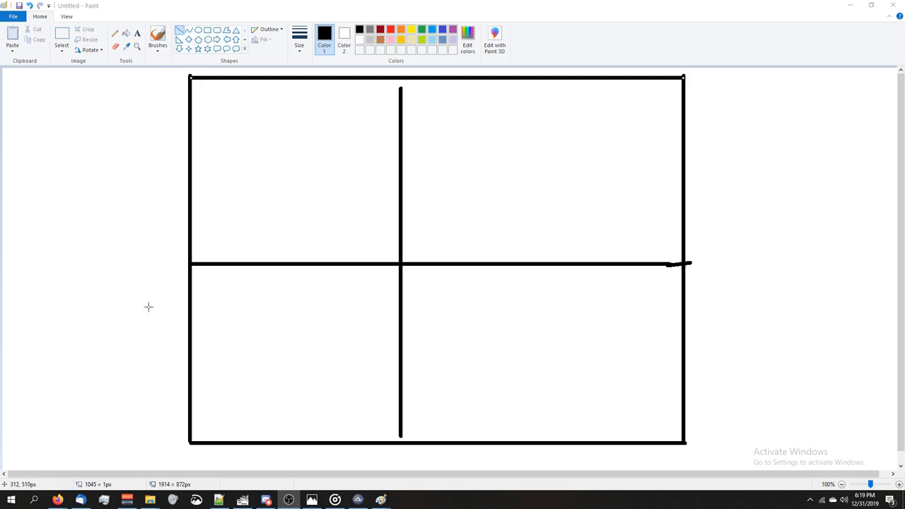
mouse_move(272, 188)
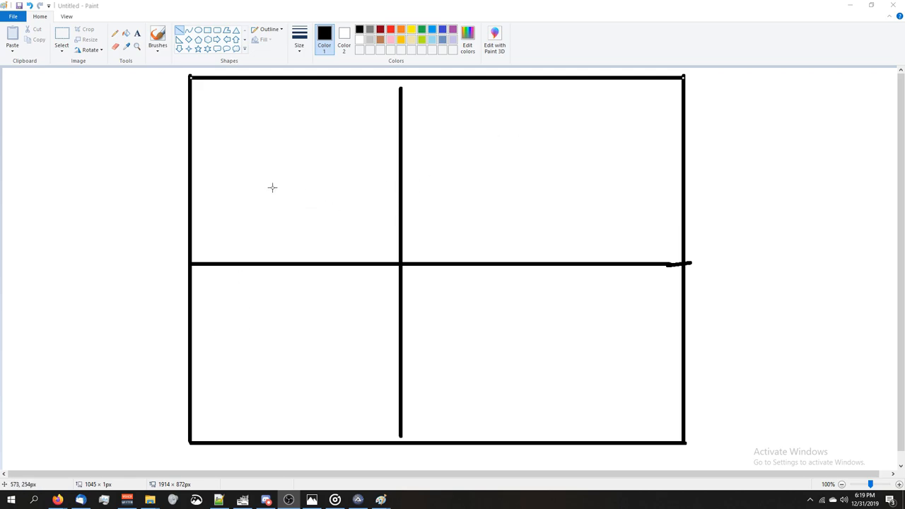
mouse_move(202, 109)
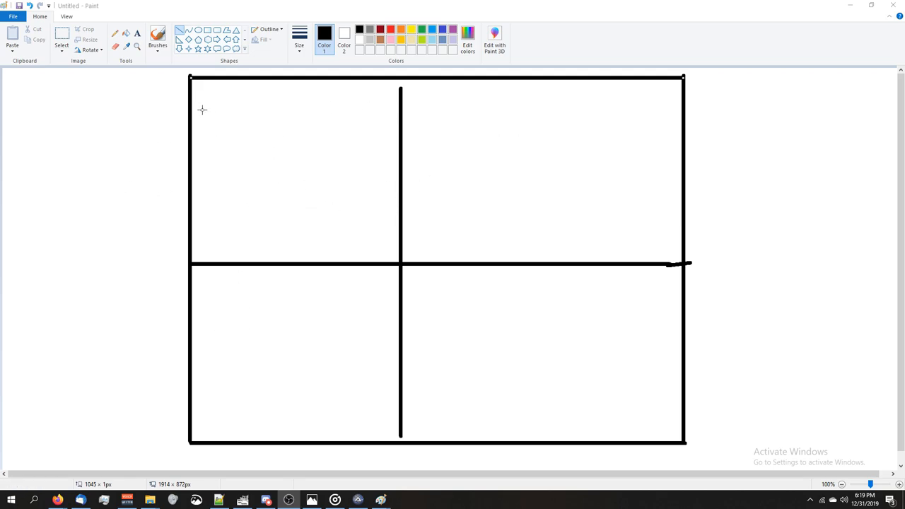
mouse_move(178, 295)
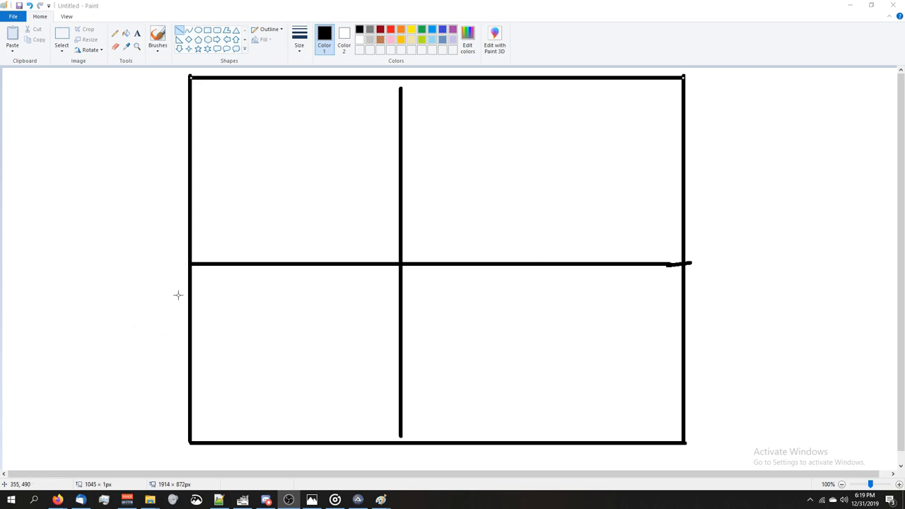
mouse_move(226, 191)
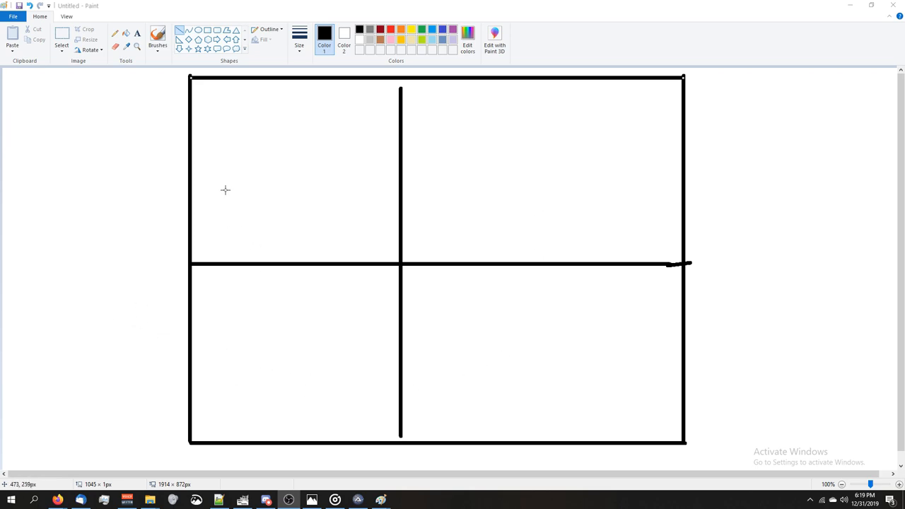
drag(246, 140, 267, 178)
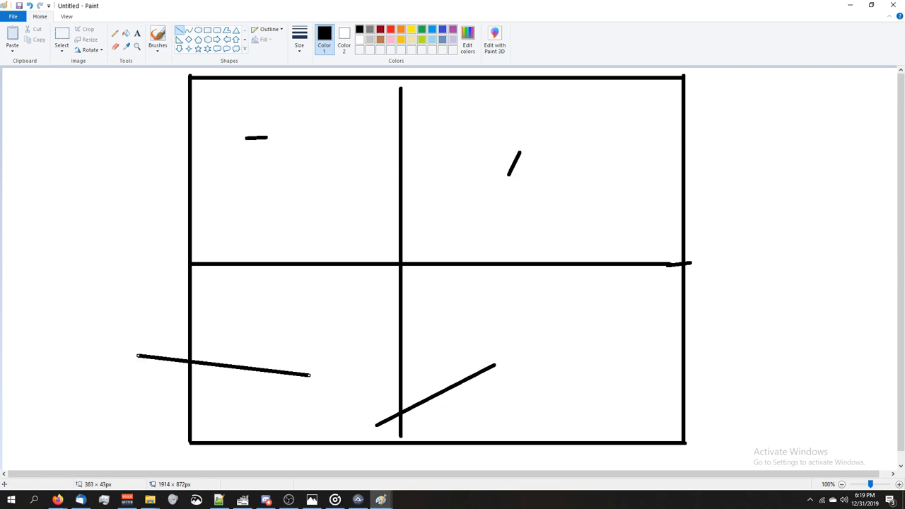
mouse_move(70, 225)
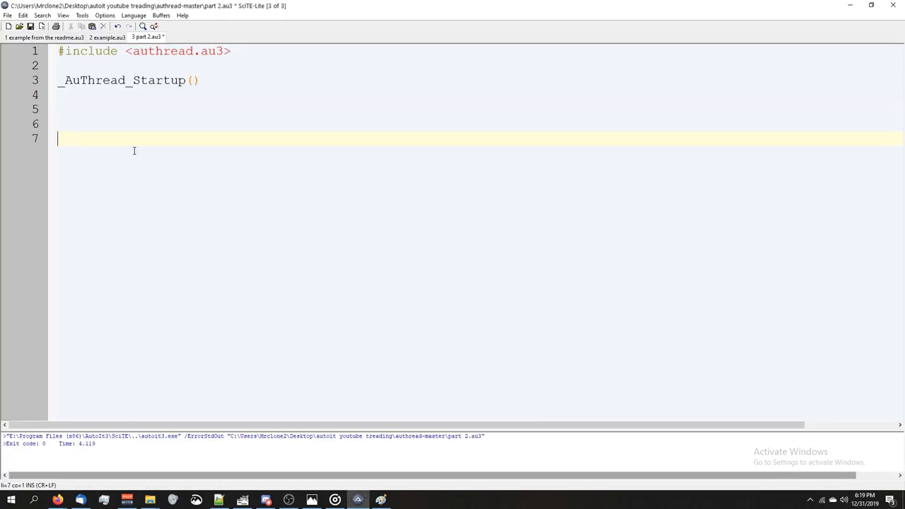
Write Func thread2() showing ToolTip("World",0,140), then Sleep(5000) and EndFunc
text(Func)
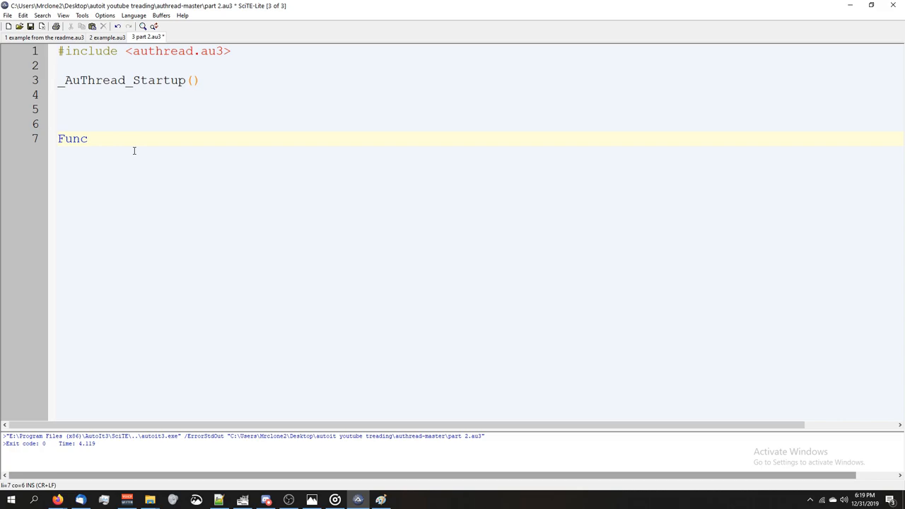
text(thread2)
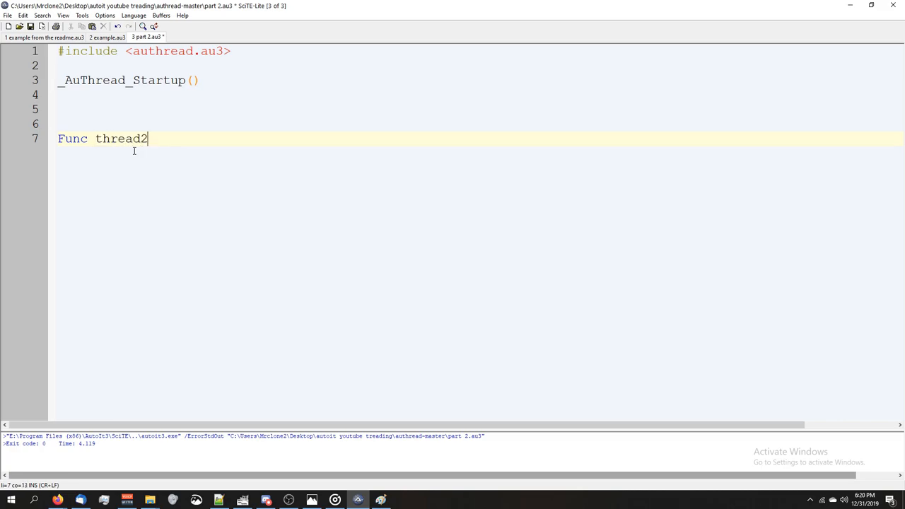
text(())
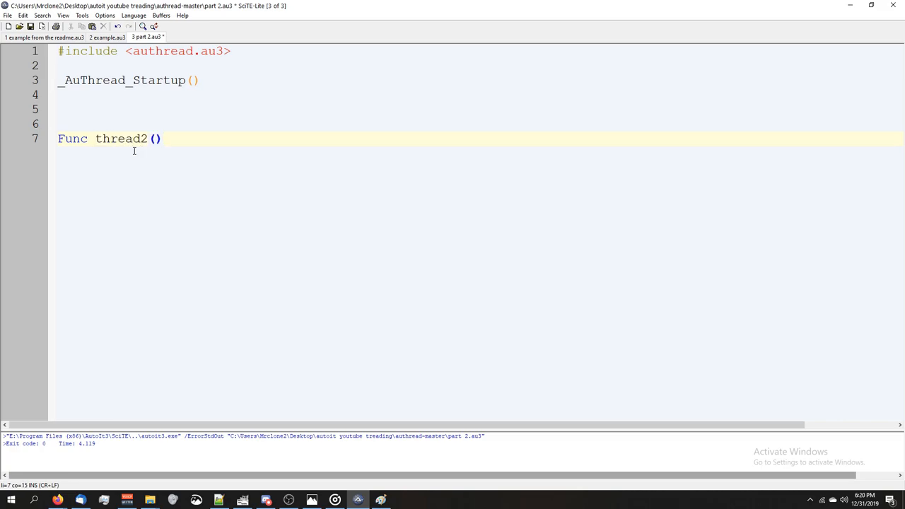
text(ToolTip(")
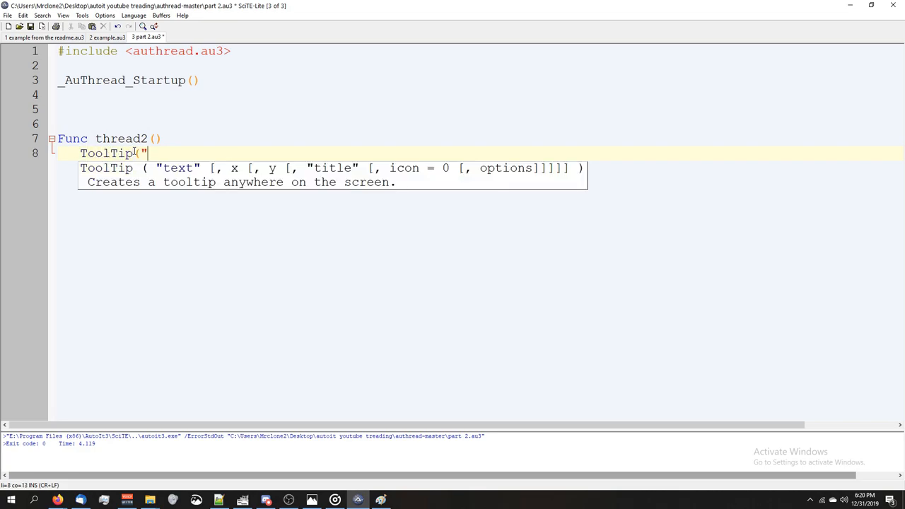
text(World")
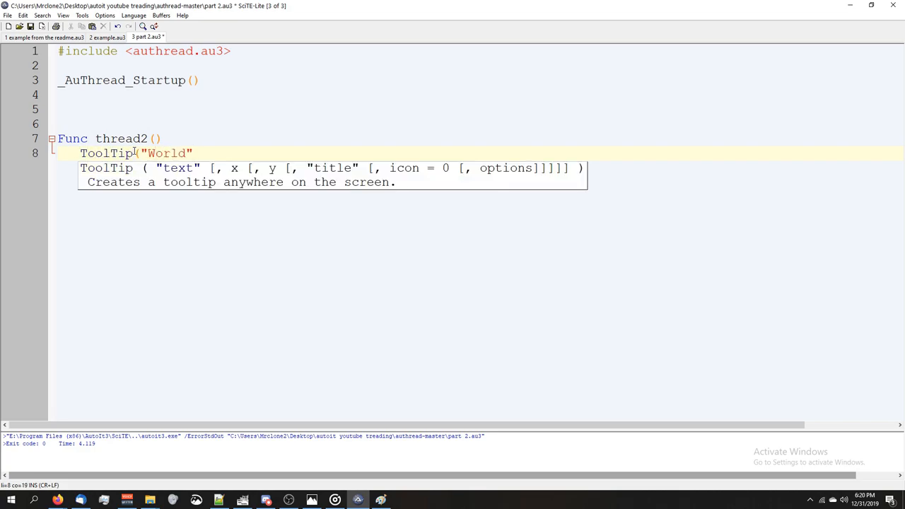
text(,0,14)
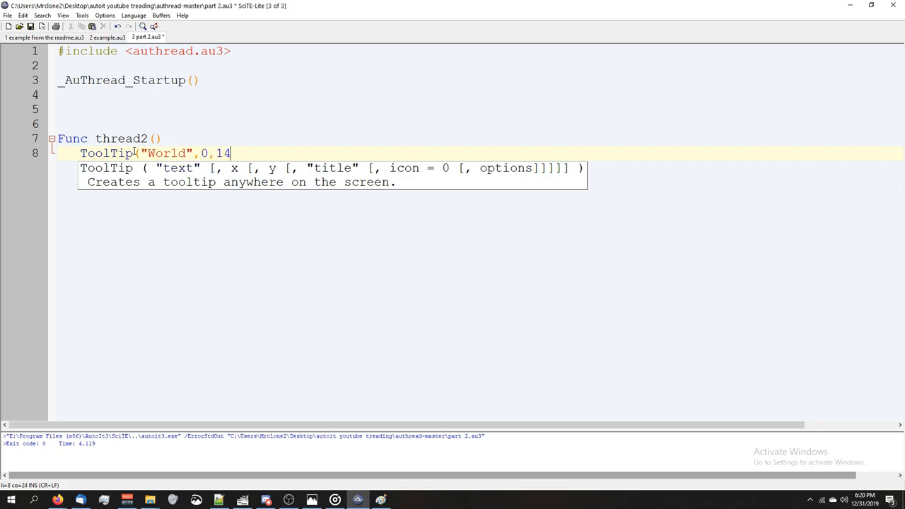
text(0))
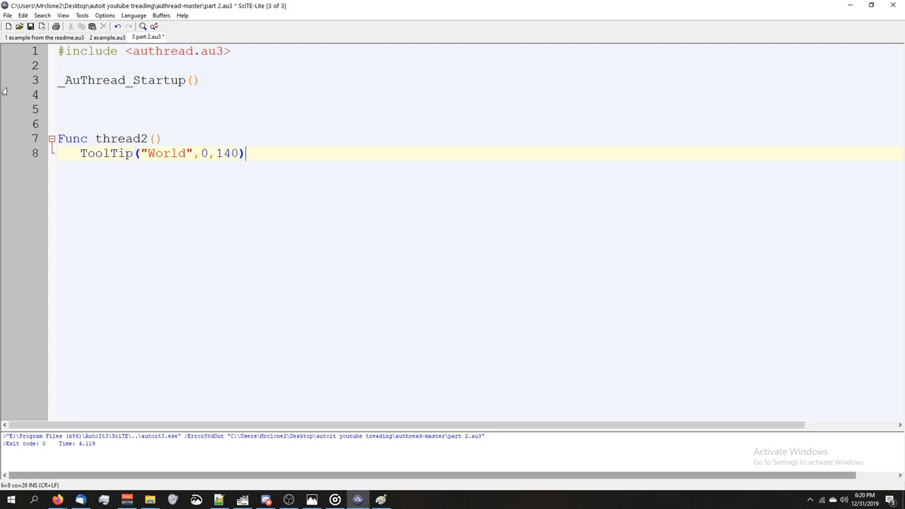
text(Sleep(5000))
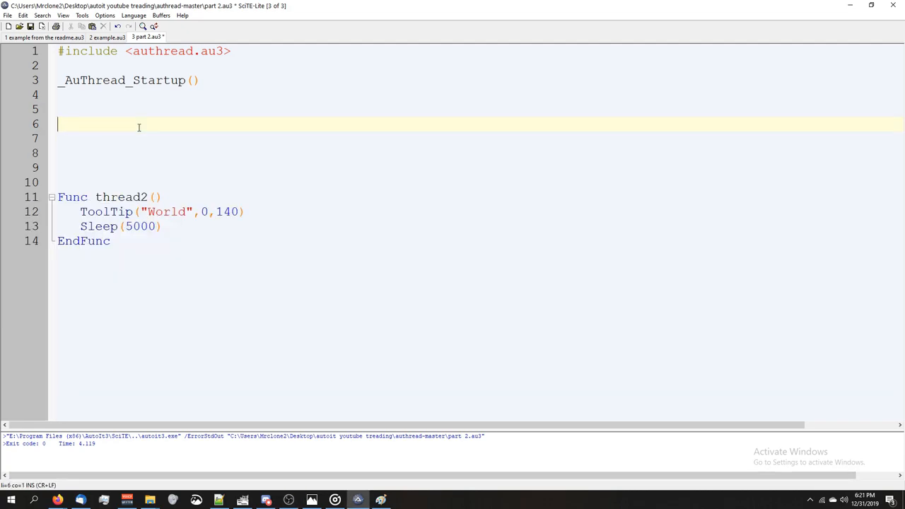
Above thread2, add ToolTip("Hello",0,120) followed by Sleep(5000) to the main code
click(106, 196)
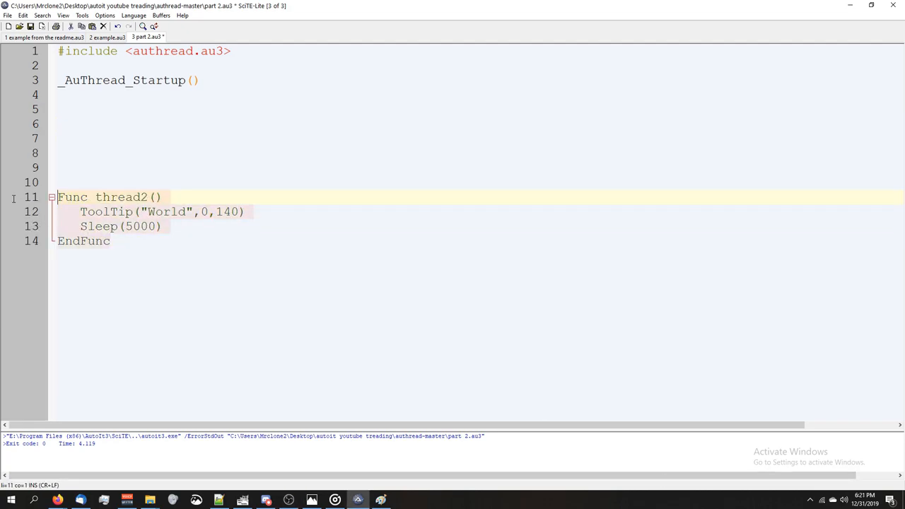
click(94, 123)
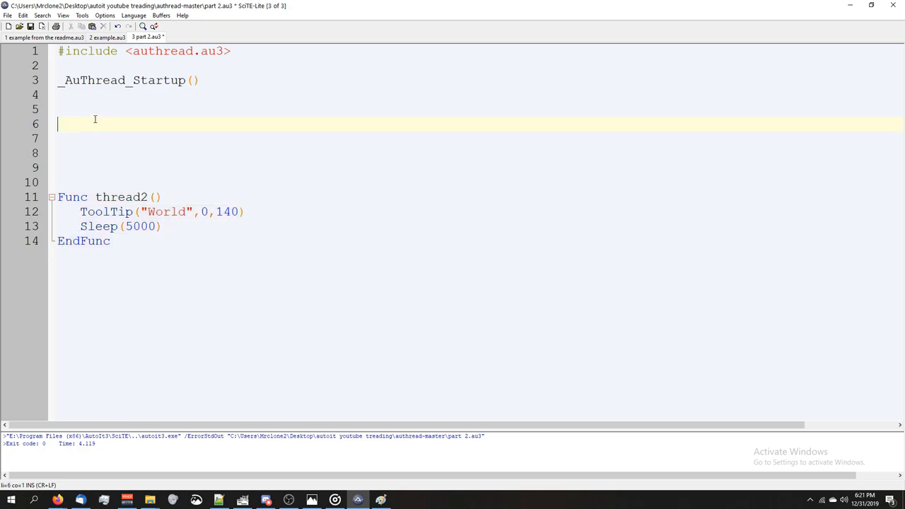
text(ToolTip(")
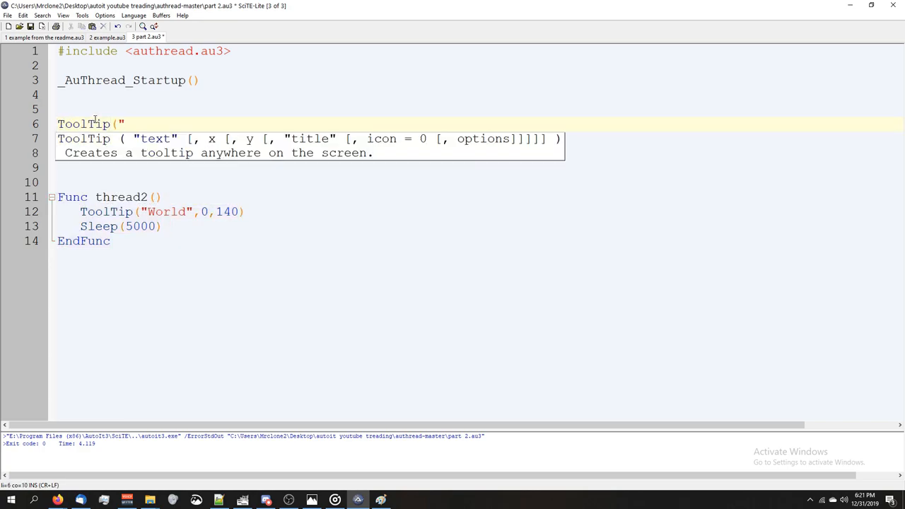
text(Hello)
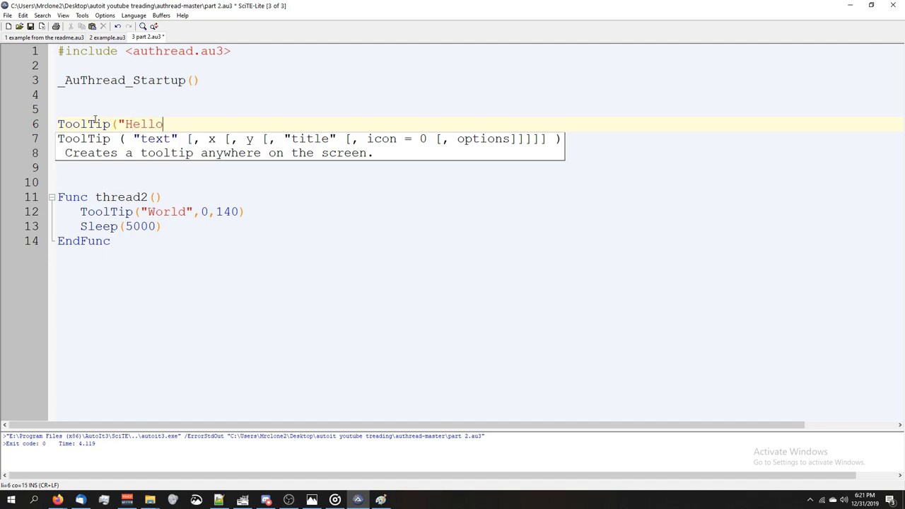
text(",0,1)
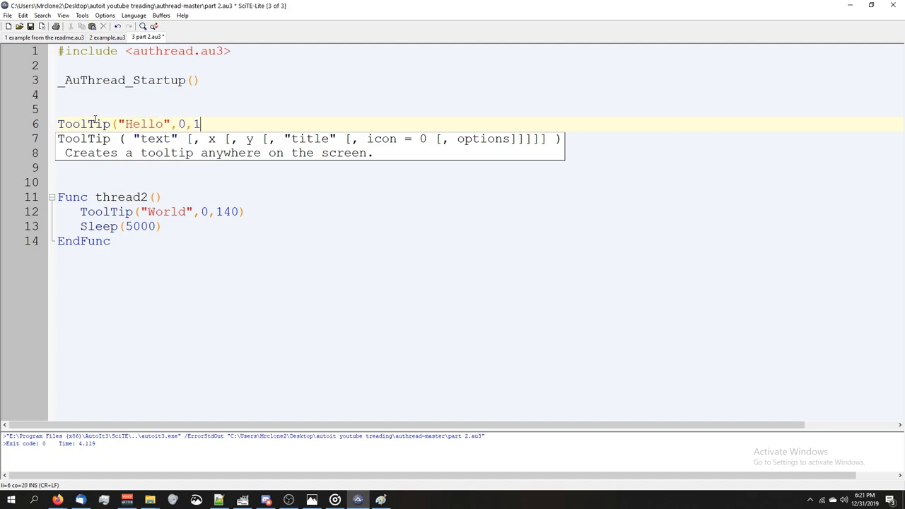
text(20))
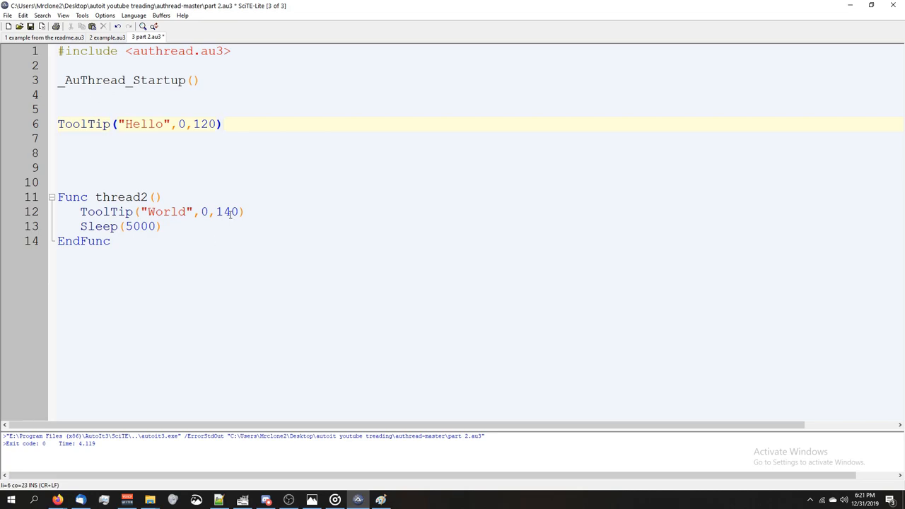
text(Sleep()
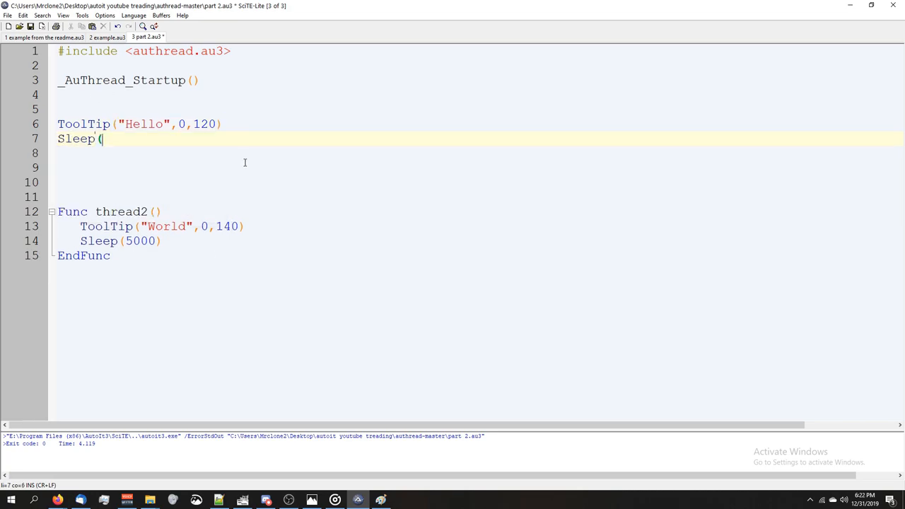
text(5000))
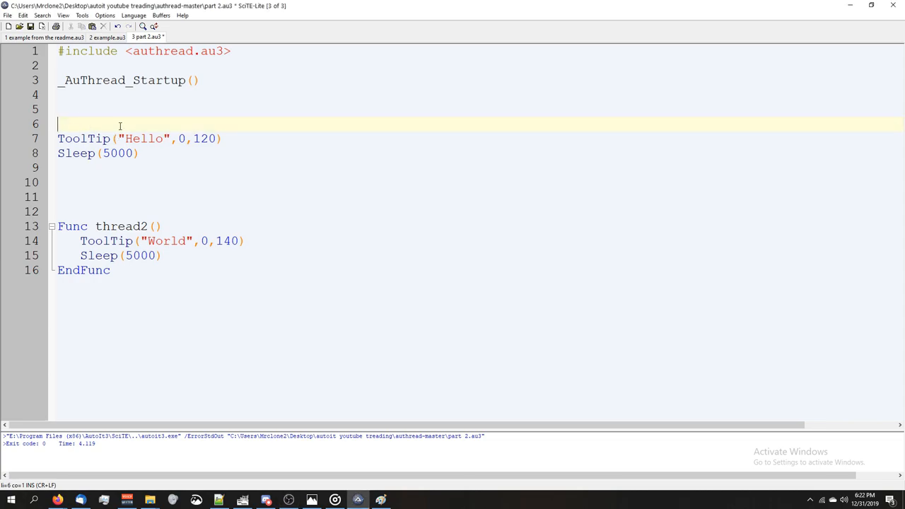
On line 6, add $thread2 = _AuThread_StartThread("thread2") and save the script
text($)
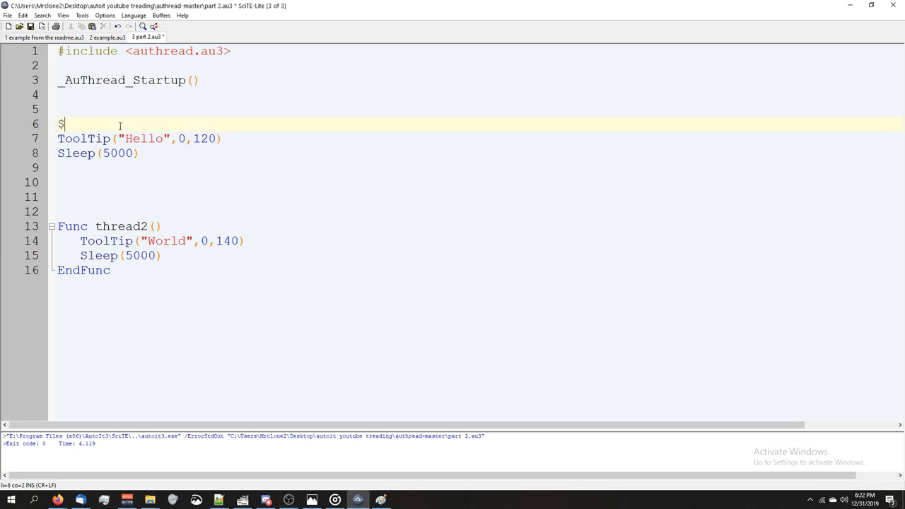
text(thread2)
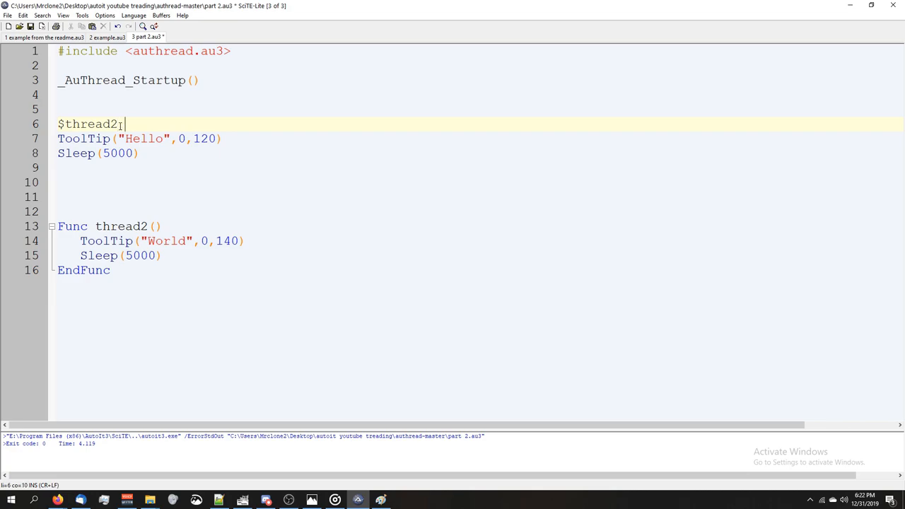
text(= _A)
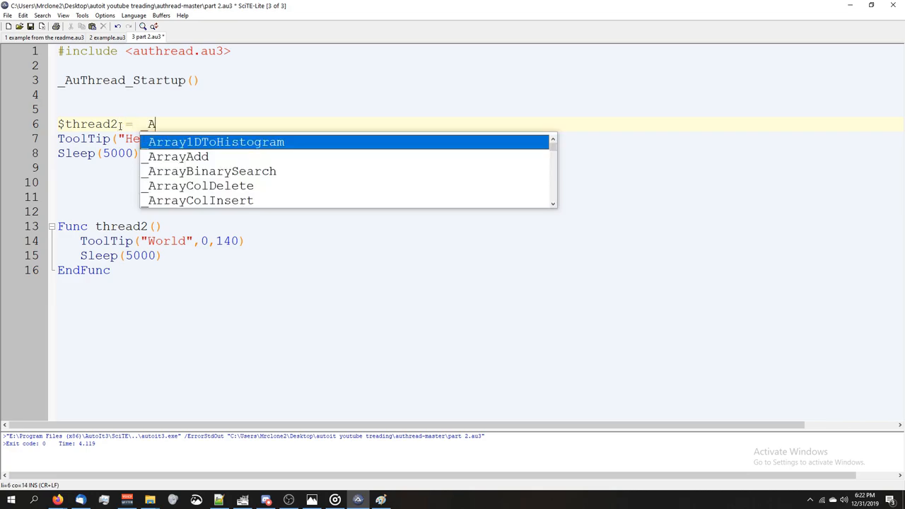
text(_AuThread_)
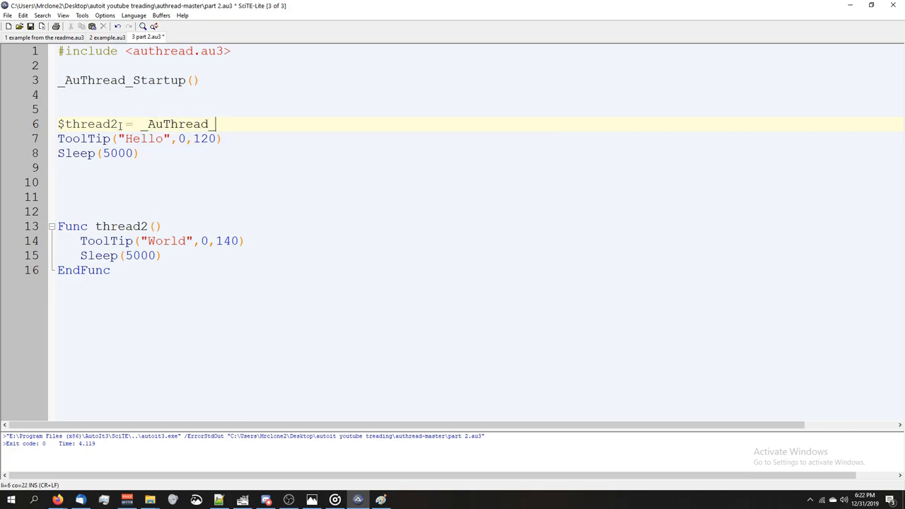
text(StartThread)
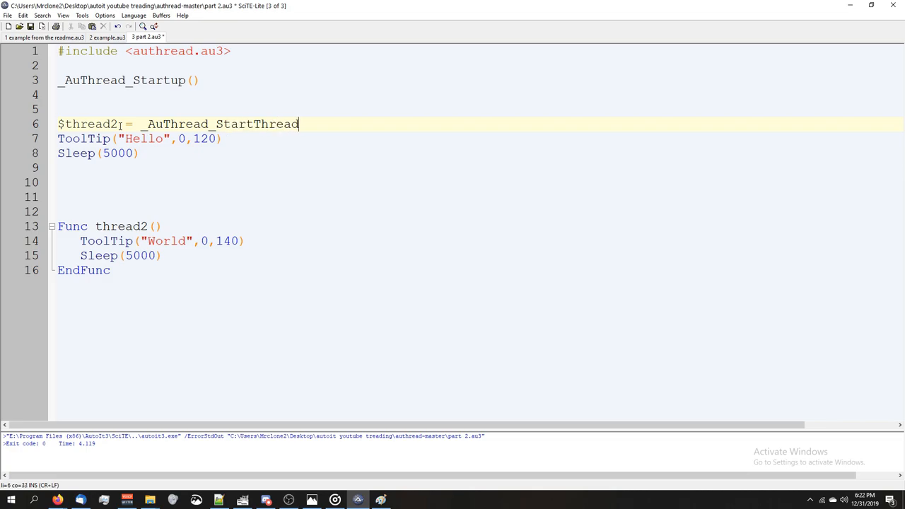
text((")
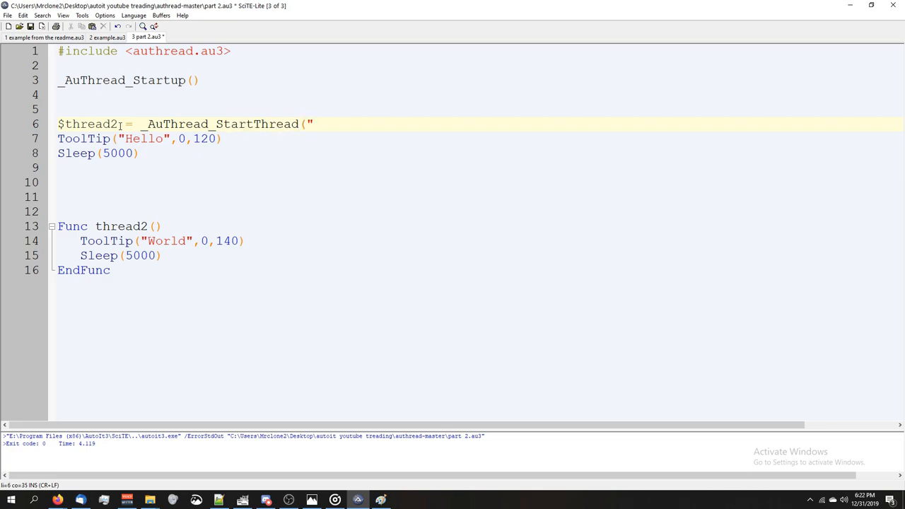
text(thread2)
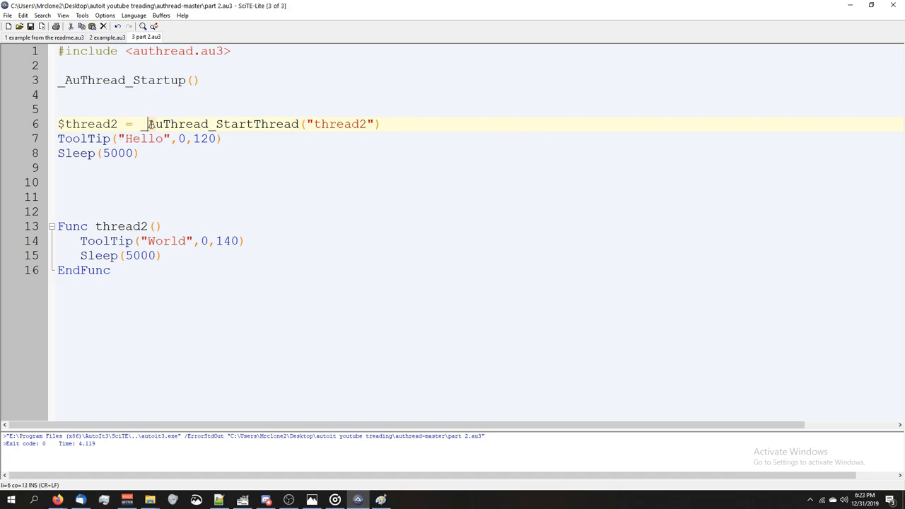
click(141, 182)
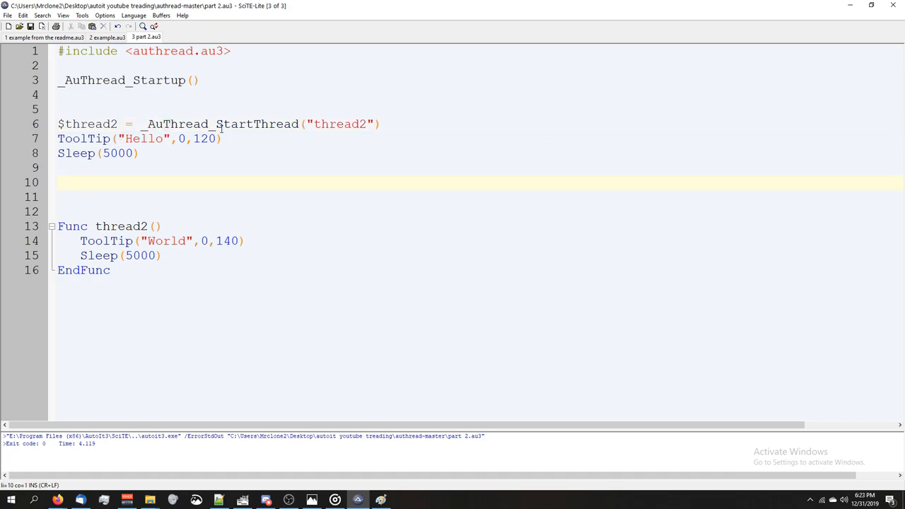
click(246, 169)
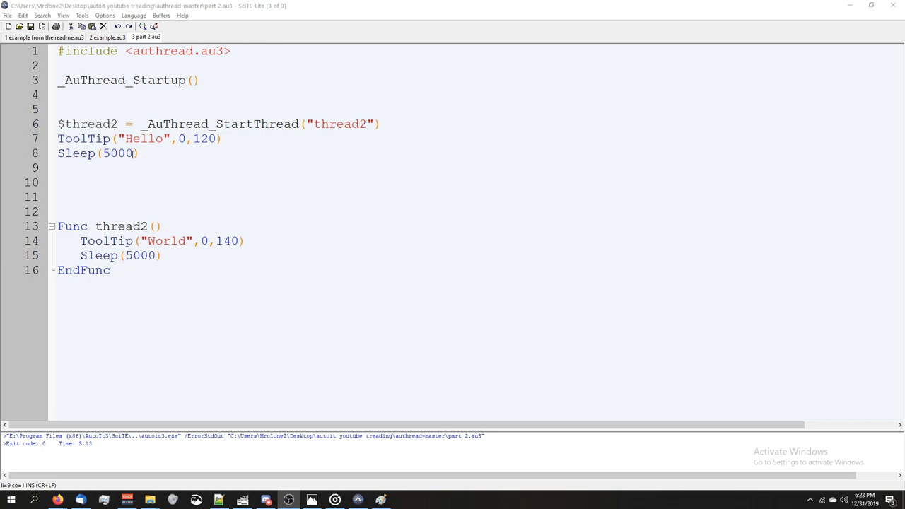
mouse_move(225, 168)
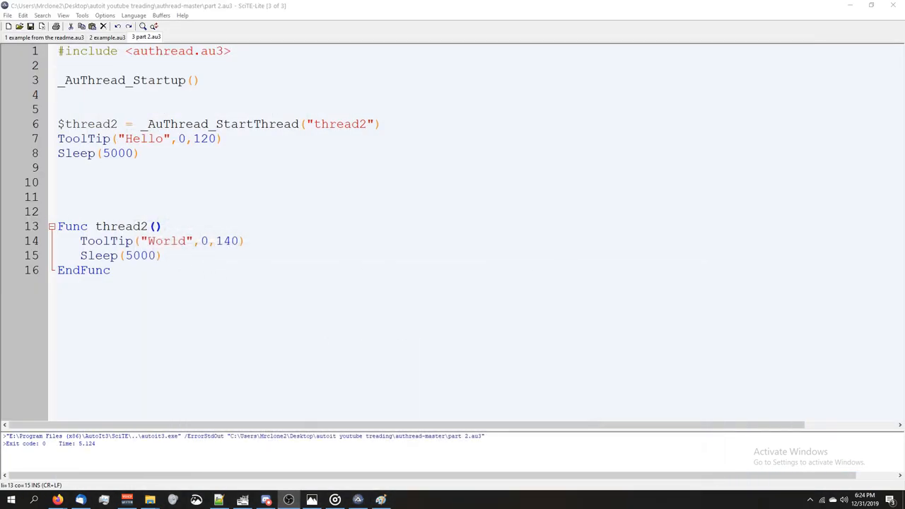
Add $msg = _AuThread_GetMessage() atop thread2 and select the "World" tooltip text for replacement
click(163, 225)
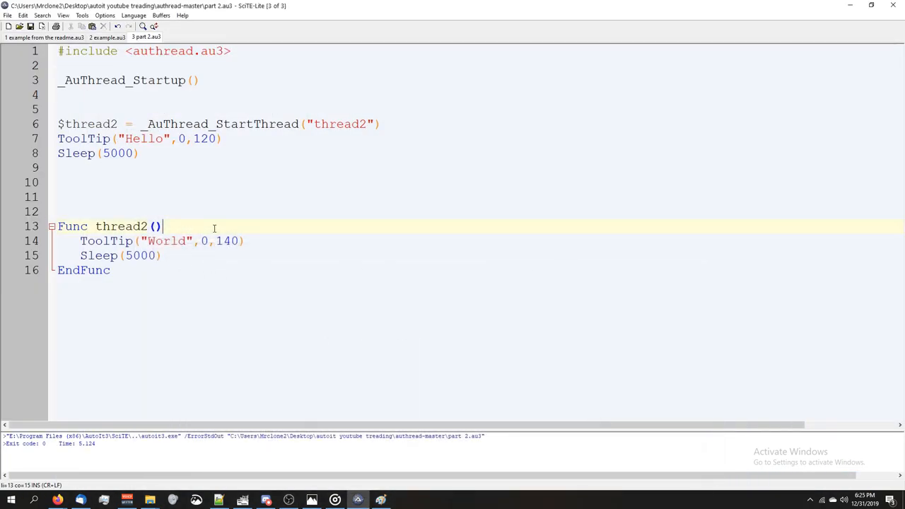
key(Return)
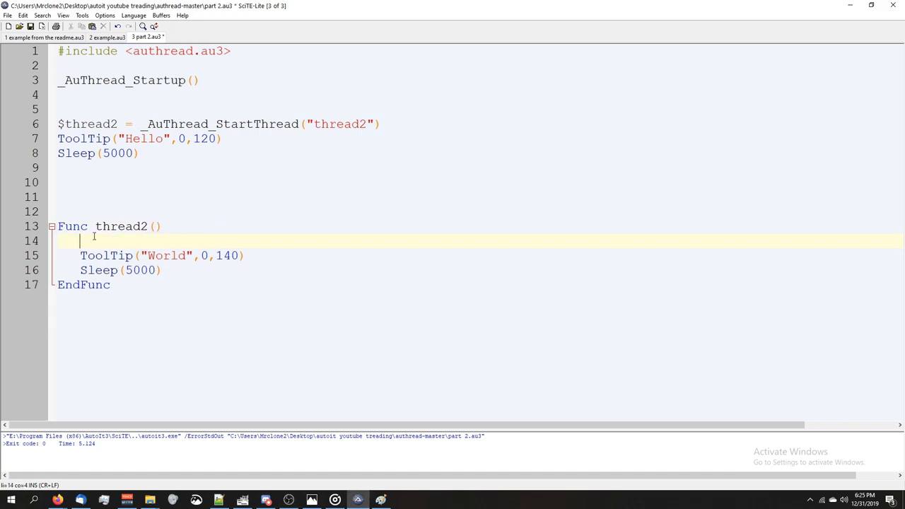
text($)
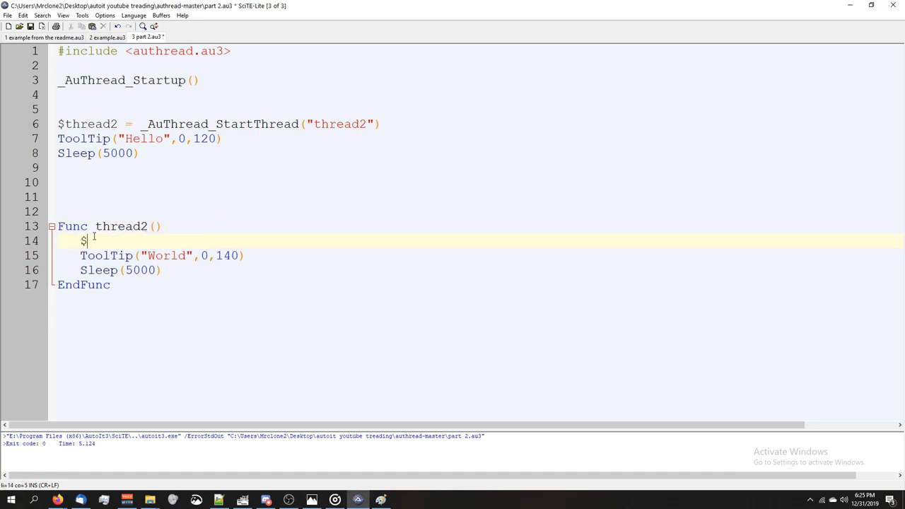
text(msg =)
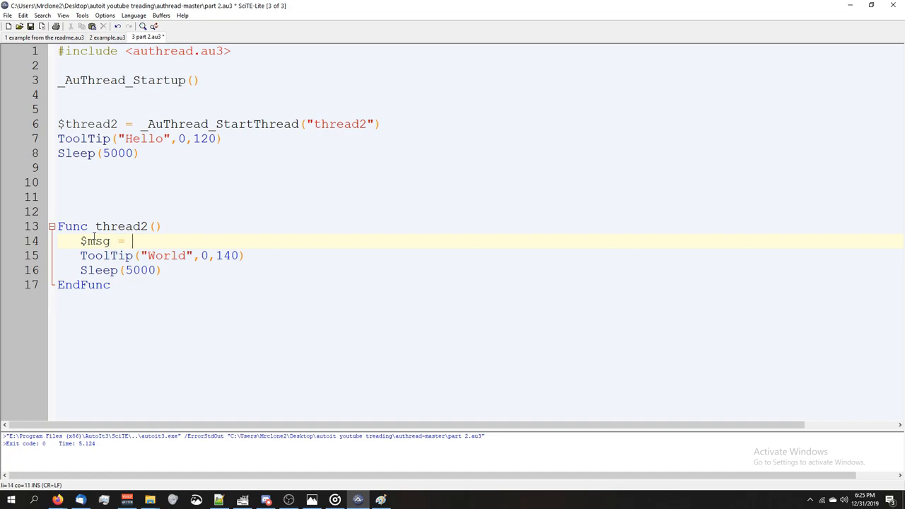
text(_Au)
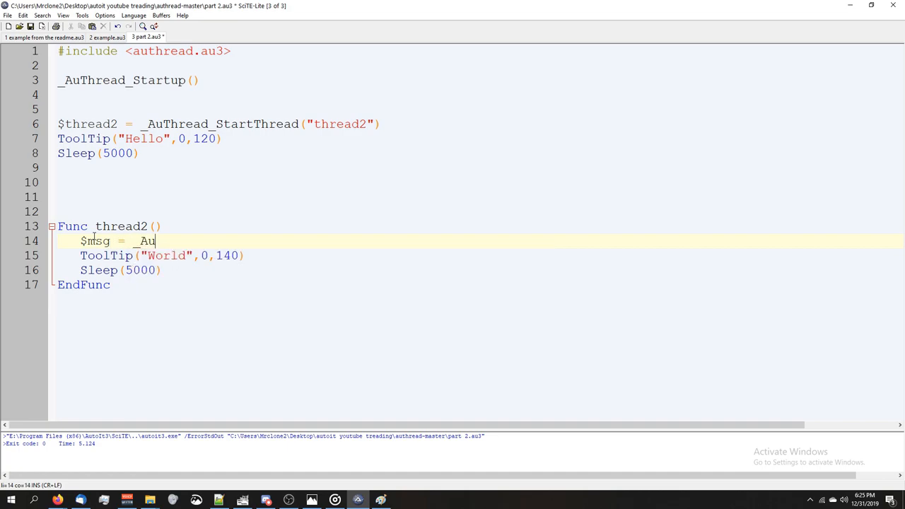
text(Thread_)
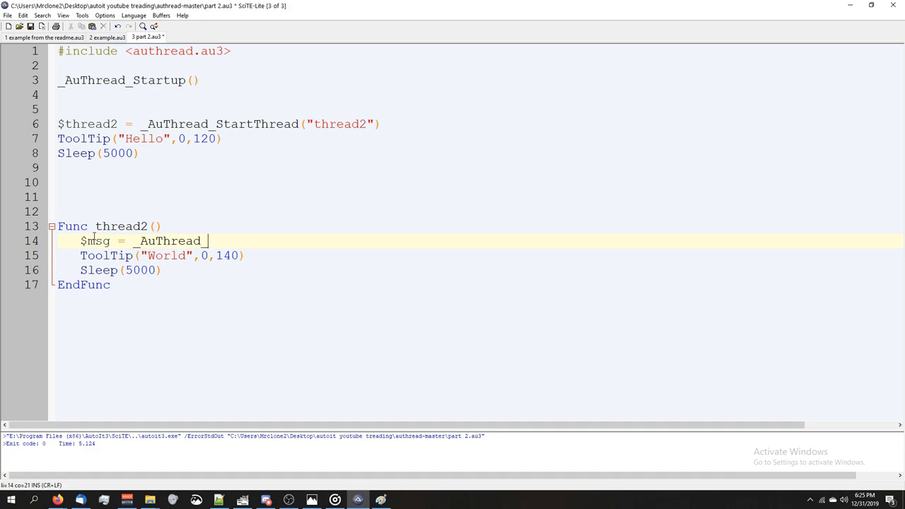
text(GetMessagf)
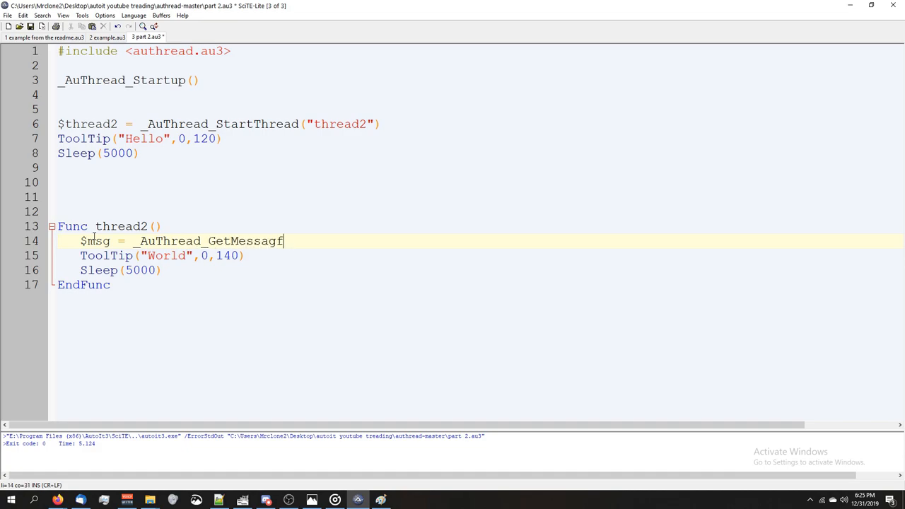
text(())
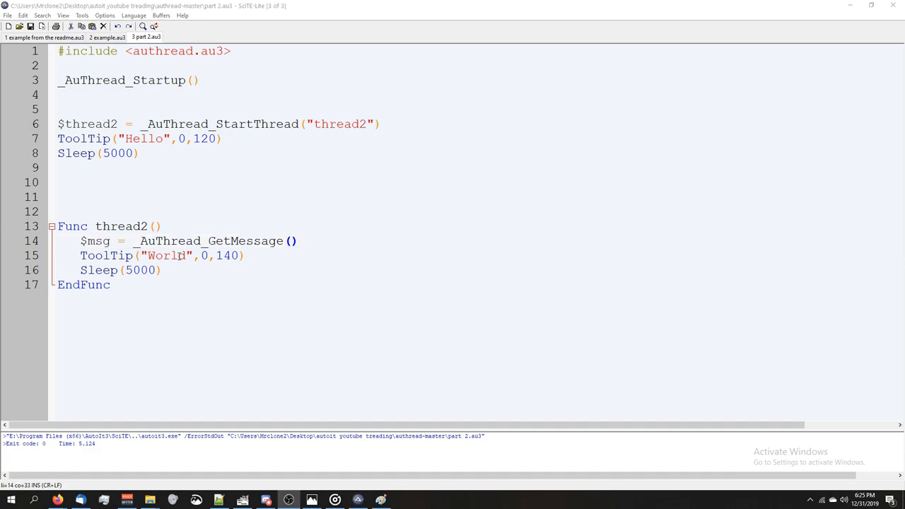
click(300, 241)
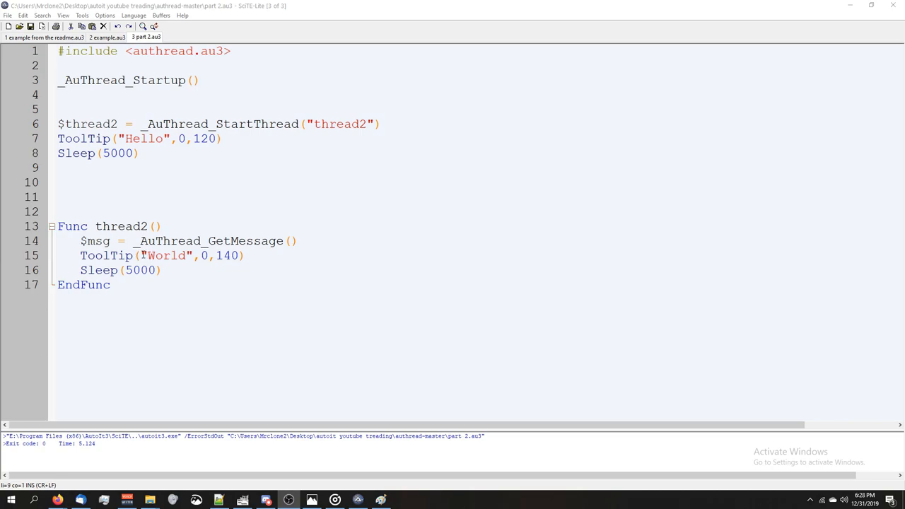
click(190, 255)
text($msg)
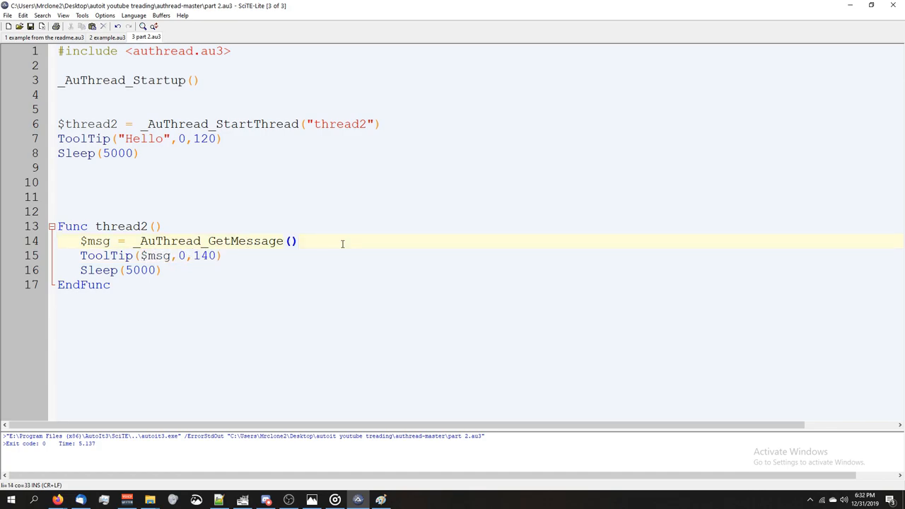
Wrap the $msg tooltip in If $msg Then, with an Else tooltip "Awww No message Recieved" at 0,140
key(Return)
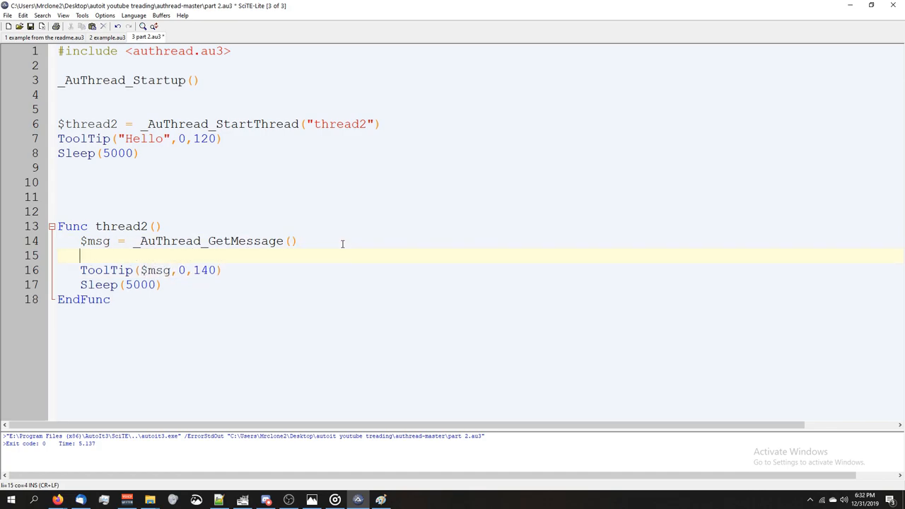
text(If $ms)
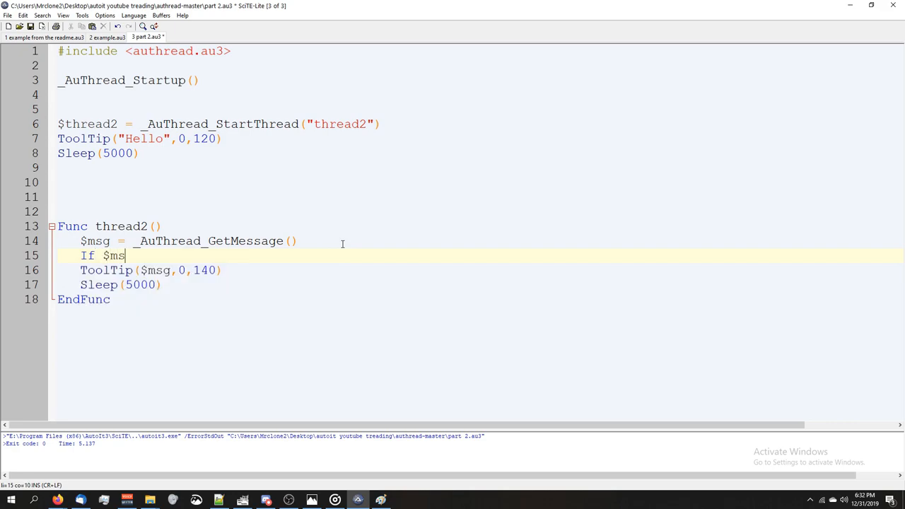
text(Then)
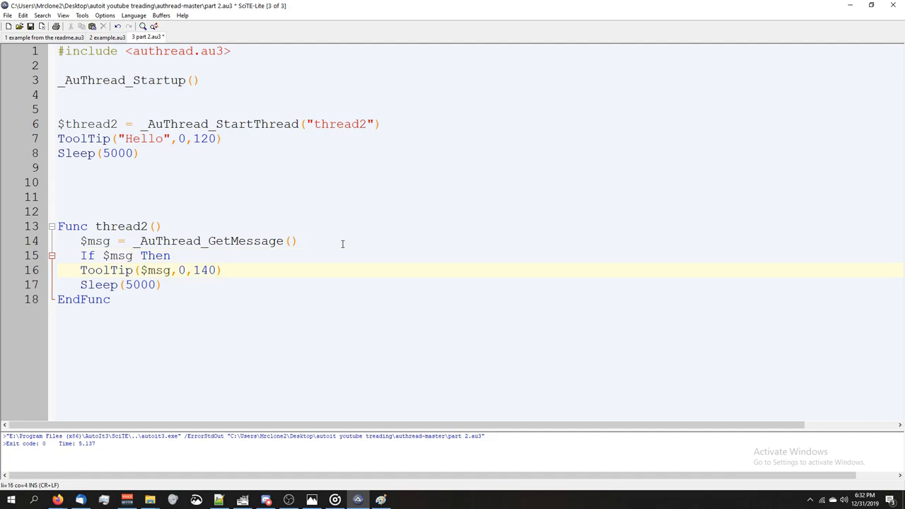
click(121, 284)
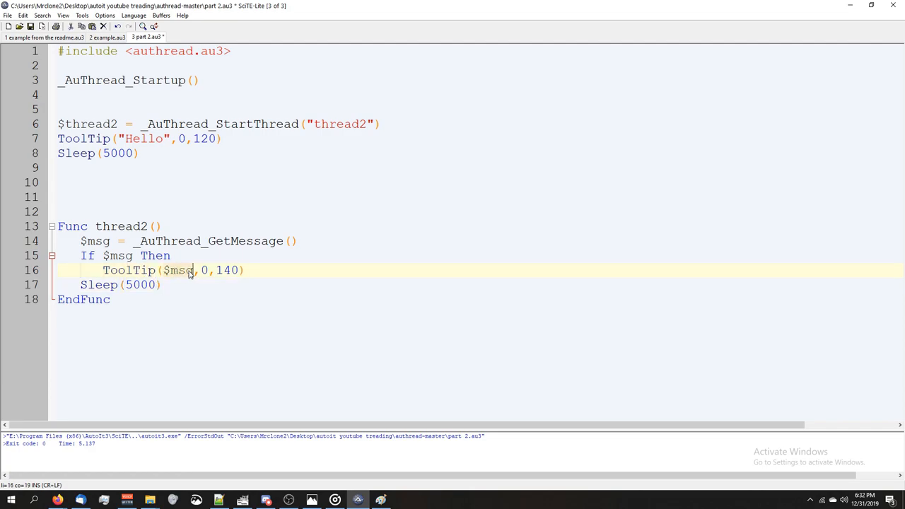
click(135, 255)
text(.)
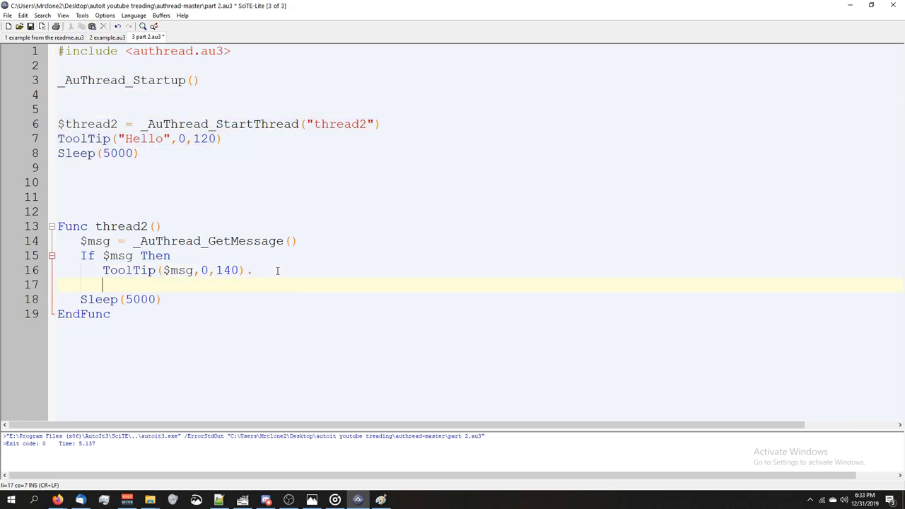
text(Else)
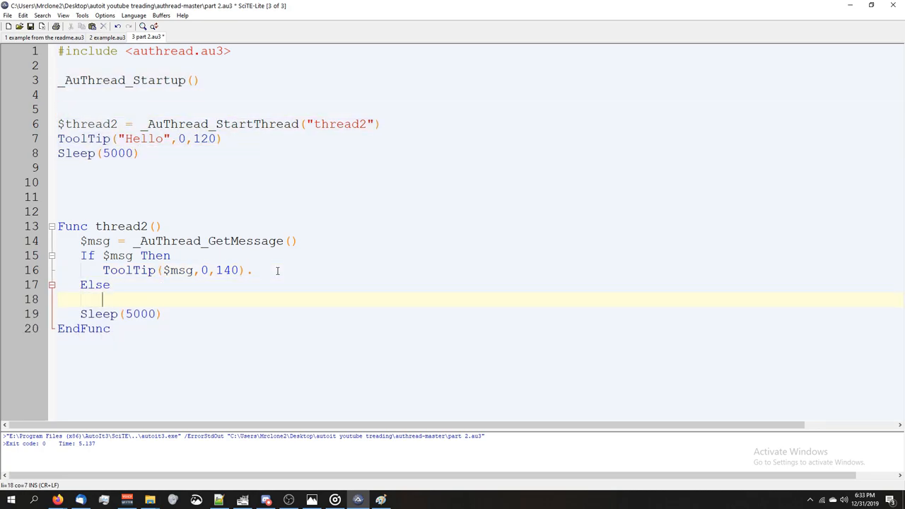
text(ToolTip($msg,0,140))
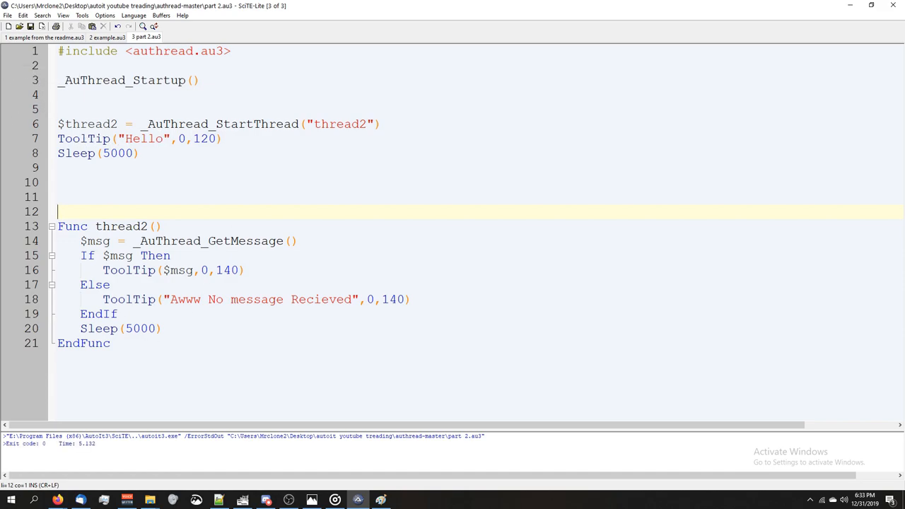
Below the StartThread line, add _AuThread_SendMessage($thread2, "Welcome to Tom's Tutorials!!!"), commented out
click(398, 124)
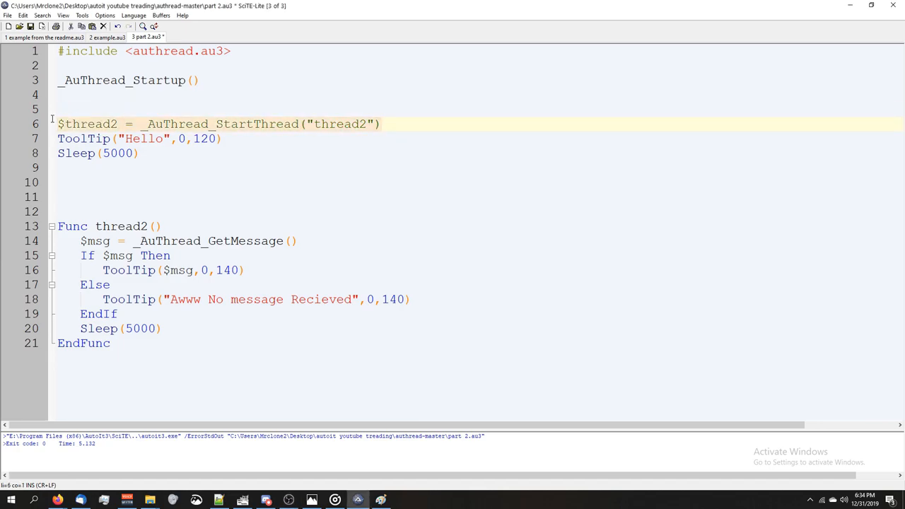
key(Return)
text(_AuThread_)
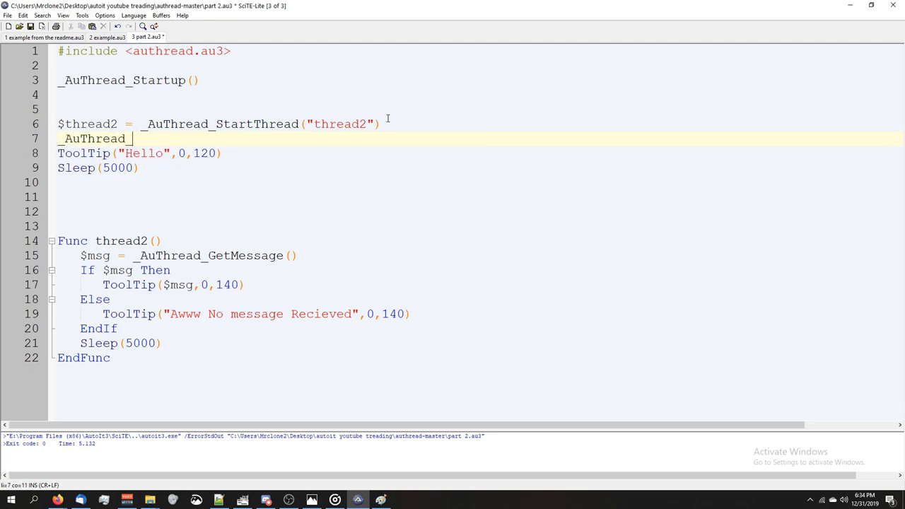
text(SendMe)
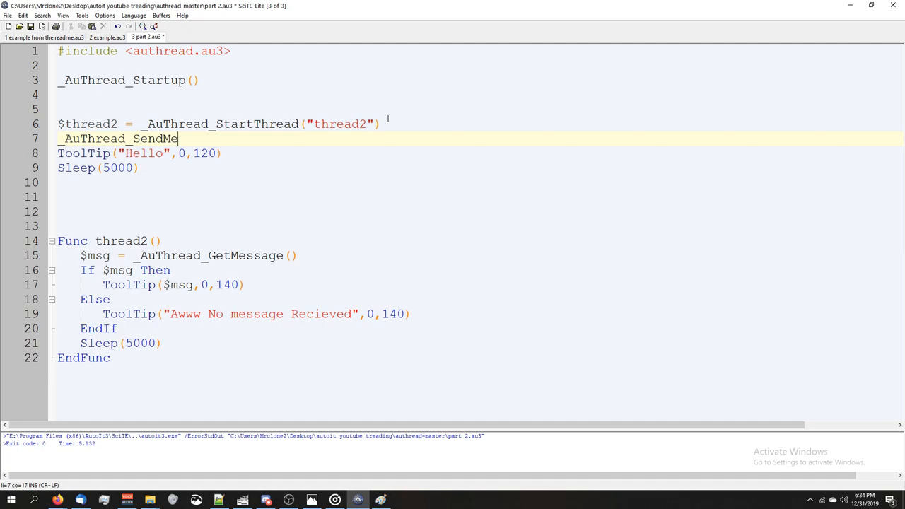
text(ssage()
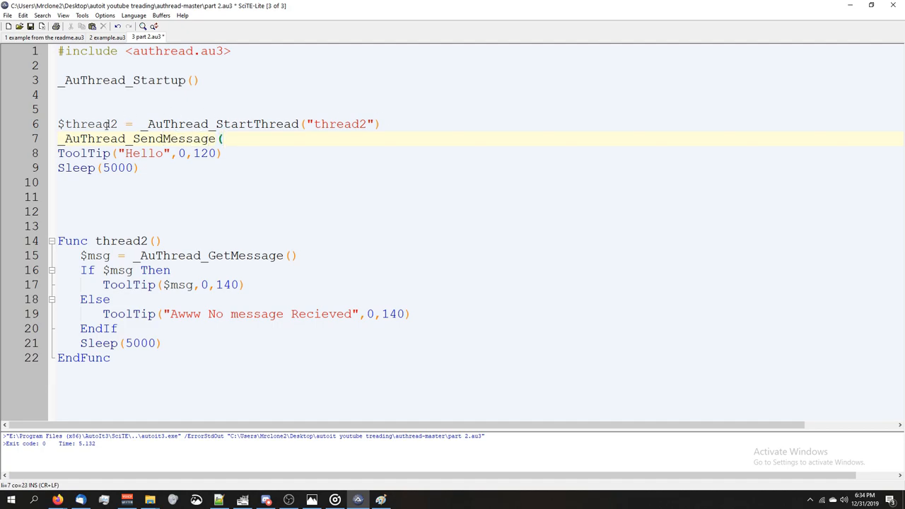
click(92, 124)
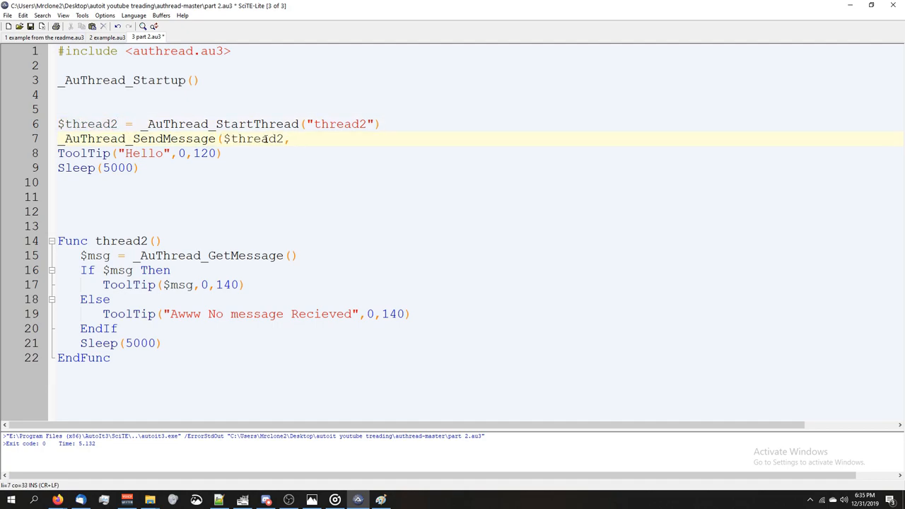
text(")
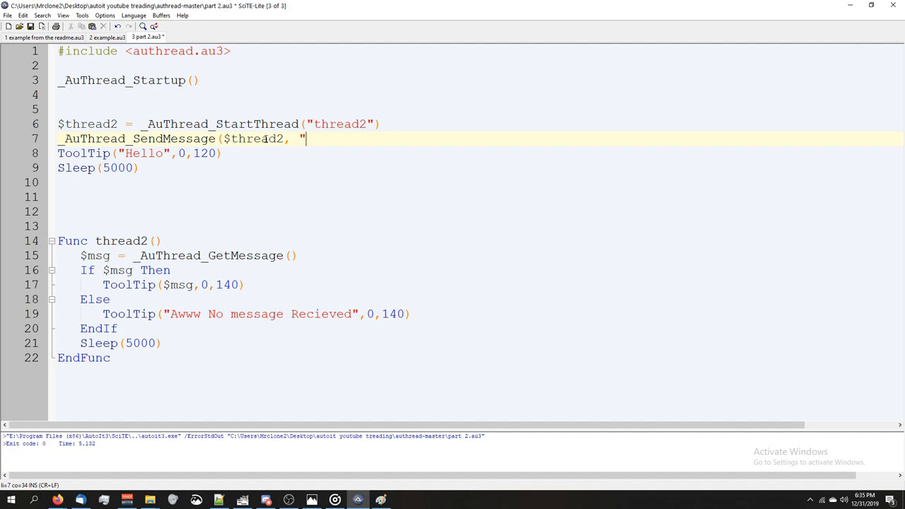
text(Welcome to Tom's T)
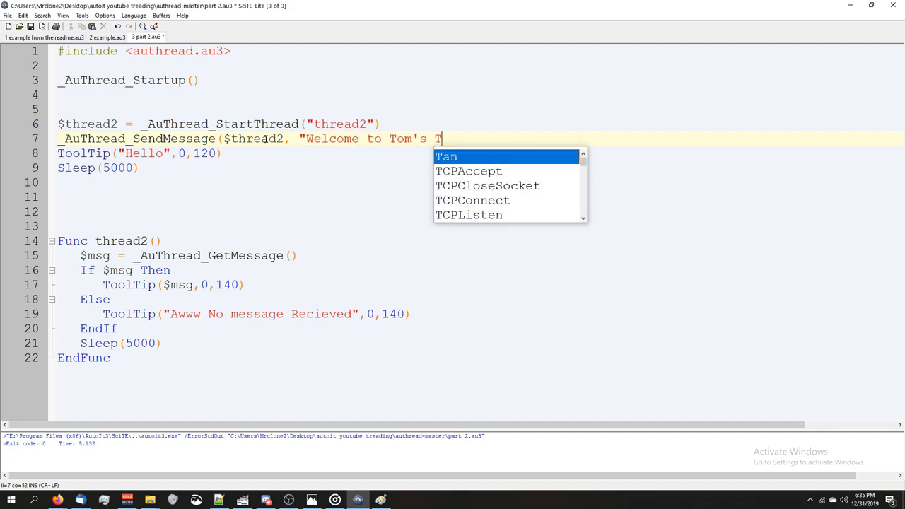
text(utorials!!!"))
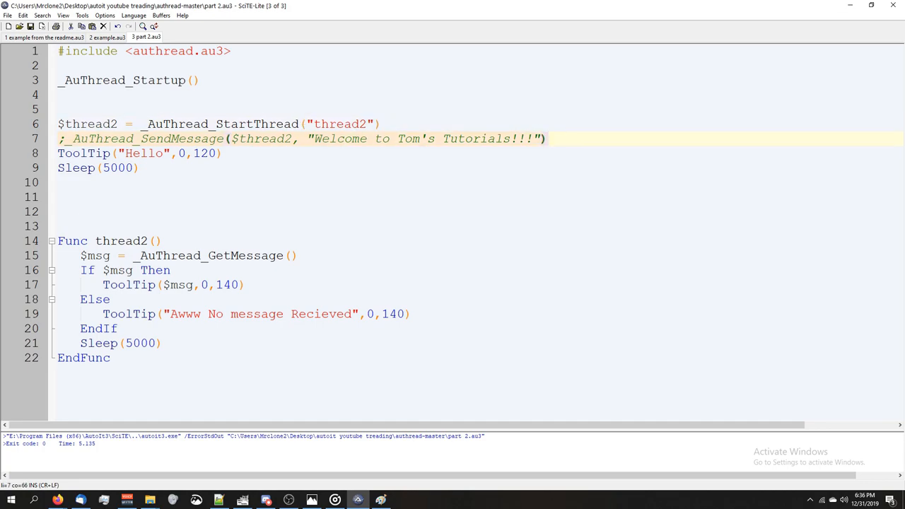
Uncomment the welcome SendMessage line and begin a SendMessage call after thread2's $msg tooltip
click(164, 227)
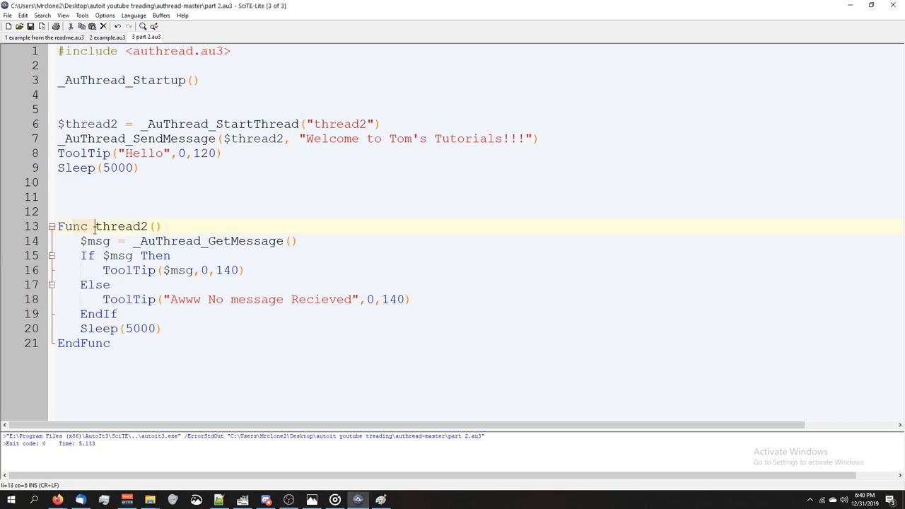
click(141, 168)
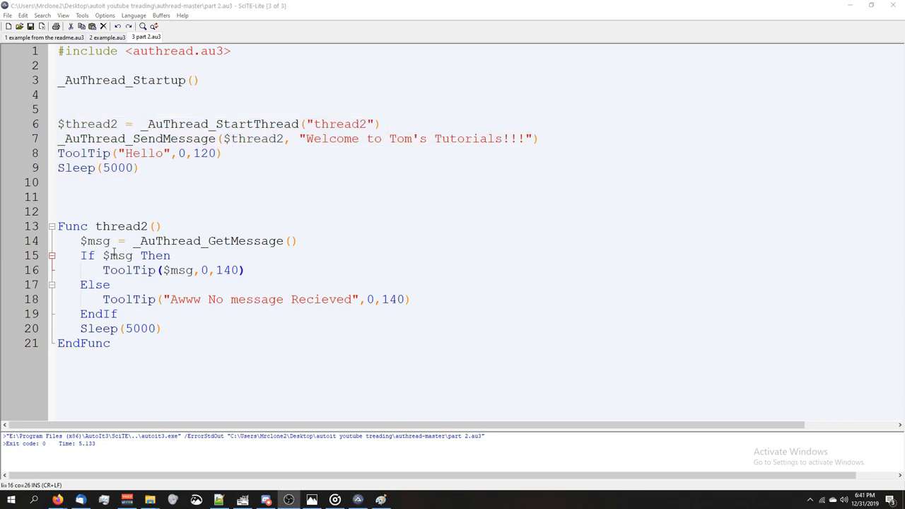
click(248, 270)
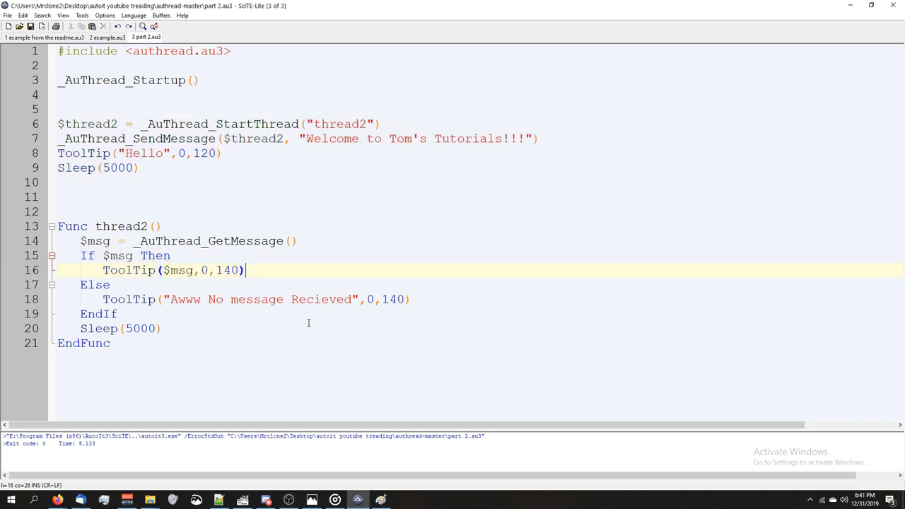
key(Return)
text(_Authread)
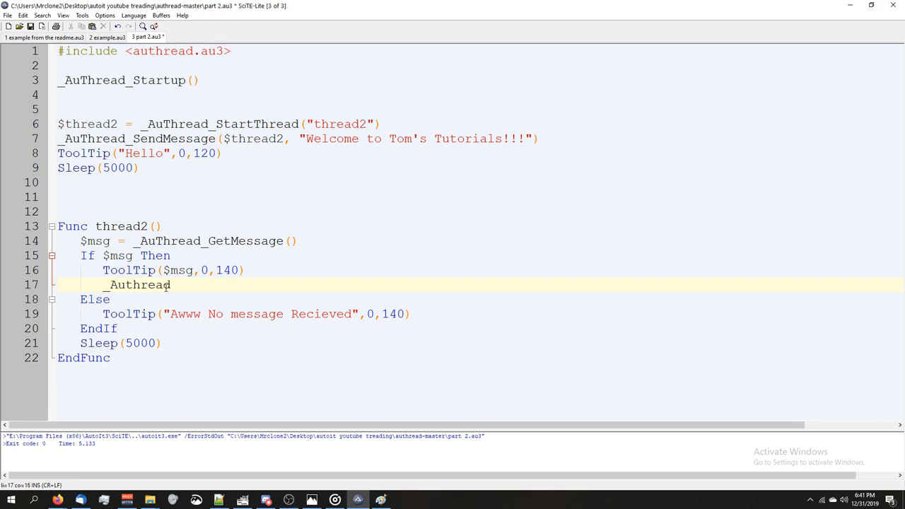
text(_)
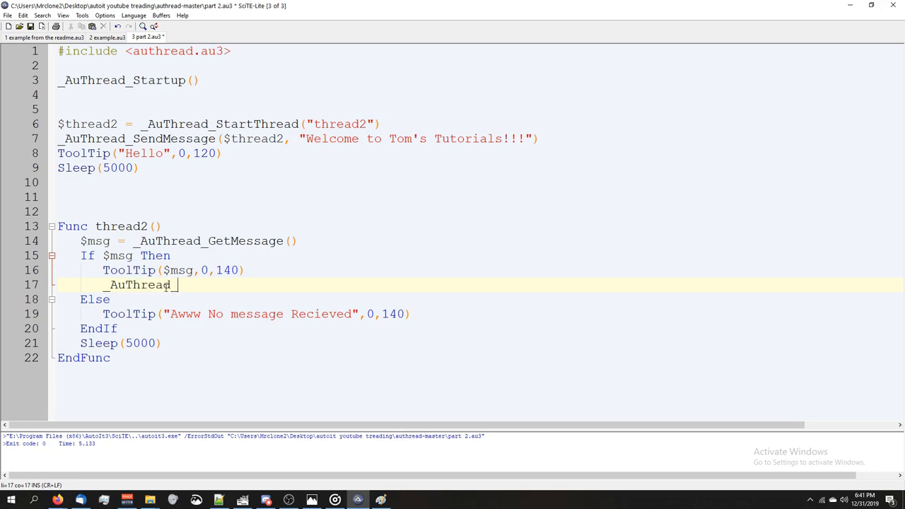
text(SendMessage()
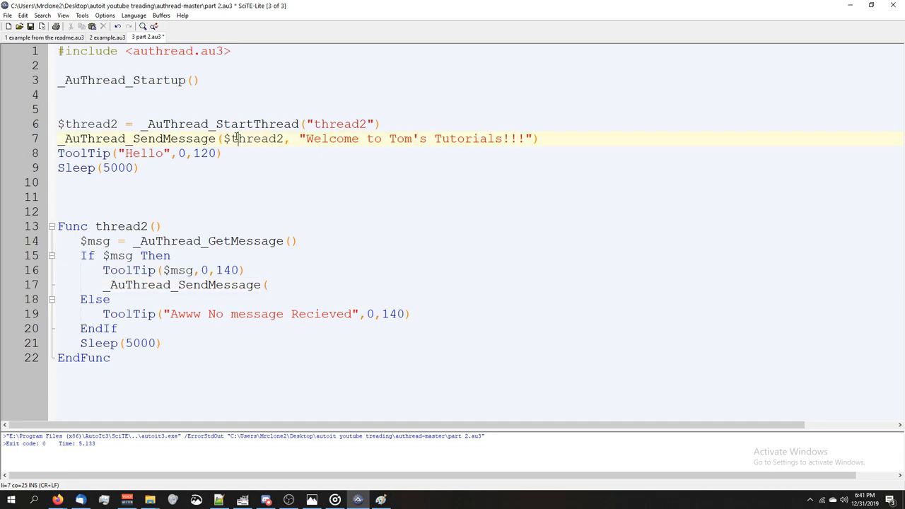
Complete the call as _AuThread_SendMessage(_AuThread_MainThread(), "WE DID IT!!!!!")
click(272, 284)
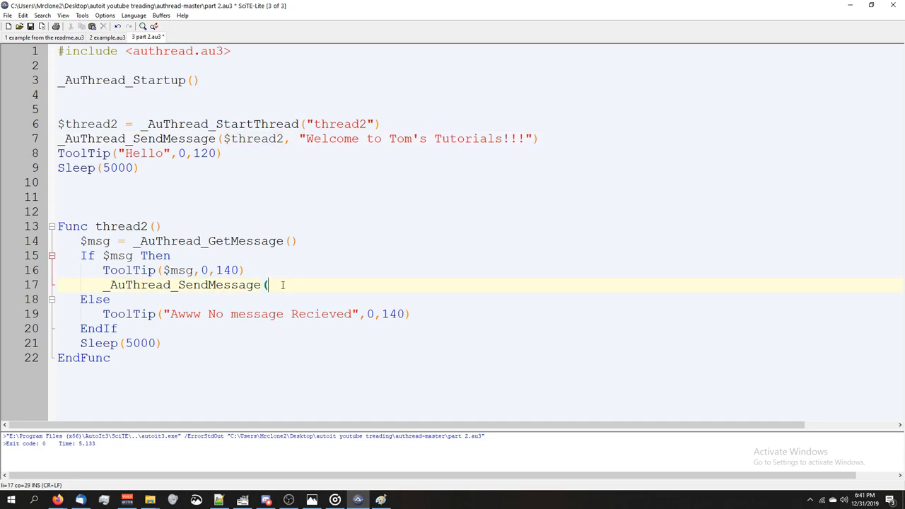
text(_AuThr)
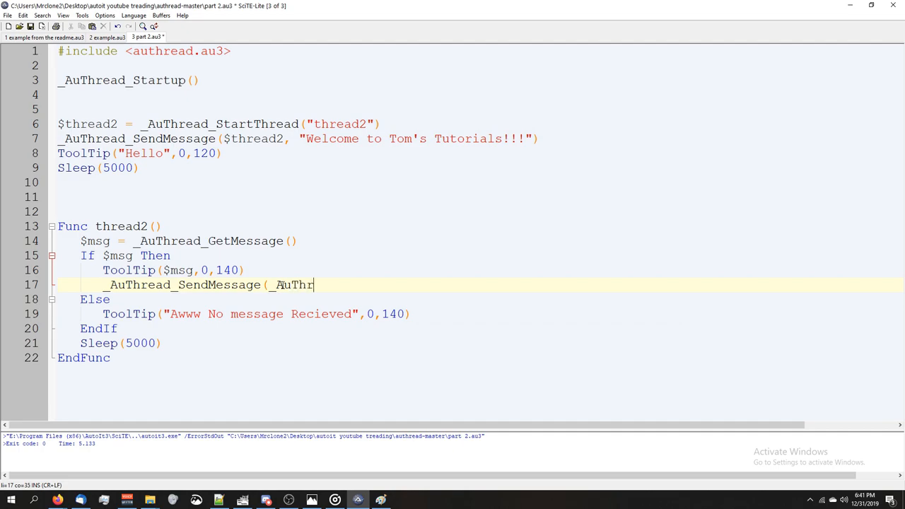
text(ead_M)
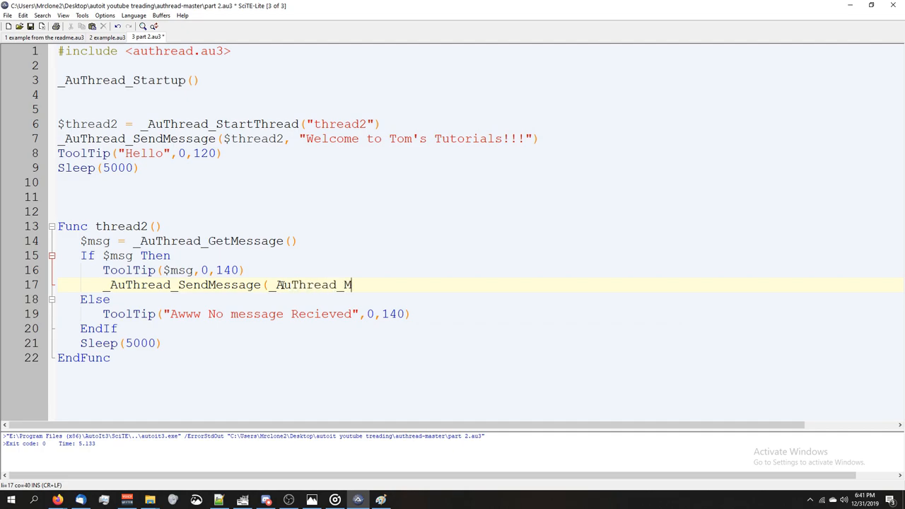
text(ainThread())
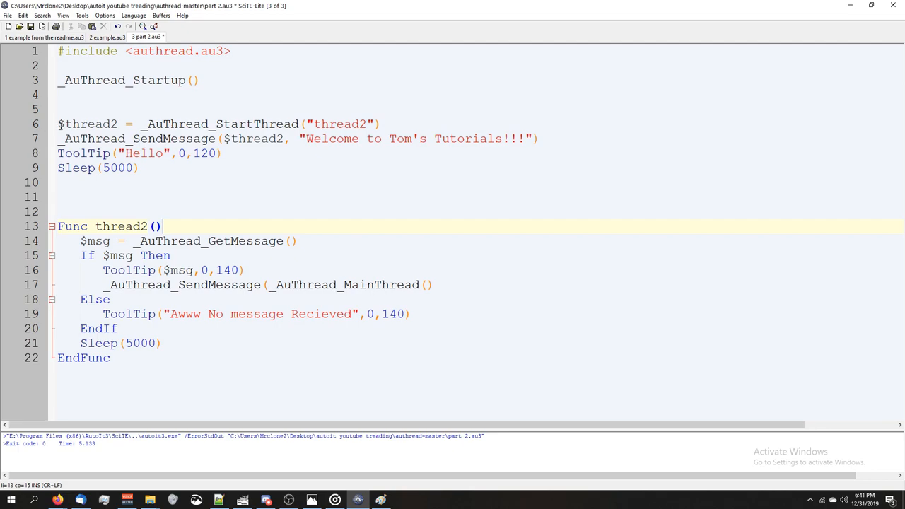
click(140, 167)
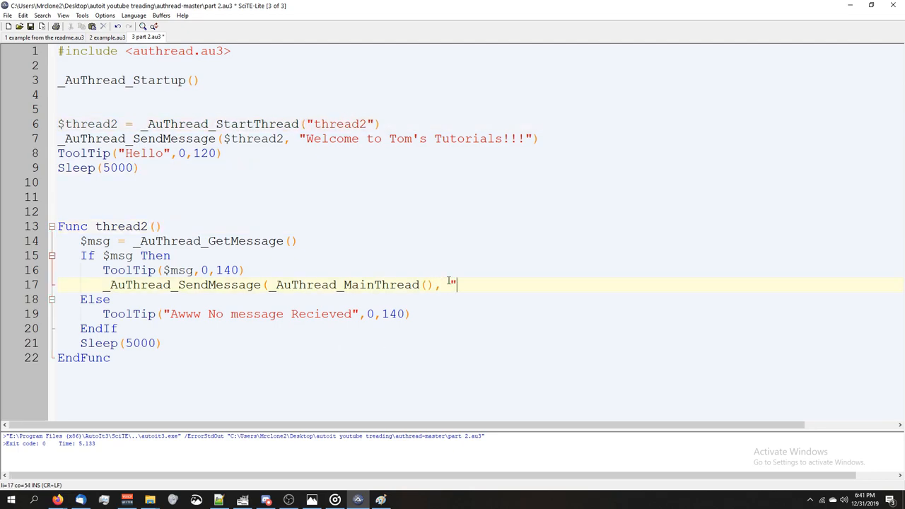
text(W)
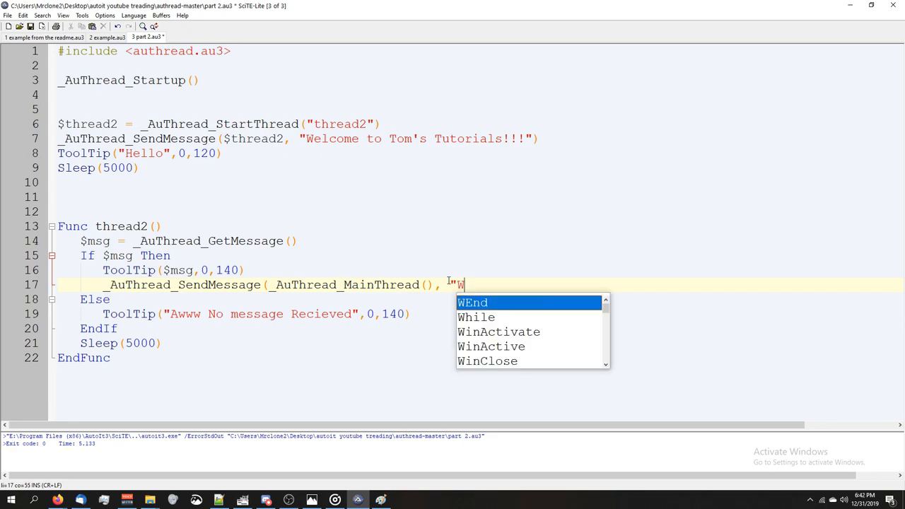
text(E DID IT!!!!!)
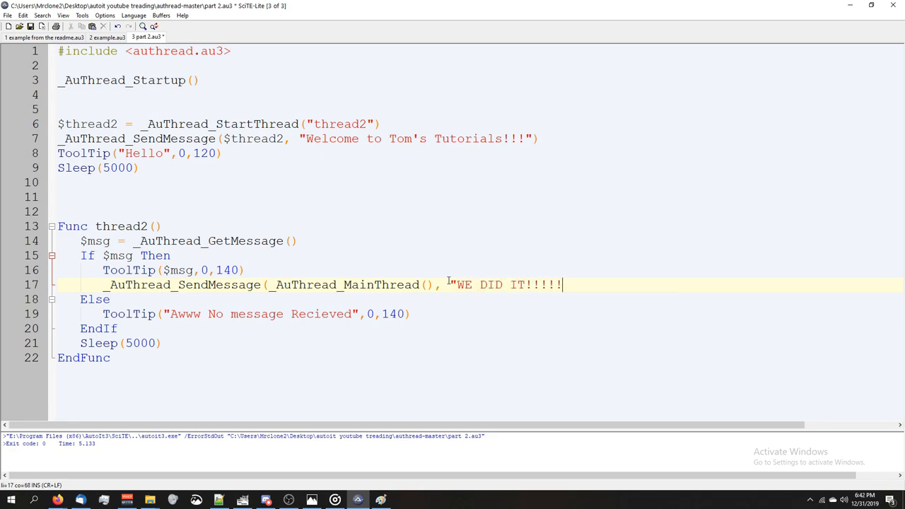
text("))
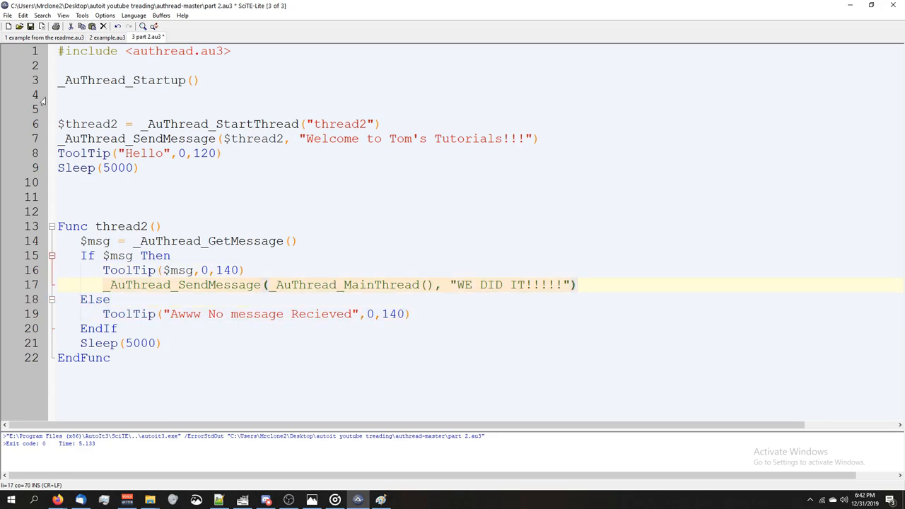
Below Sleep(5000), store _AuThread_GetMessage() in $mainThread_msg
click(140, 168)
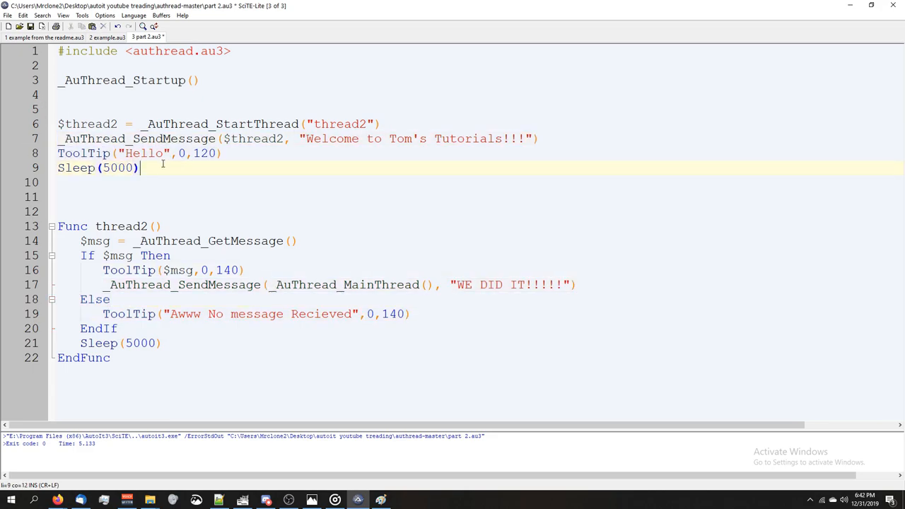
key(Return)
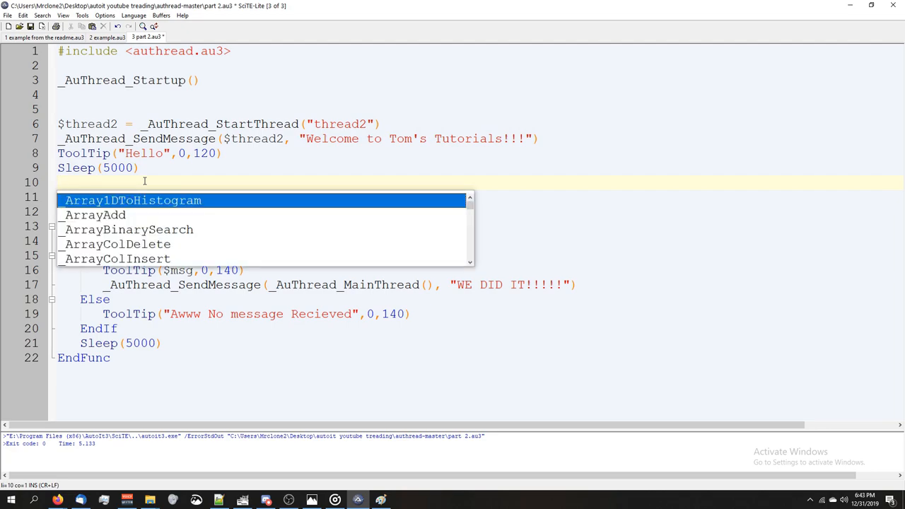
text($)
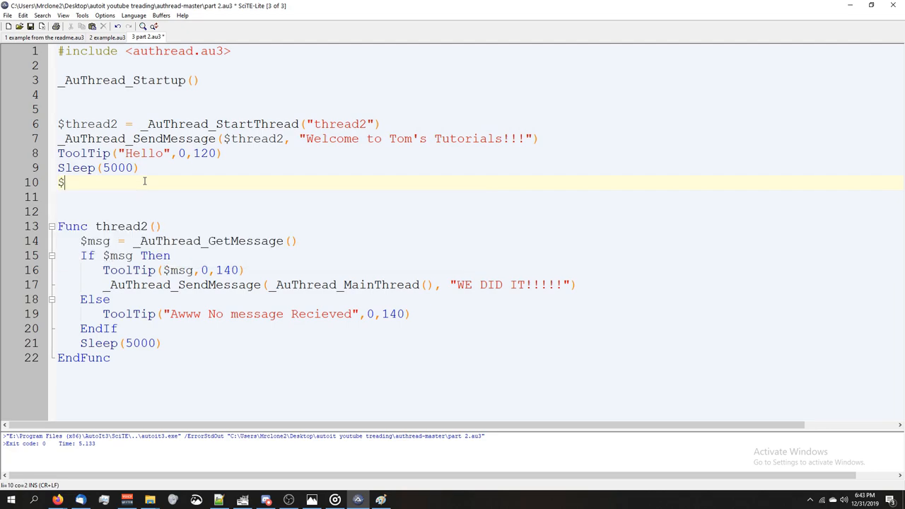
text(mainThread_msg = _AuTh)
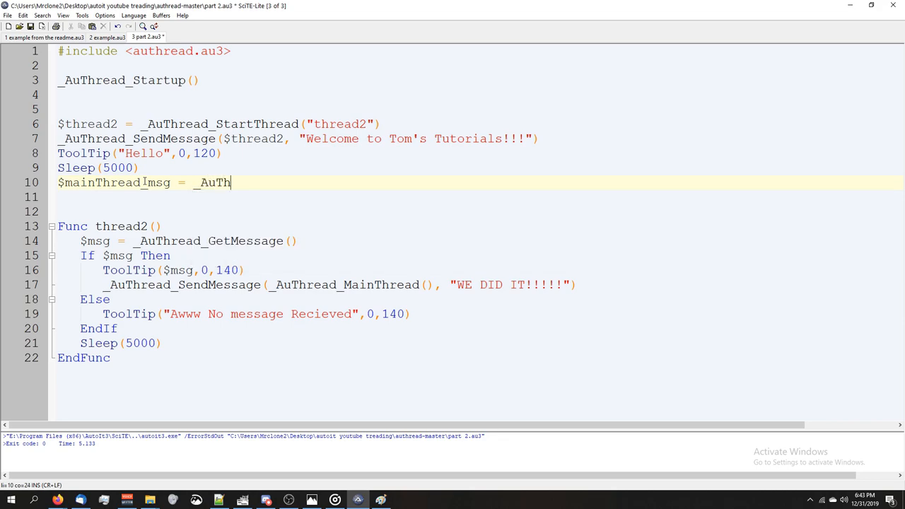
text(read_G)
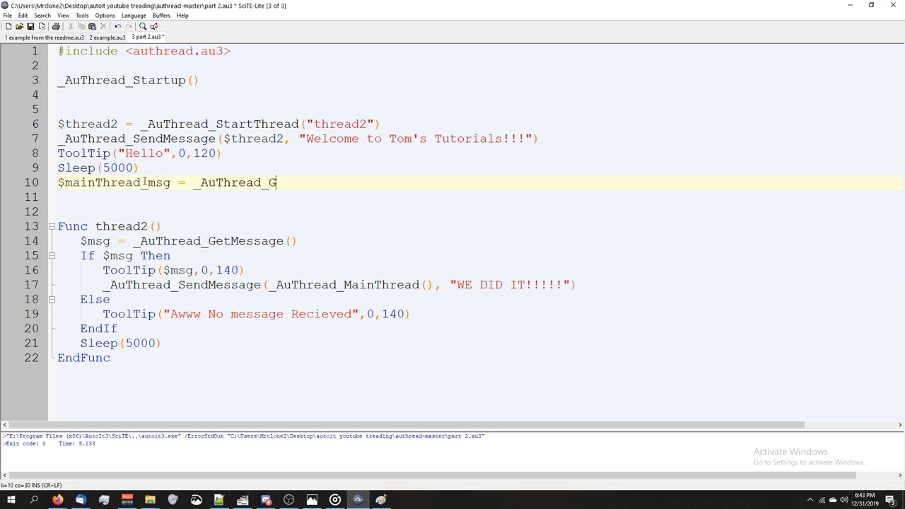
text(etMessage()
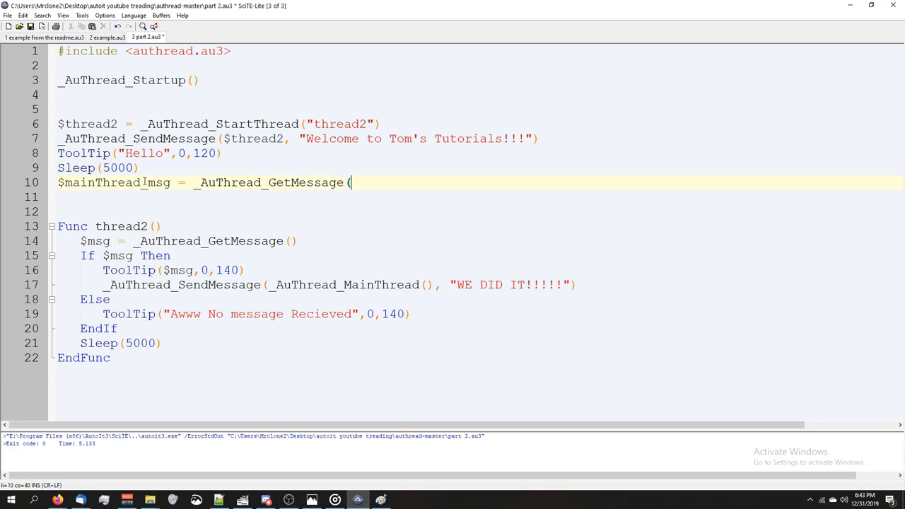
Add If $mainThread_msg Then ToolTip($mainThread_msg,0,180) on the next line
key(Return)
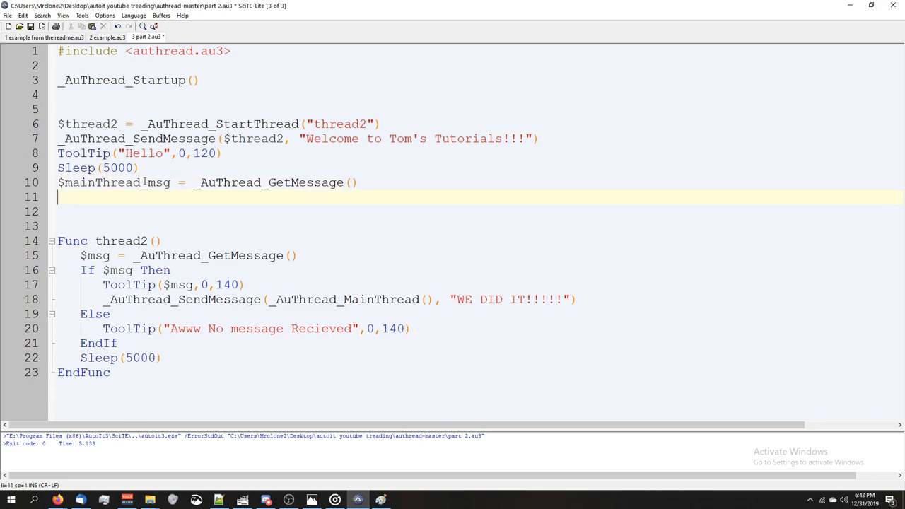
text(If $mainThrea)
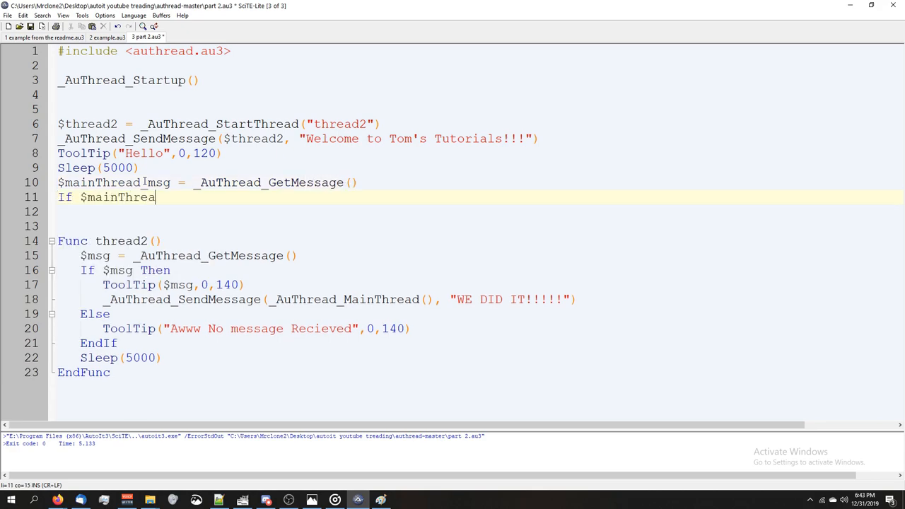
text(d_msg)
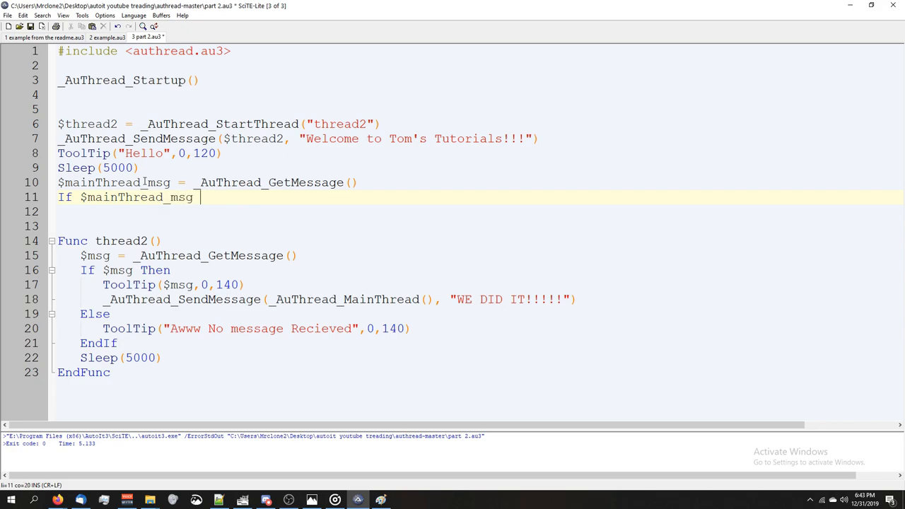
text(Then)
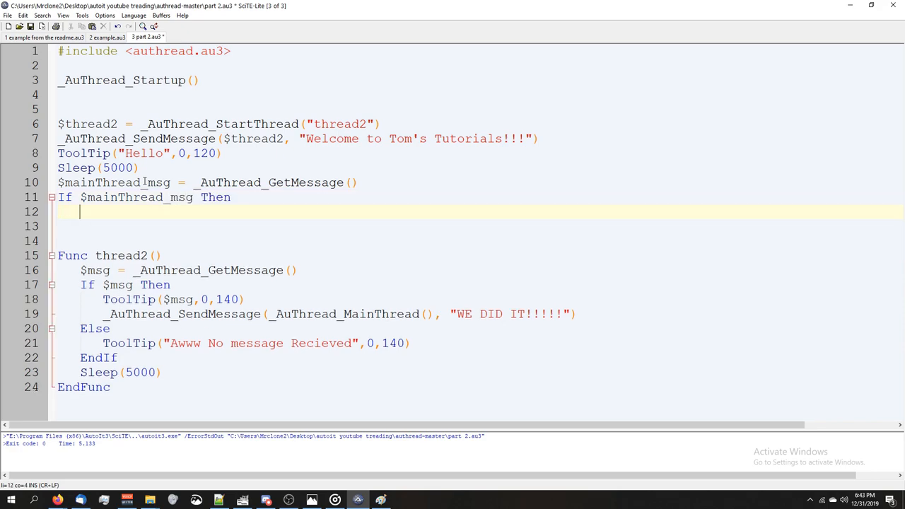
text(ToolTip()
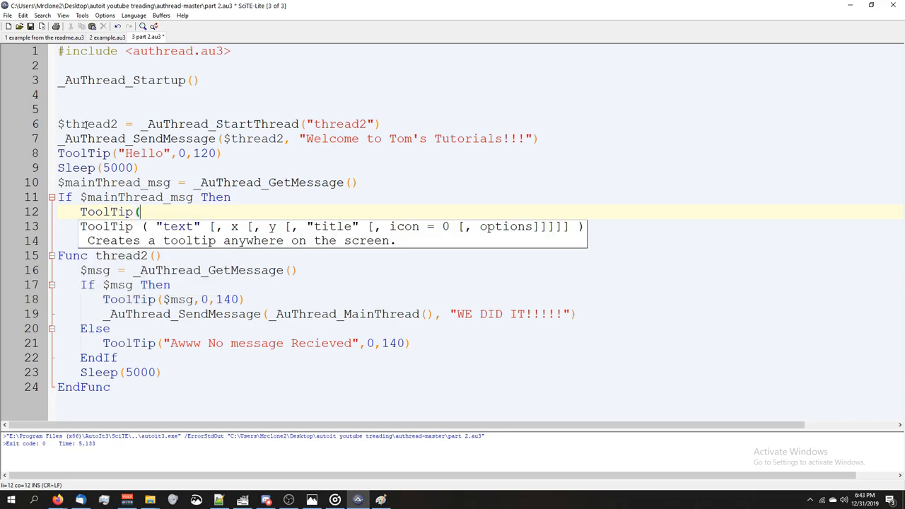
text($mainThread_msg)
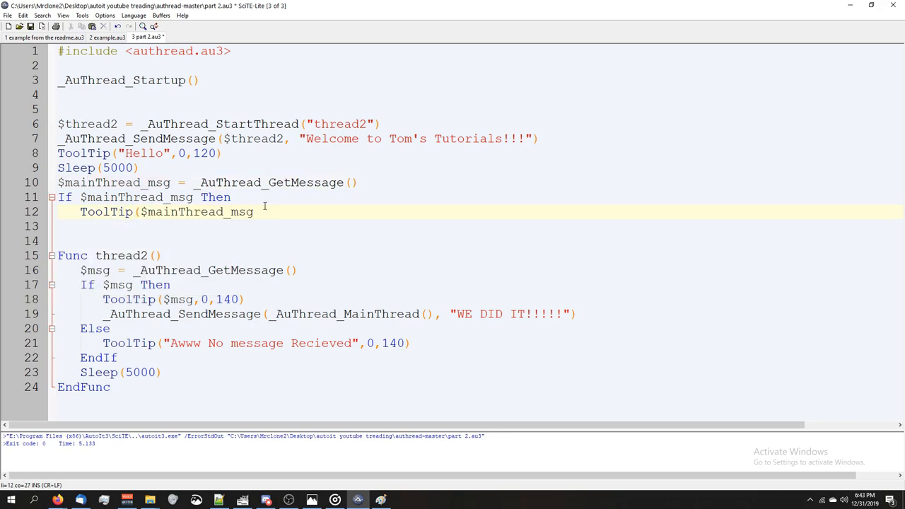
text(,0,)
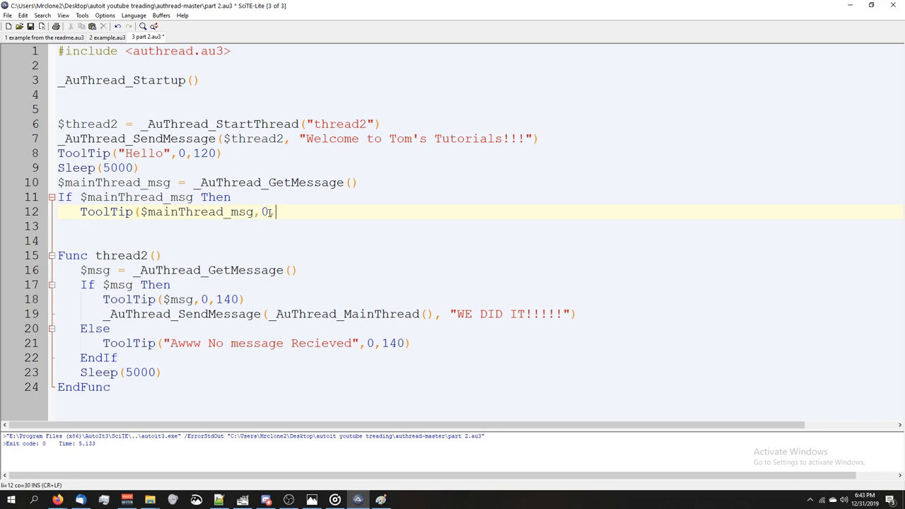
text(180)
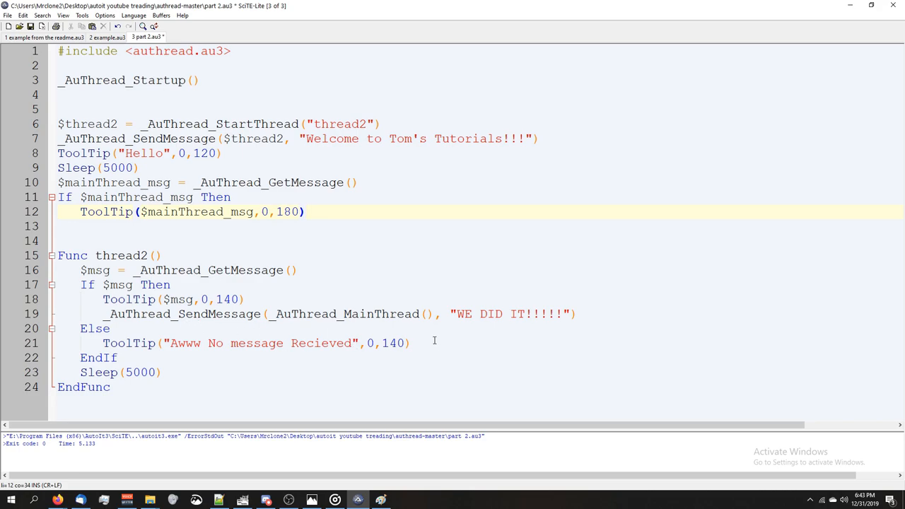
Add the Else tooltip "Aww man we reaaly messed up" at 0,120, then EndIf
click(403, 314)
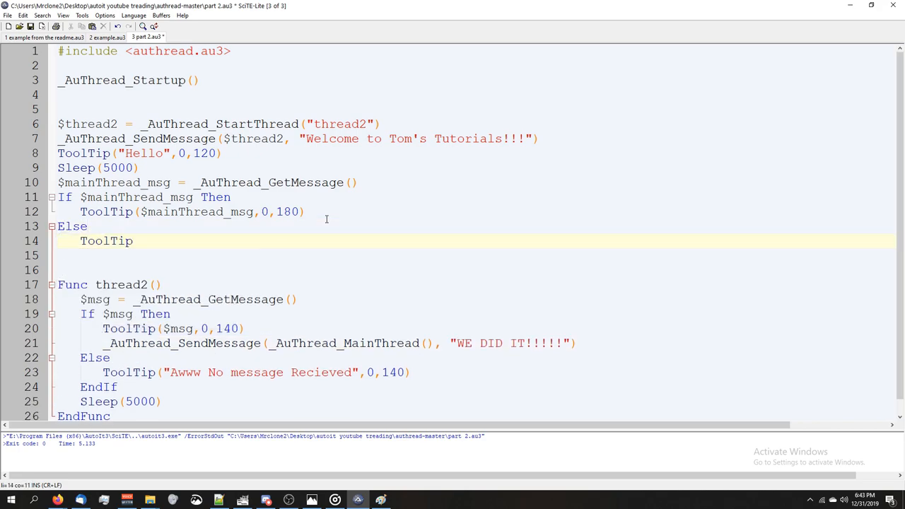
text(("Aww man wqe)
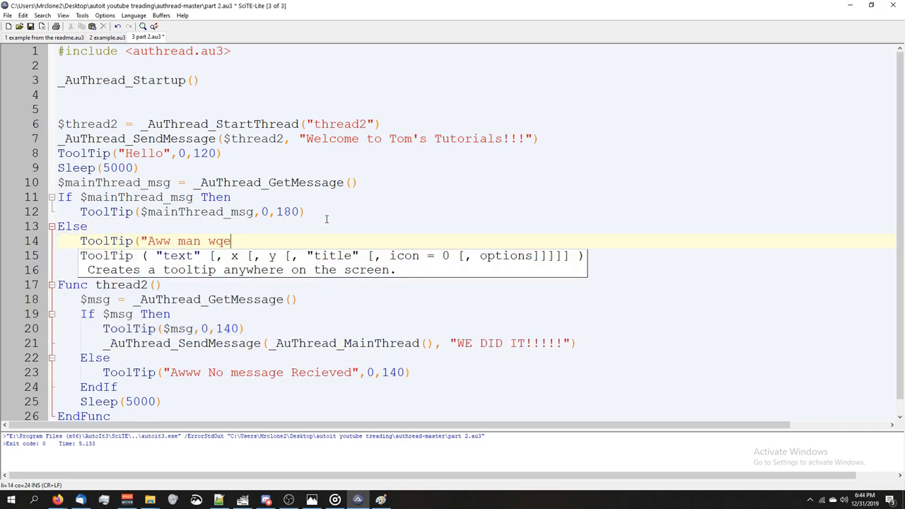
text(we reaaly)
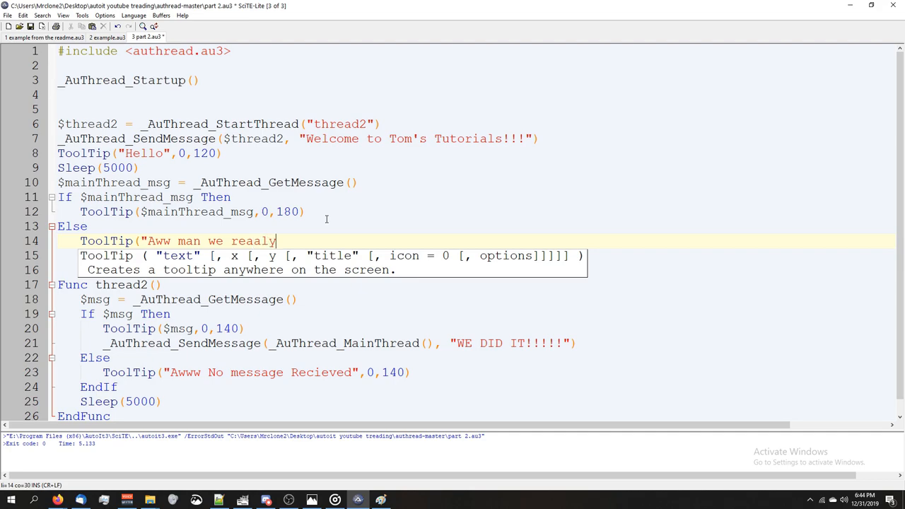
text(messed up)
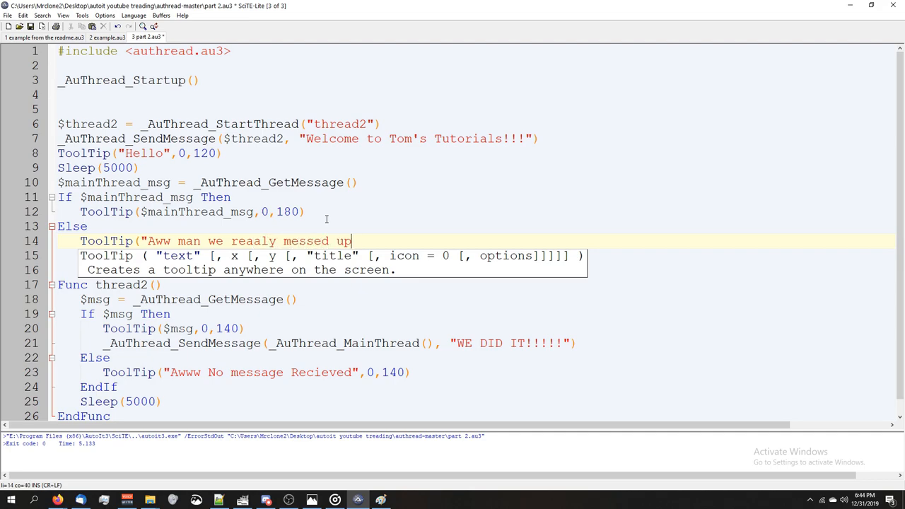
text(",0)
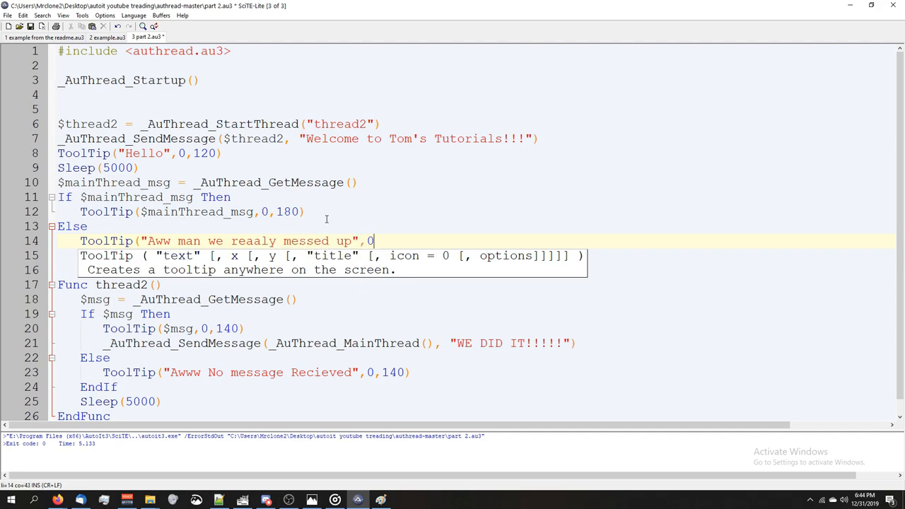
text(,)
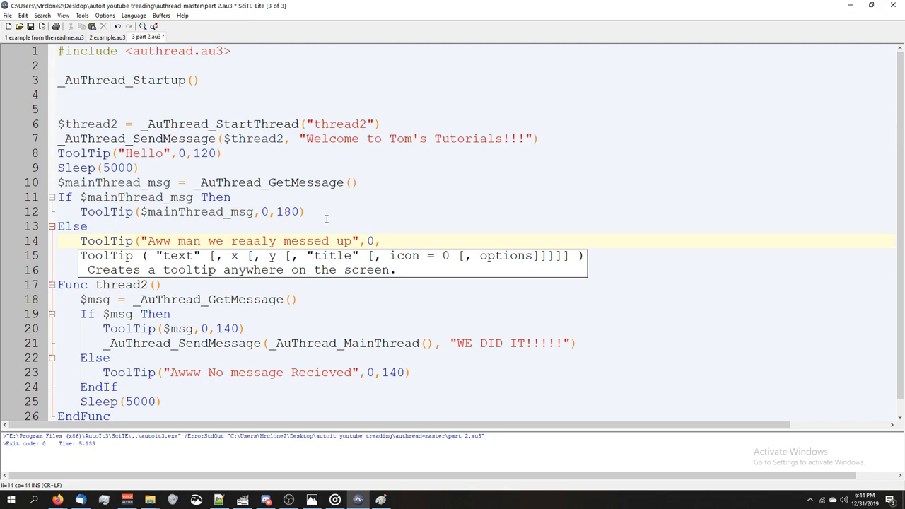
text(140)
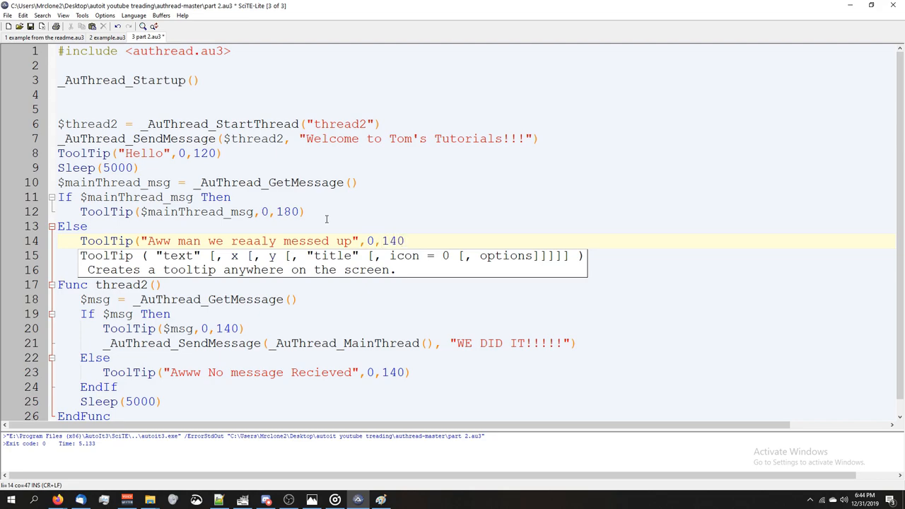
text(120)
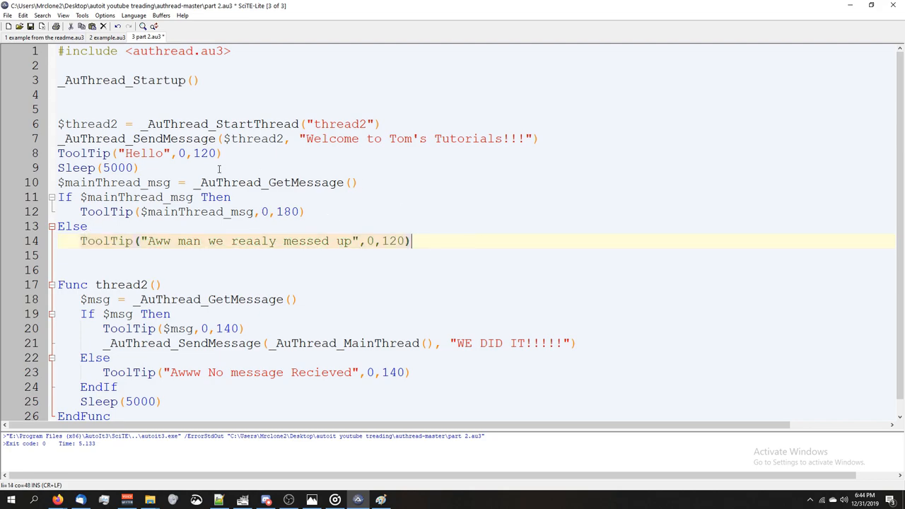
click(247, 154)
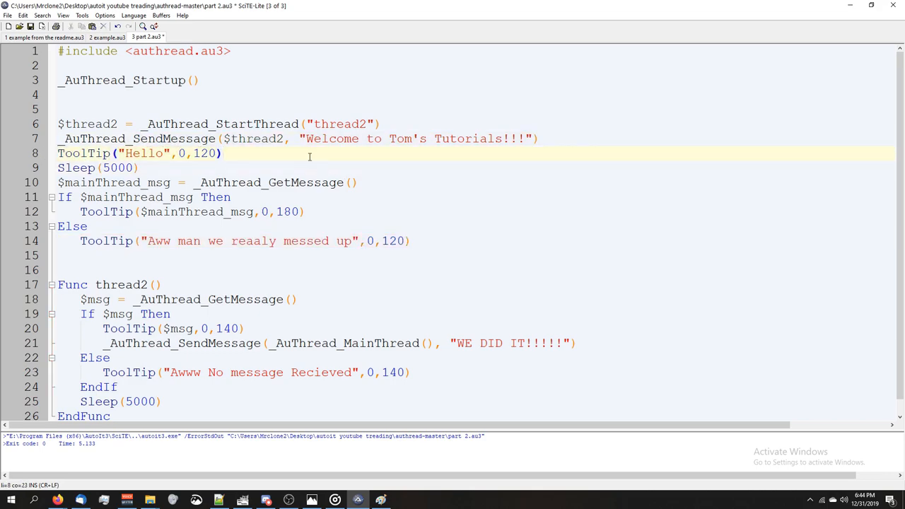
text(EI)
click(475, 270)
text(Sleep(5000))
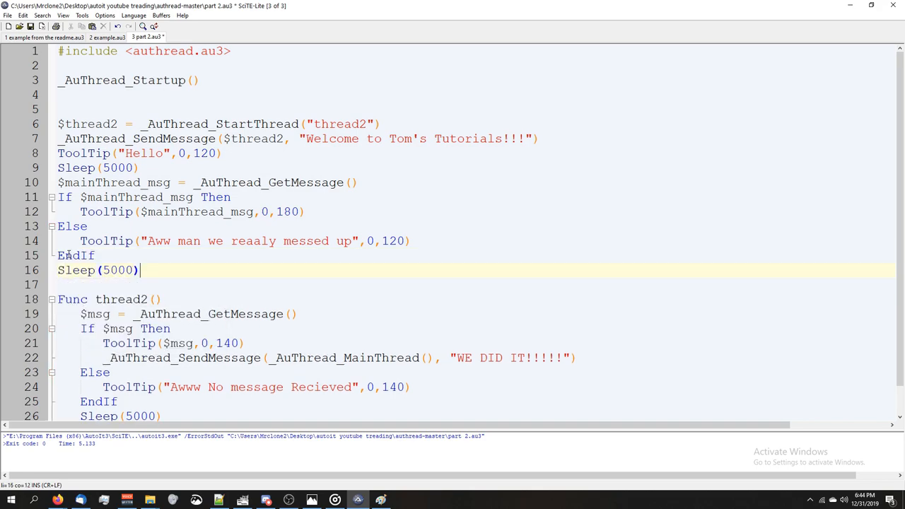
click(43, 37)
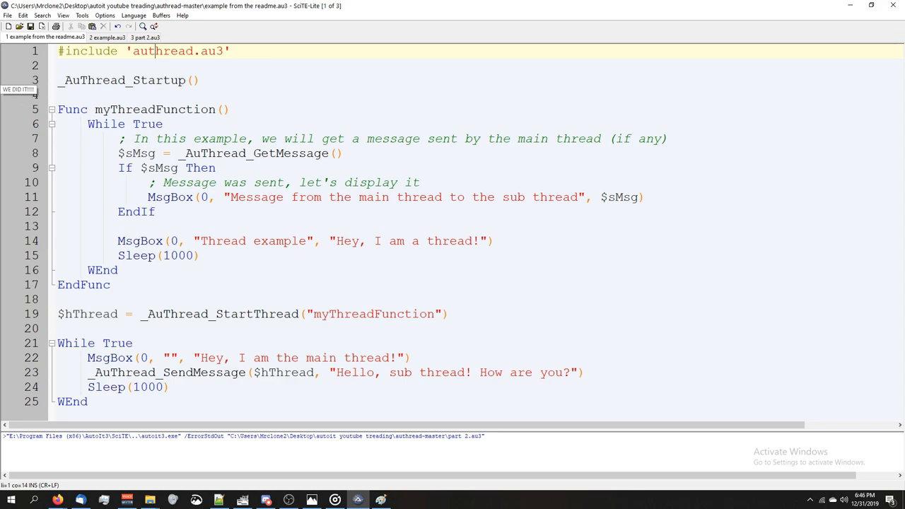
In part 2.au3, add _AuThread_CloseThread($thread2) on line 17 after Sleep(5000)
click(142, 38)
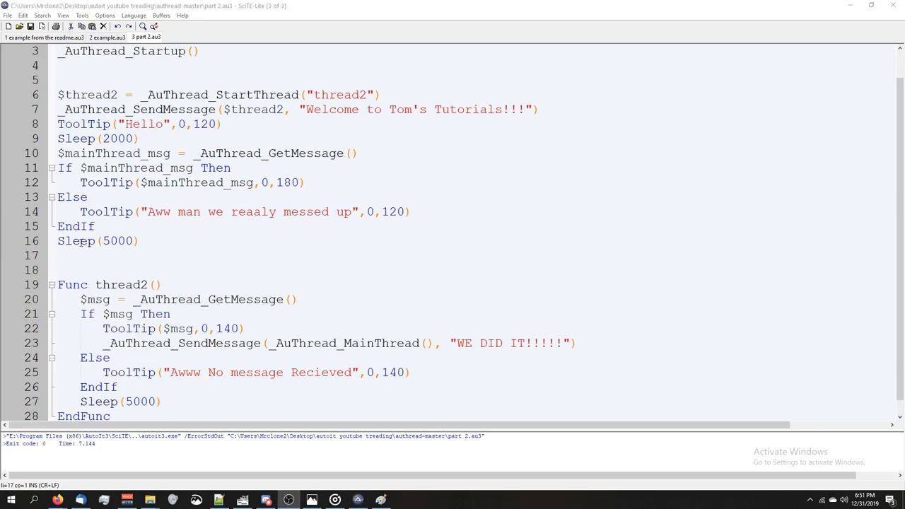
scroll(down, 3)
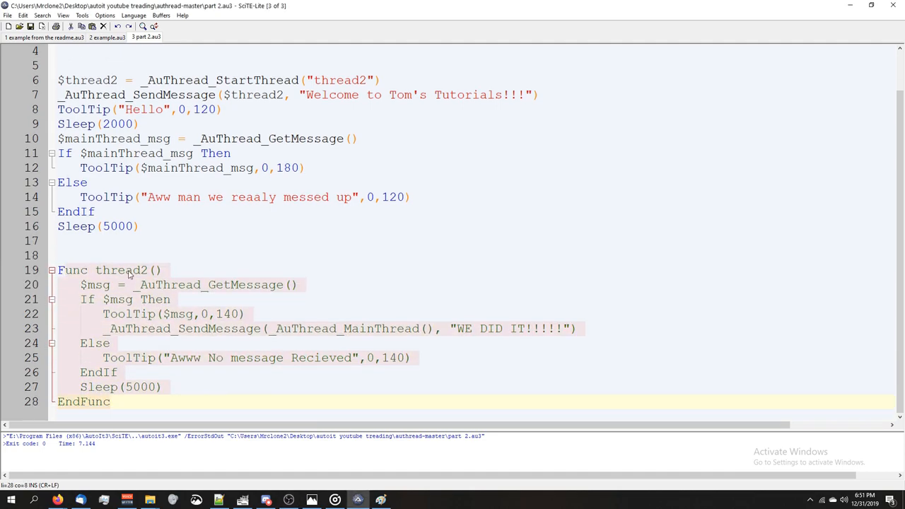
text(_AuThread_CloseThread($thread2))
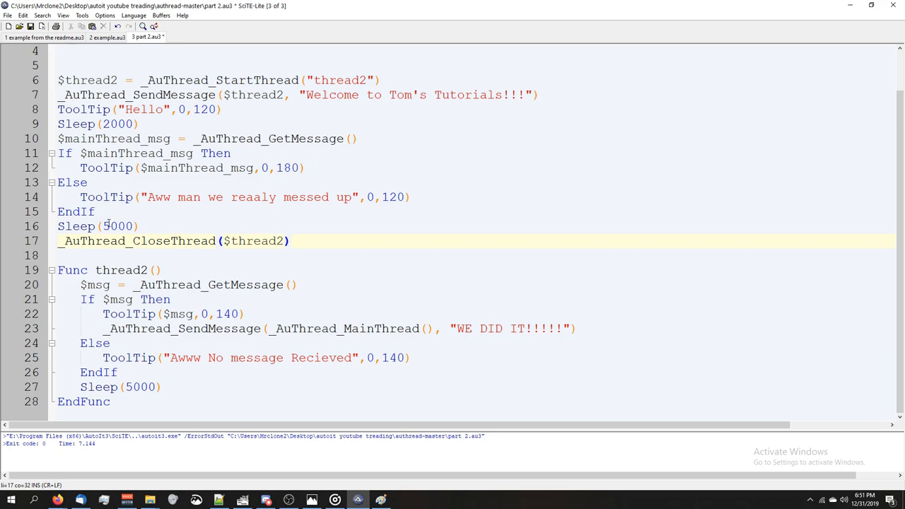
click(127, 256)
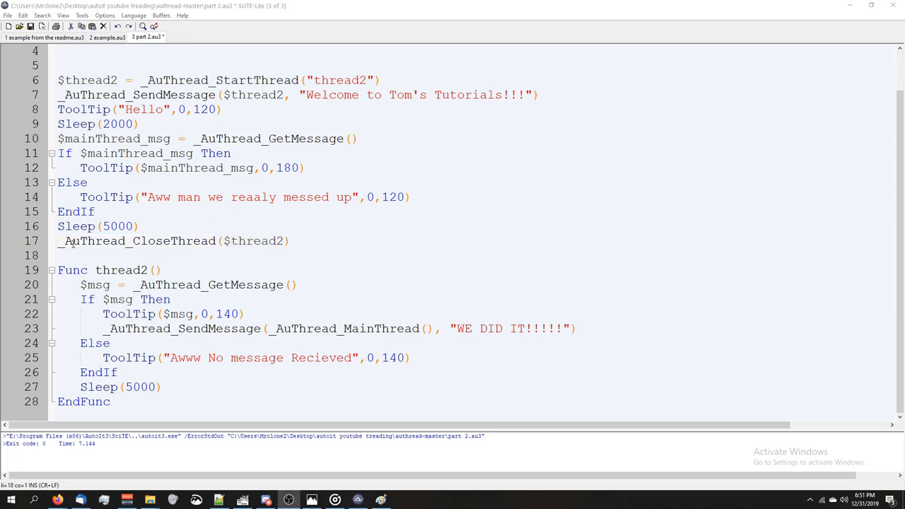
click(290, 240)
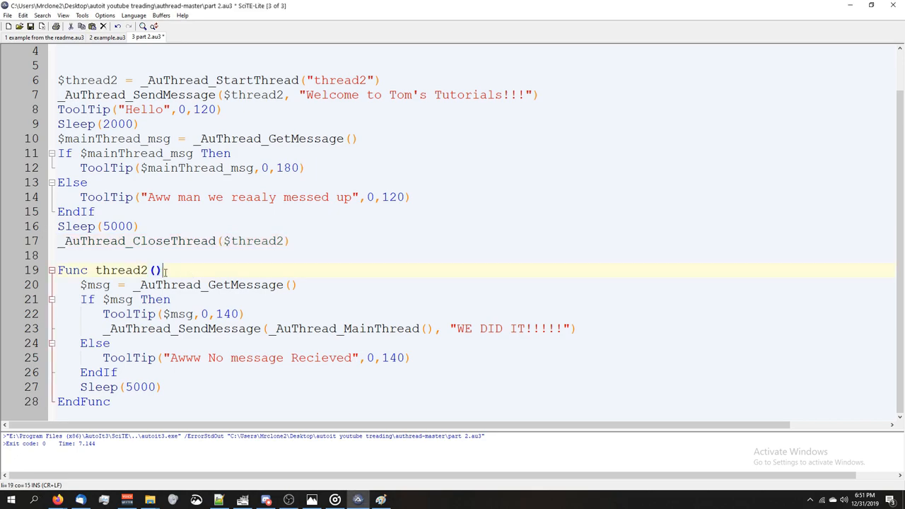
text(_AuThread_CloseThread($thread2))
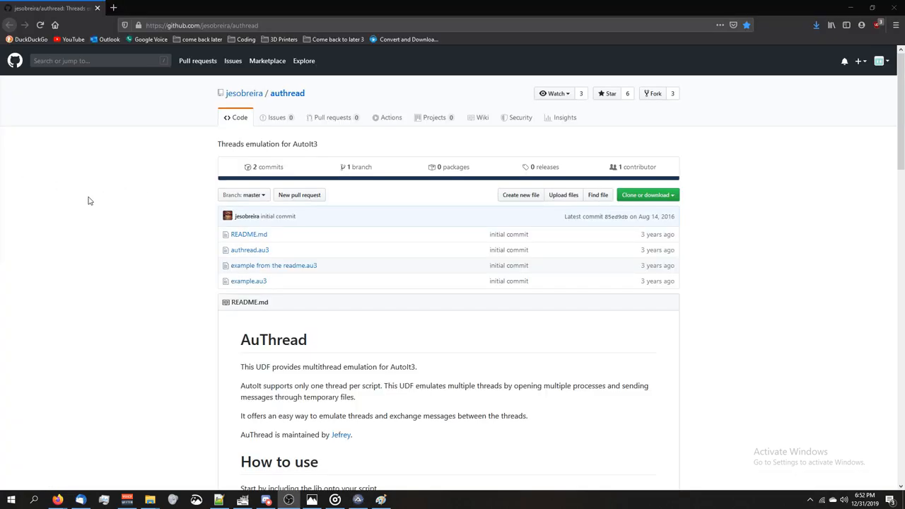
Scroll the authread README down to the Docs section listing _AuThread_CloseThread
scroll(down, 3)
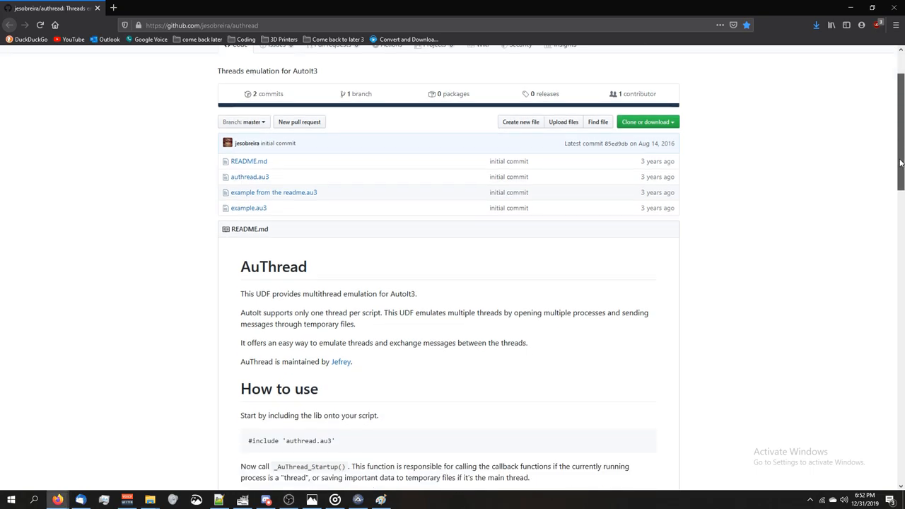
scroll(down, 3)
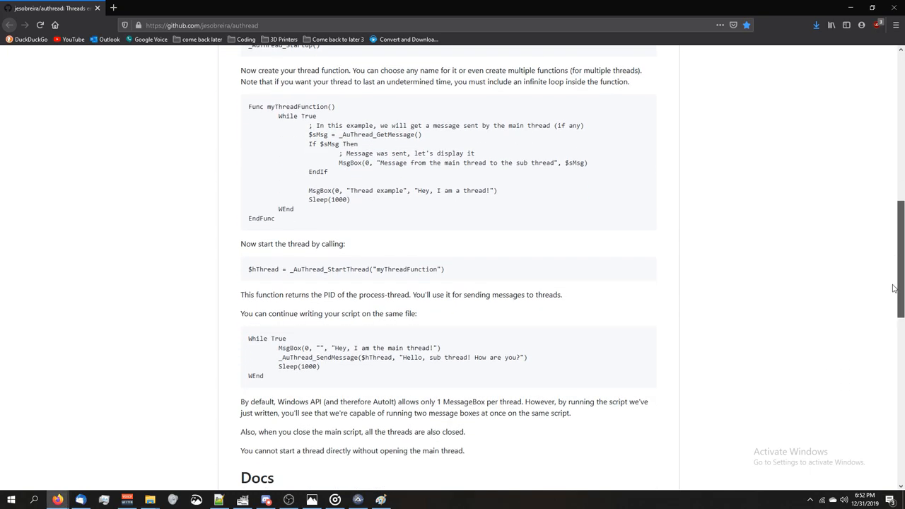
scroll(down, 3)
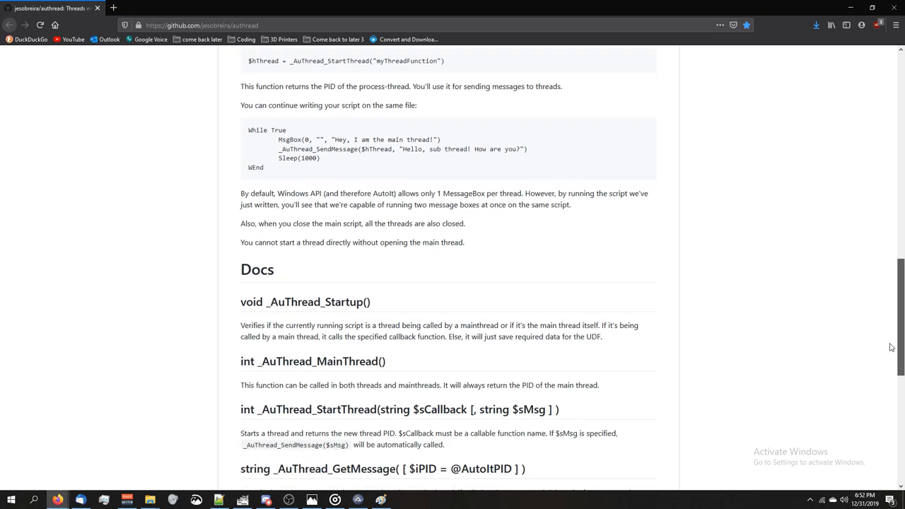
scroll(down, 3)
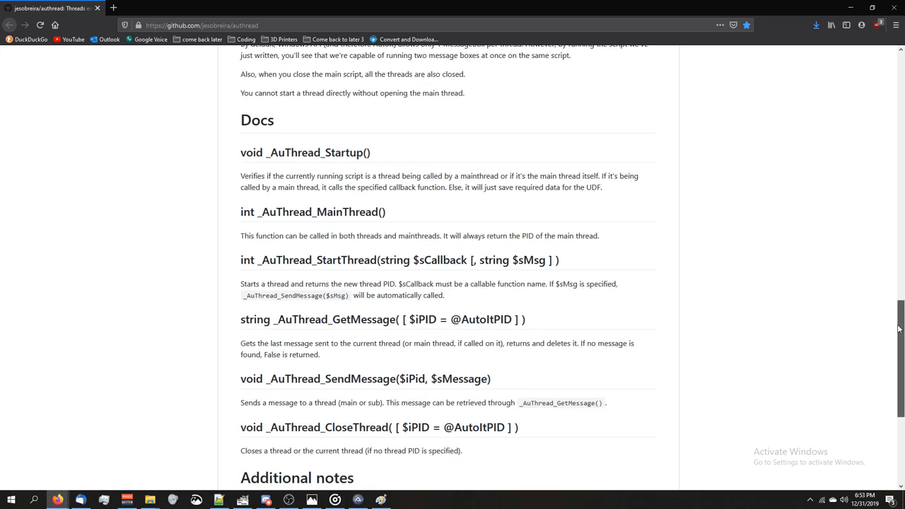
scroll(down, 3)
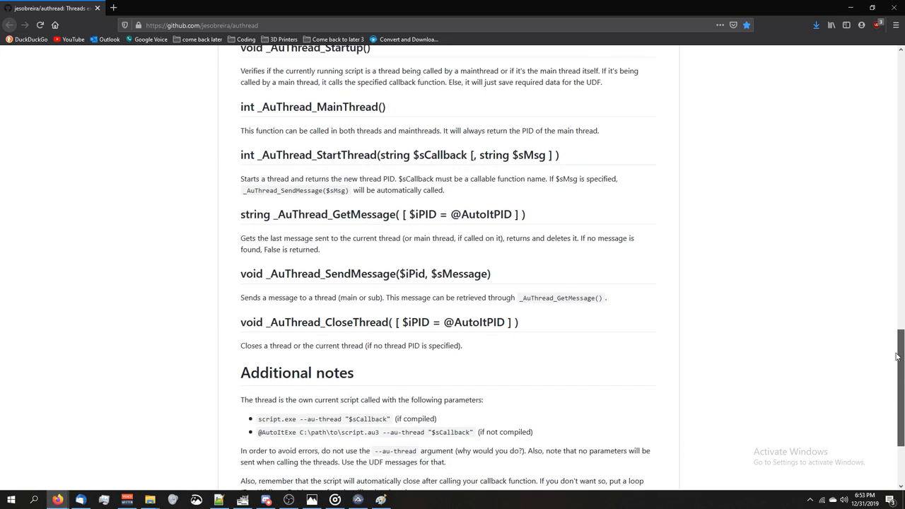
scroll(down, 3)
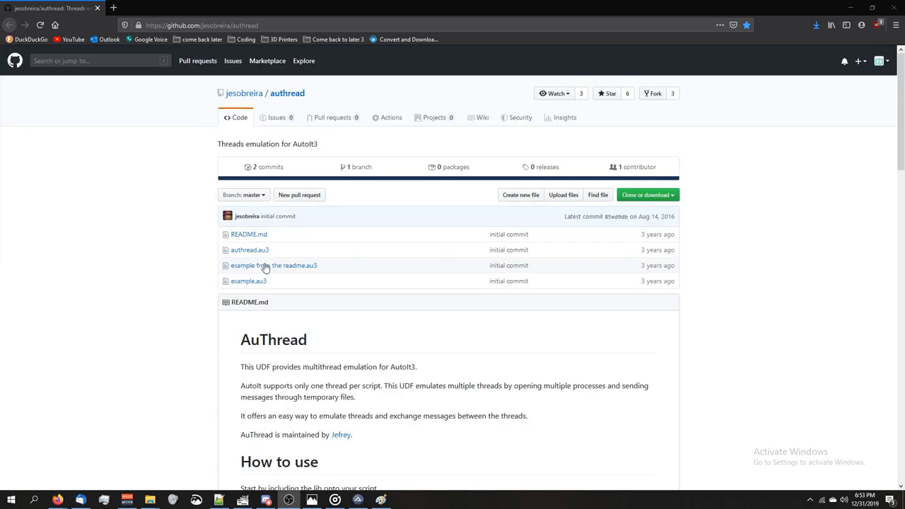
mouse_move(273, 265)
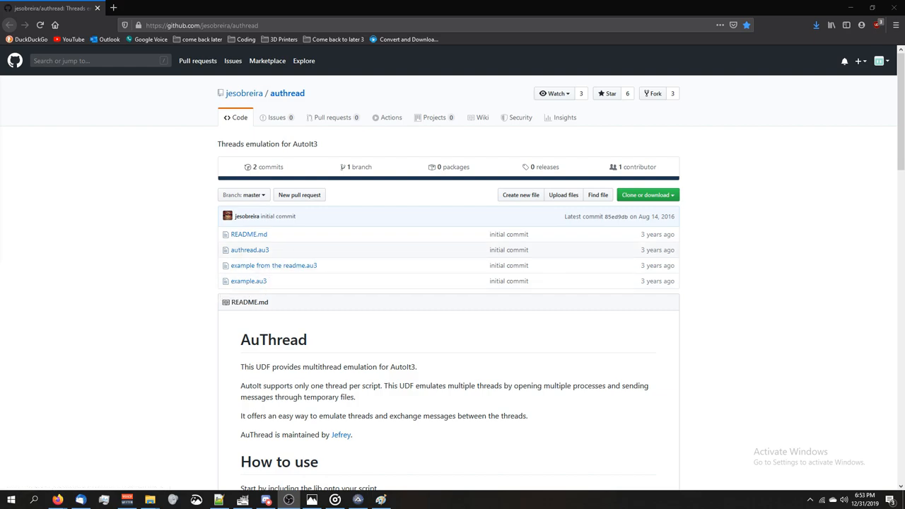
mouse_move(274, 265)
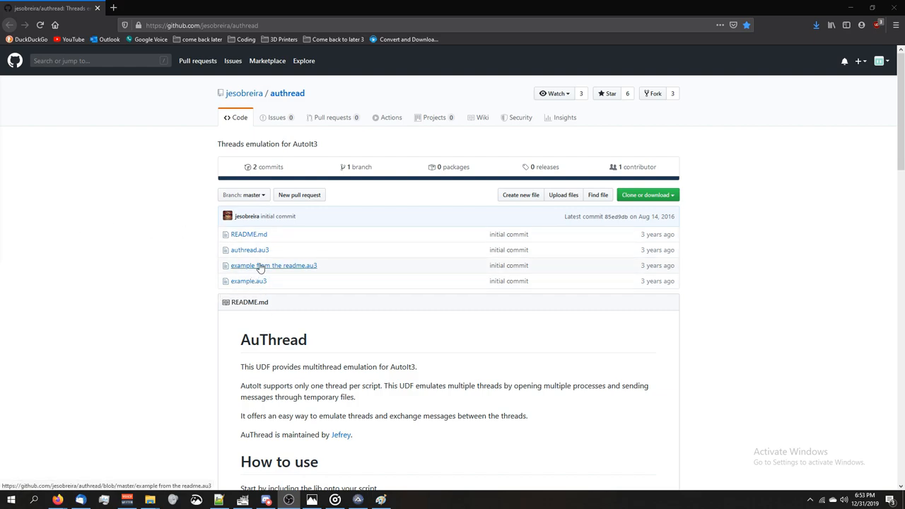
mouse_move(286, 270)
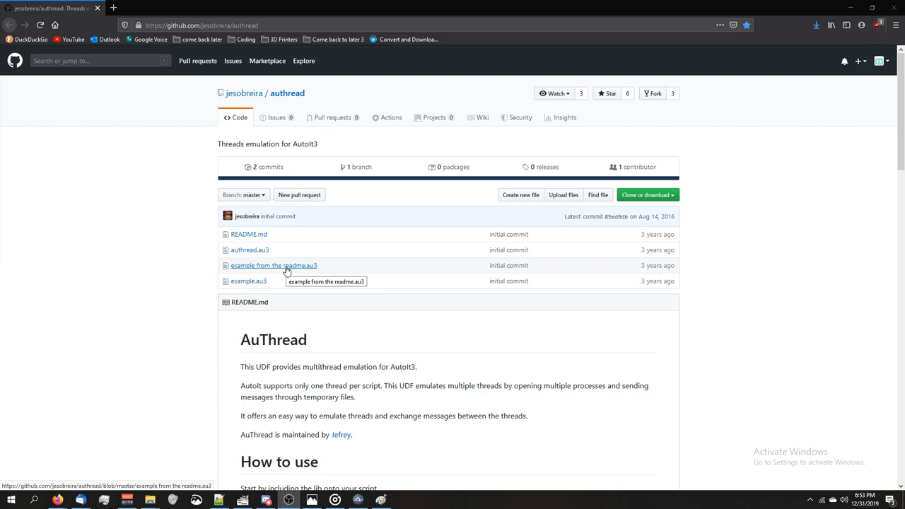
mouse_move(69, 298)
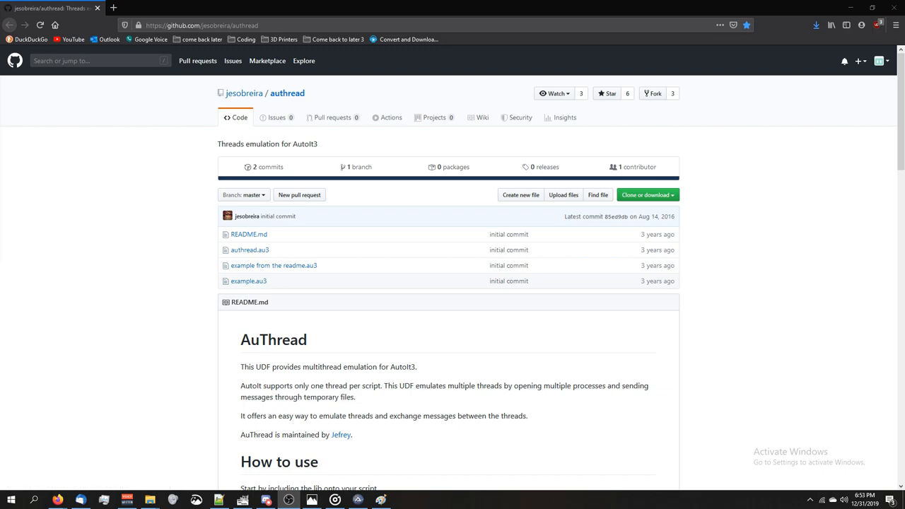
scroll(down, 3)
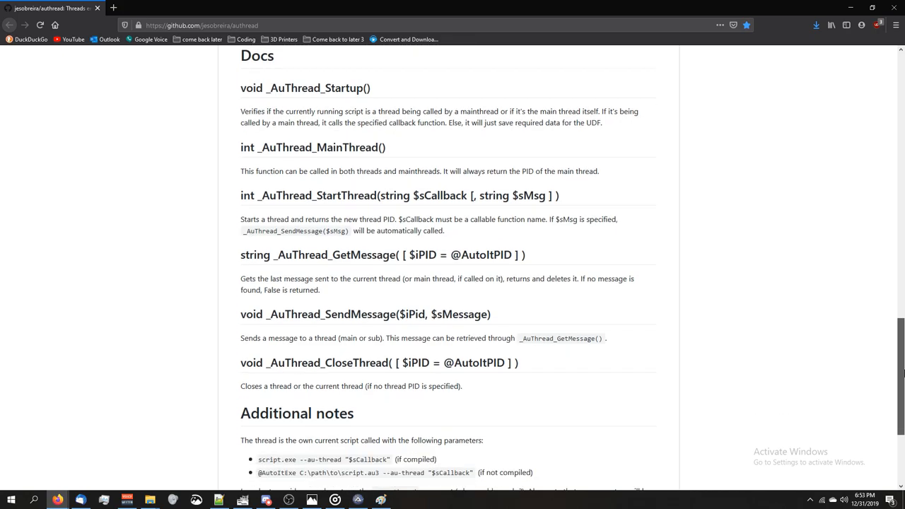
scroll(up, 3)
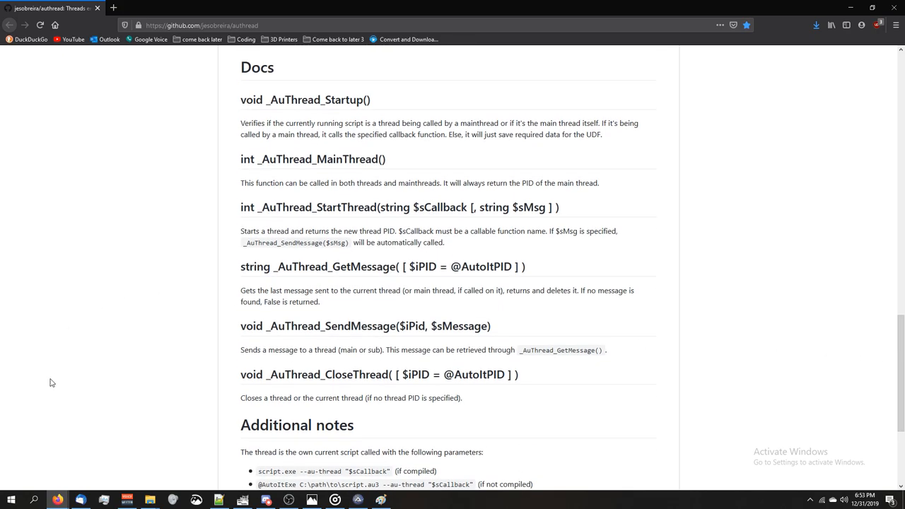